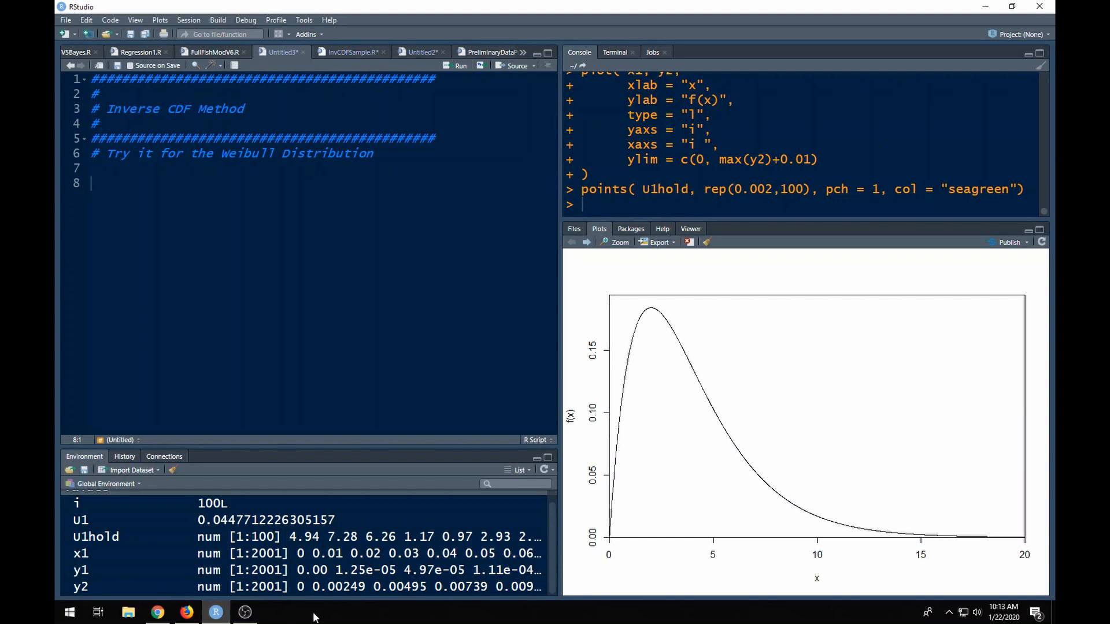
{"action": "mouse_move", "coordinate": [612, 250]}
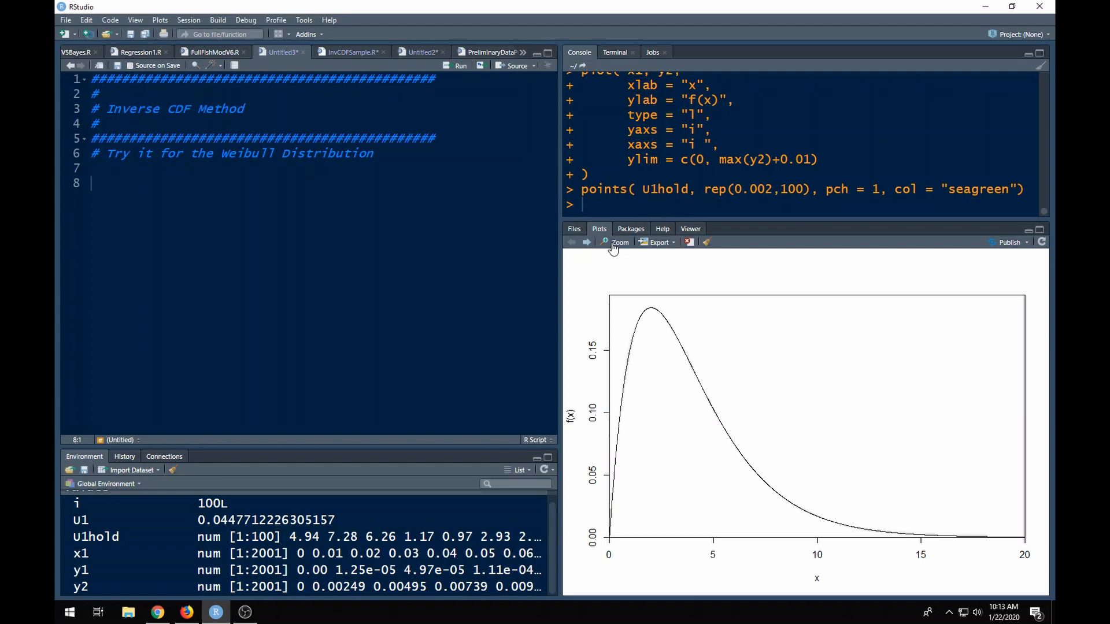
Open the density curve f(x) enlarged in the Plot Zoom window
{"action": "left_click", "coordinate": [620, 242]}
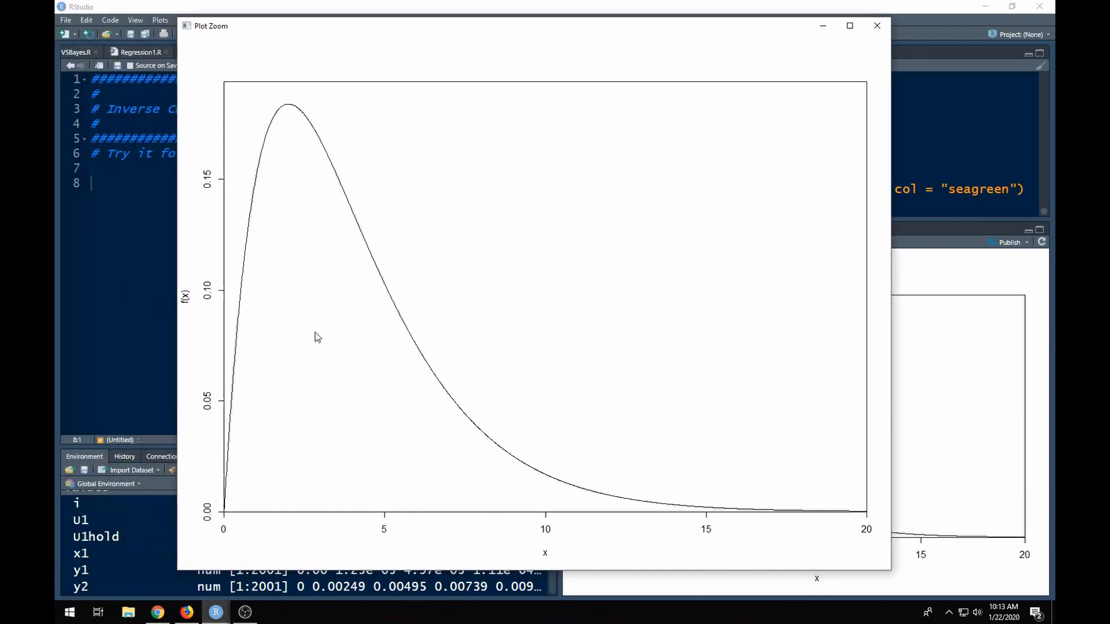
{"action": "mouse_move", "coordinate": [225, 514]}
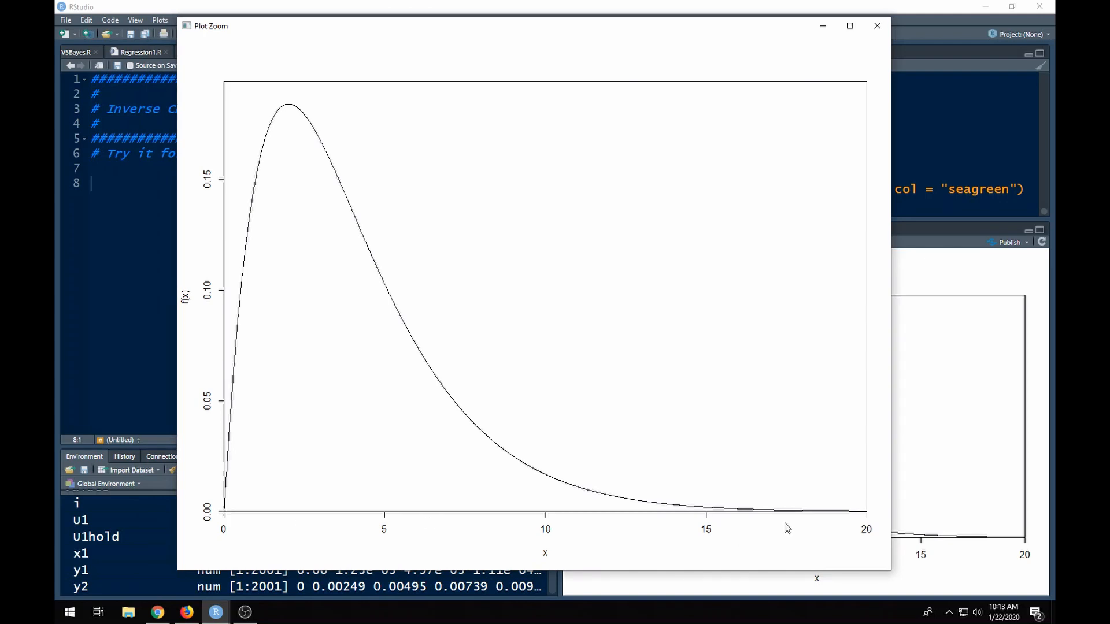
{"action": "mouse_move", "coordinate": [479, 492]}
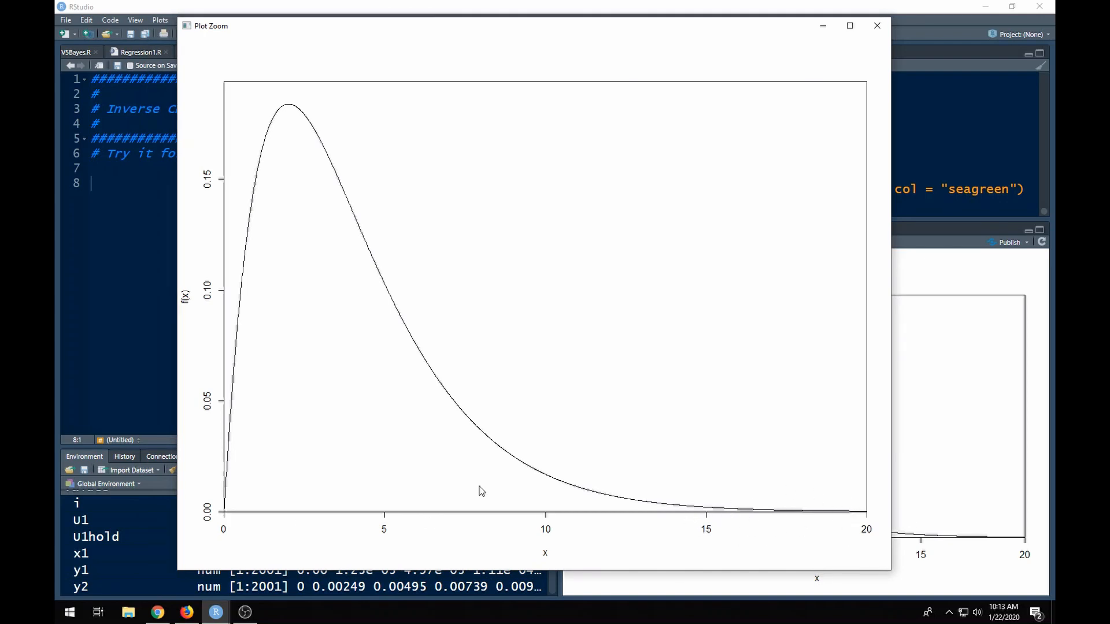
{"action": "mouse_move", "coordinate": [338, 195]}
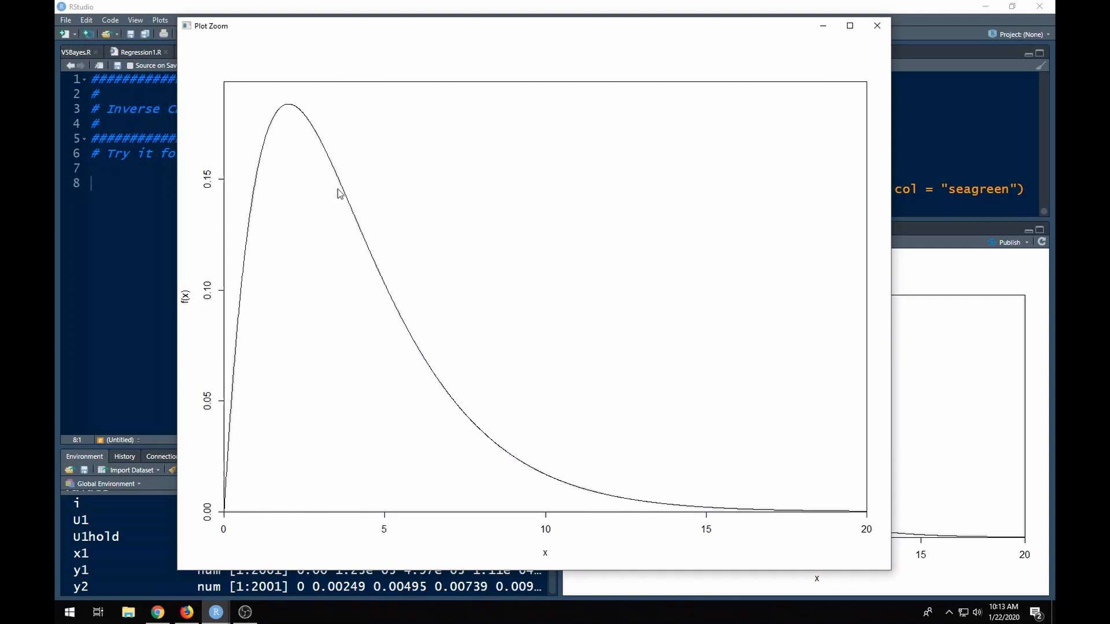
{"action": "mouse_move", "coordinate": [305, 152]}
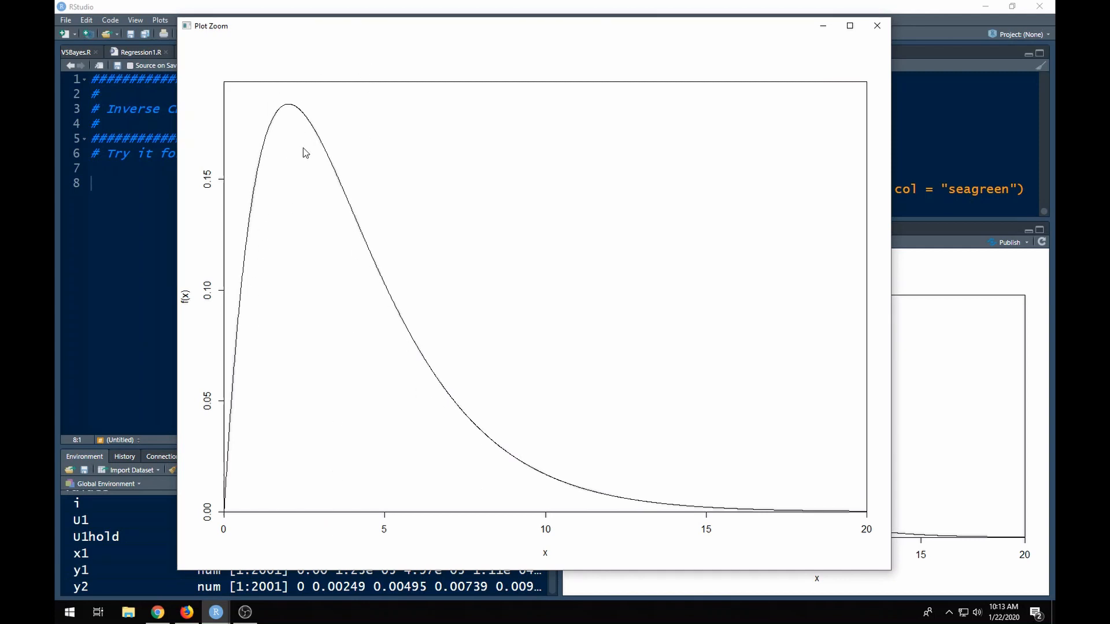
{"action": "mouse_move", "coordinate": [315, 122]}
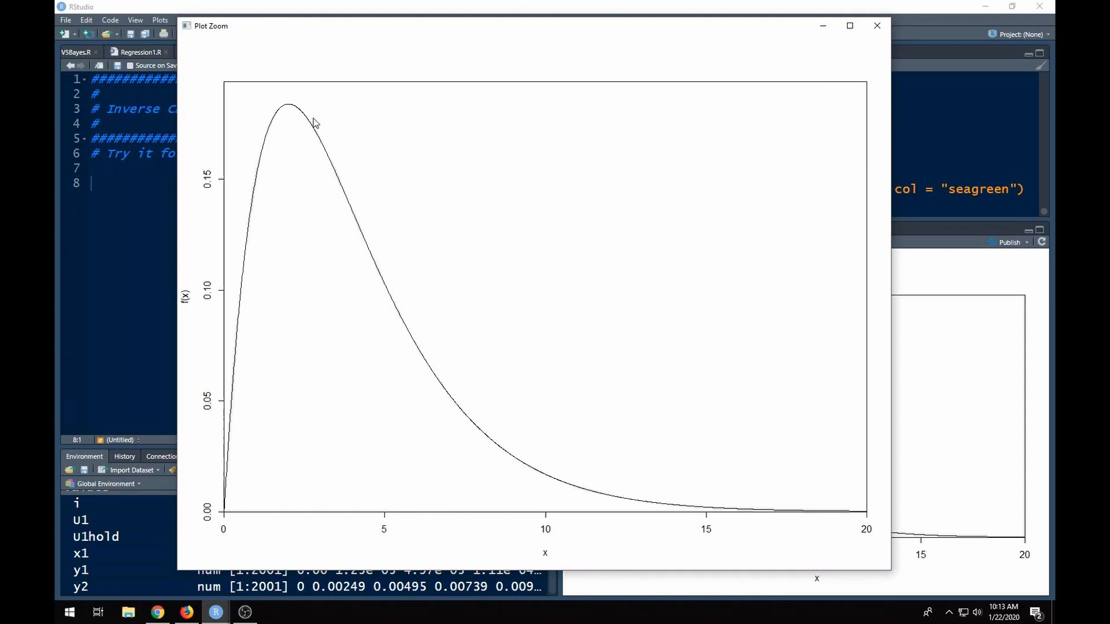
{"action": "mouse_move", "coordinate": [287, 163]}
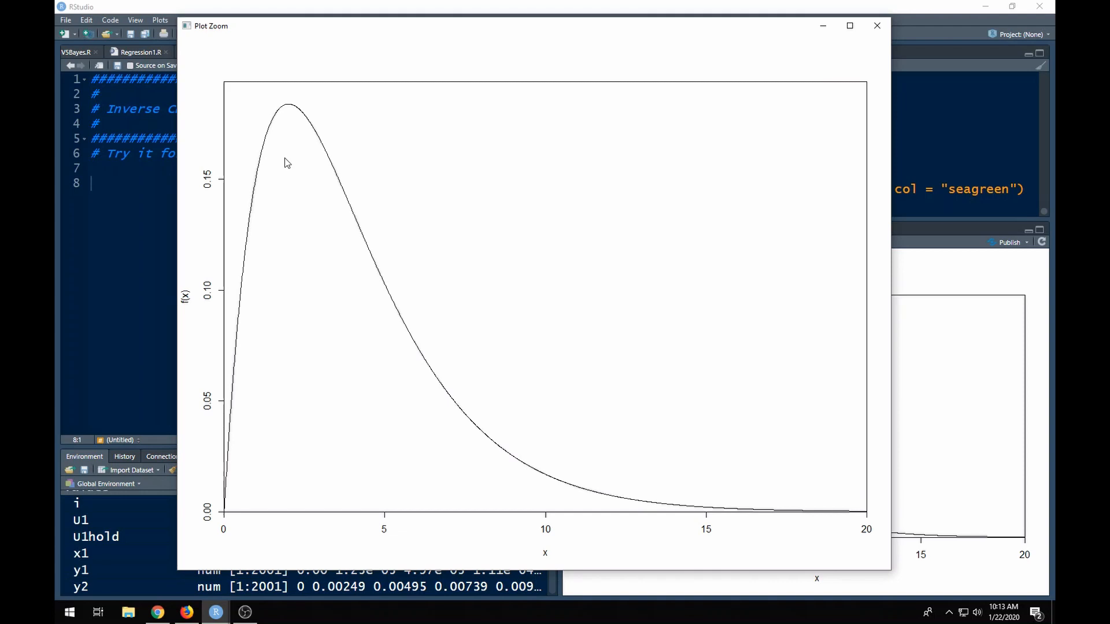
{"action": "mouse_move", "coordinate": [322, 152]}
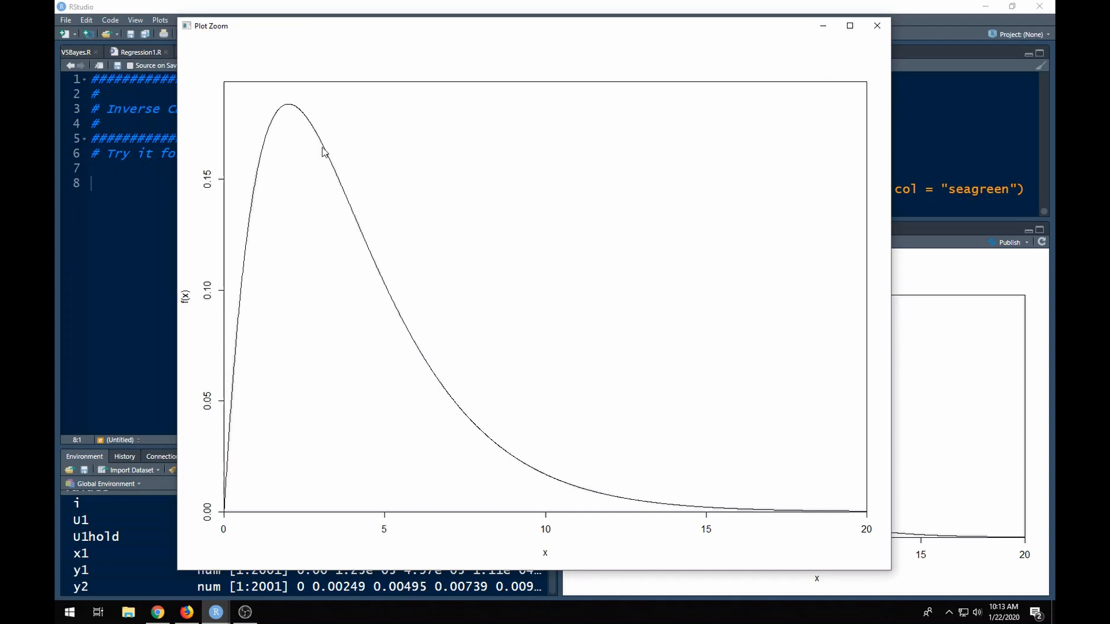
{"action": "mouse_move", "coordinate": [229, 498]}
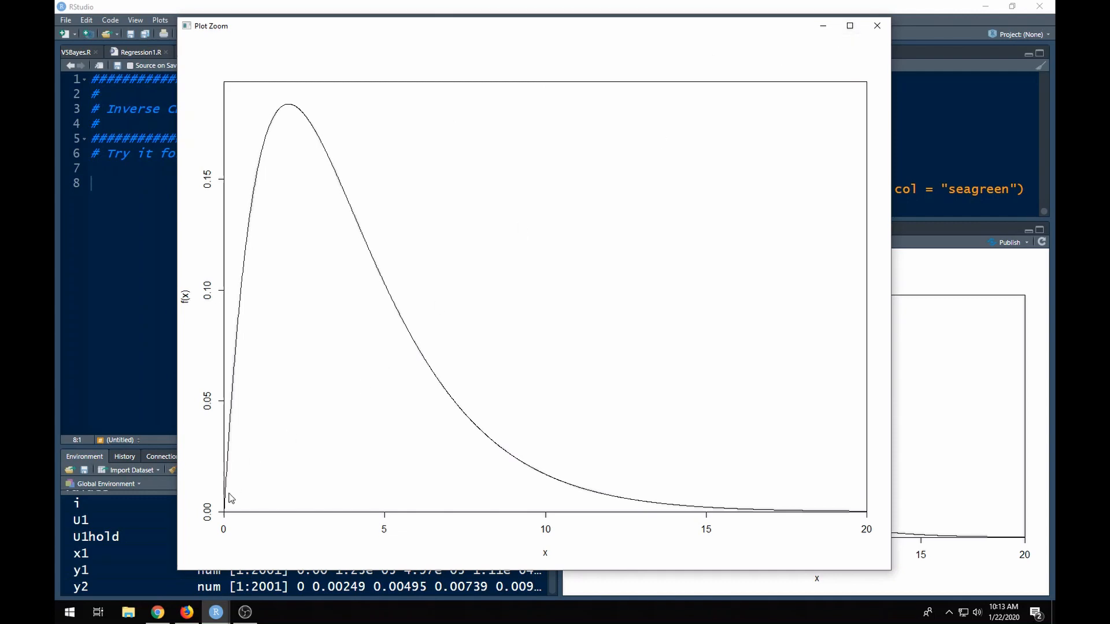
{"action": "mouse_move", "coordinate": [236, 136]}
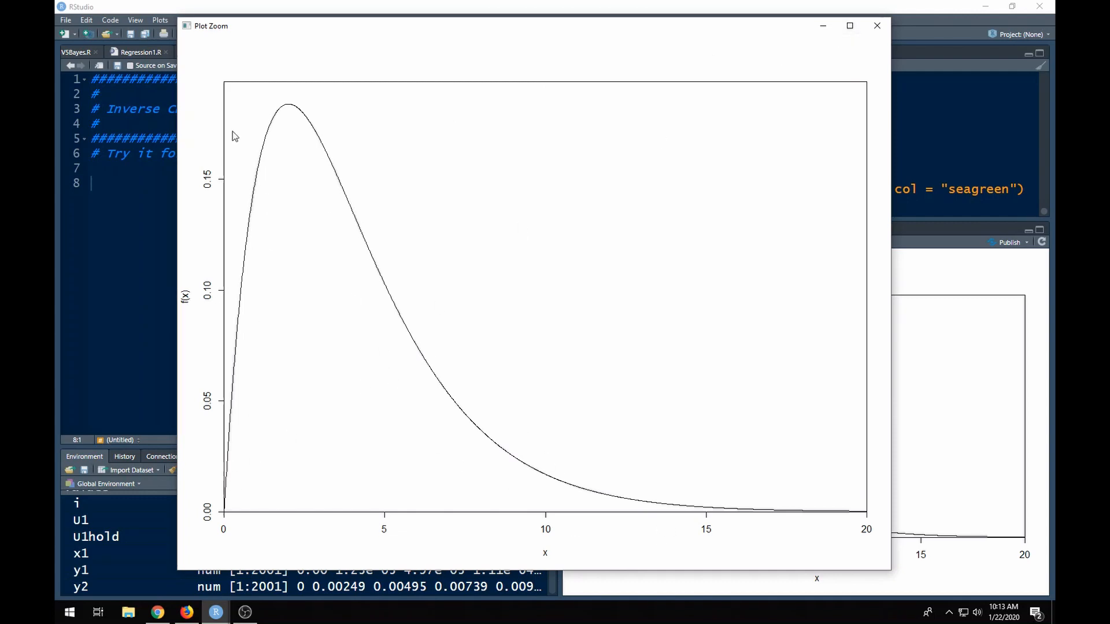
{"action": "mouse_move", "coordinate": [313, 132]}
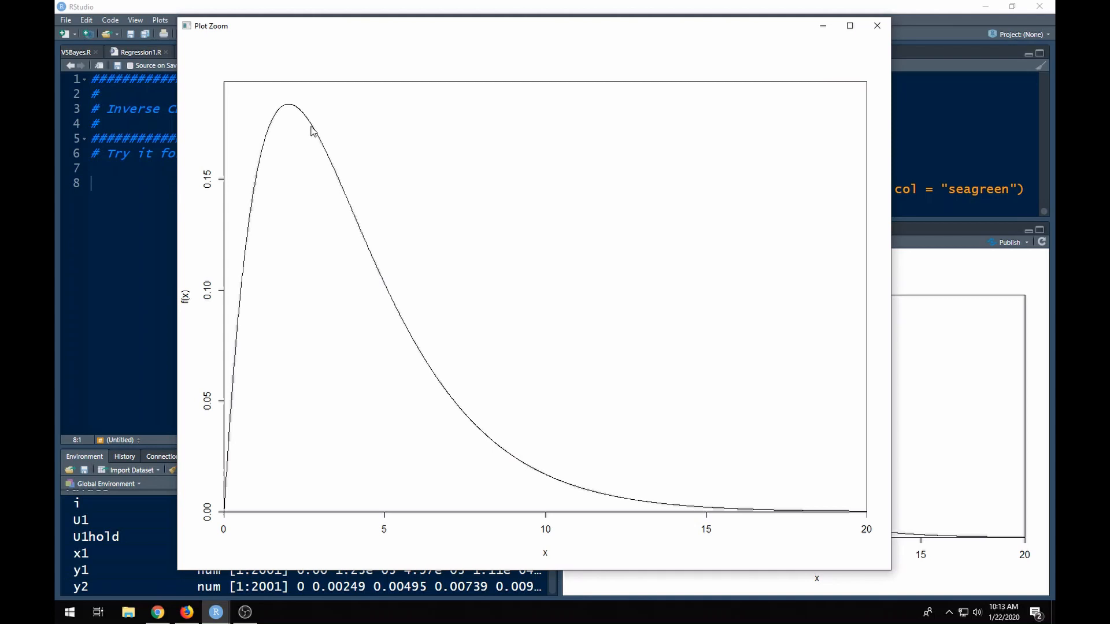
{"action": "mouse_move", "coordinate": [699, 108]}
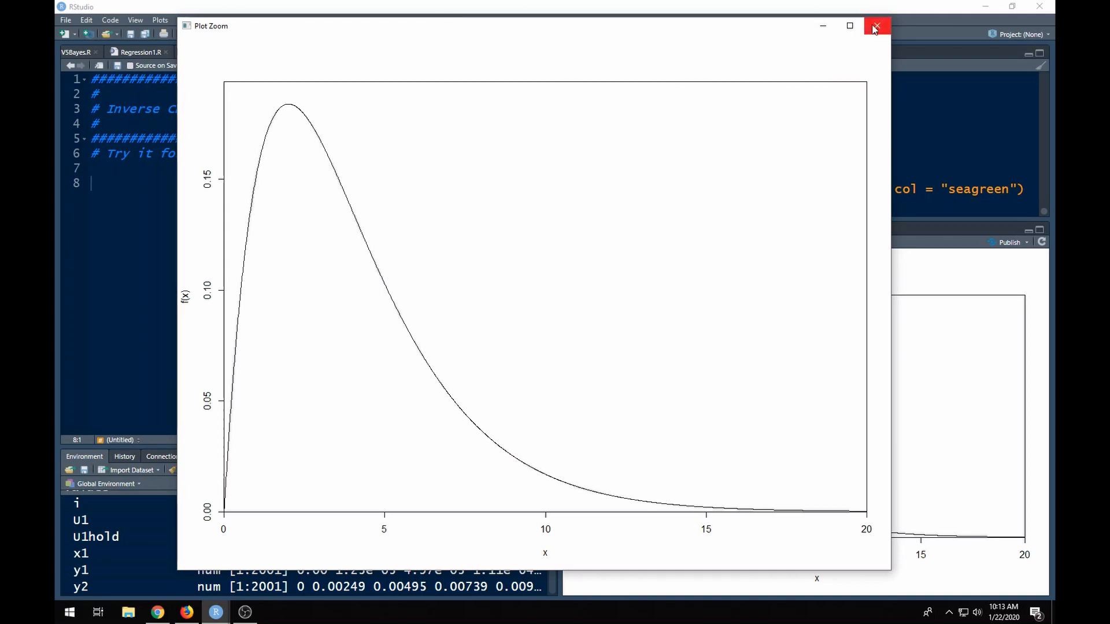
{"action": "mouse_move", "coordinate": [876, 28]}
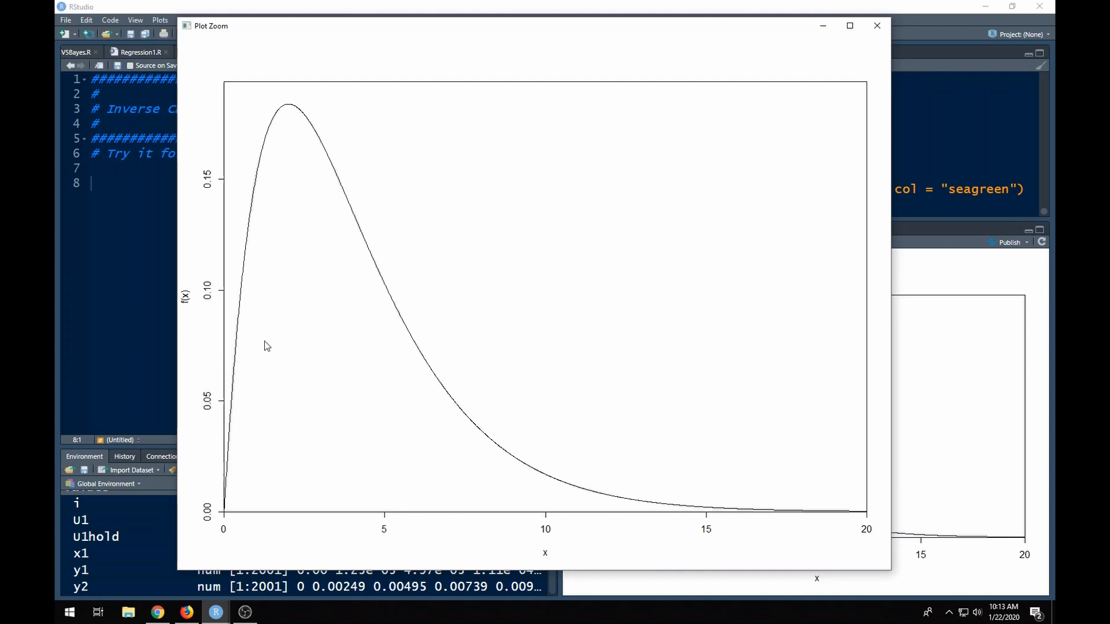
{"action": "mouse_move", "coordinate": [239, 321]}
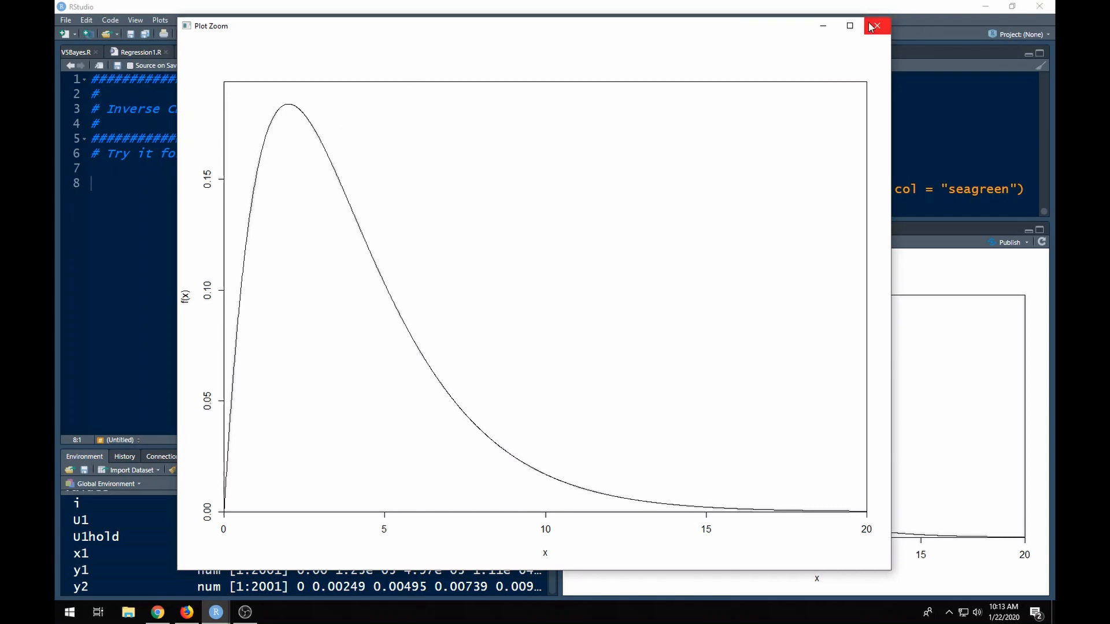
Close the density zoom and enlarge the cumulative probability curve P(X<x)
{"action": "left_click", "coordinate": [876, 26]}
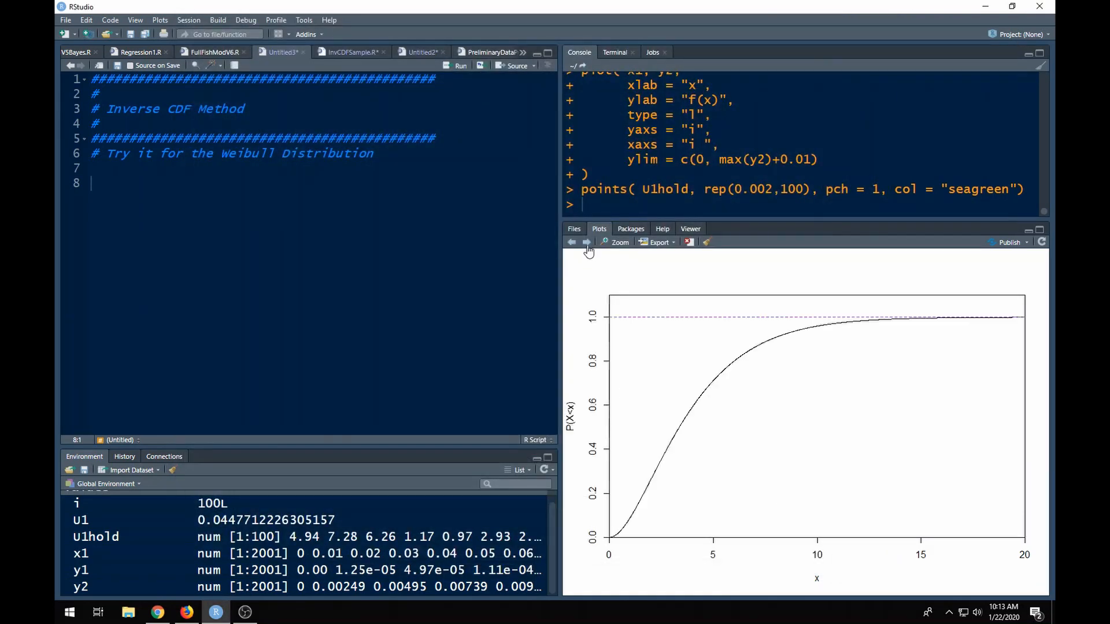
{"action": "left_click", "coordinate": [620, 242]}
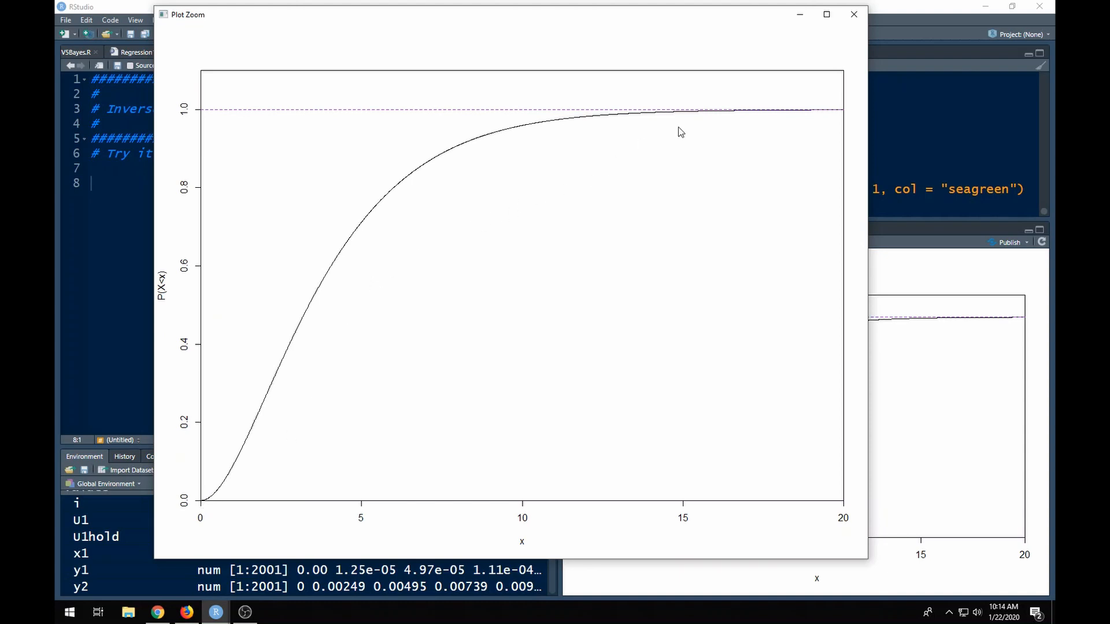
{"action": "mouse_move", "coordinate": [259, 116]}
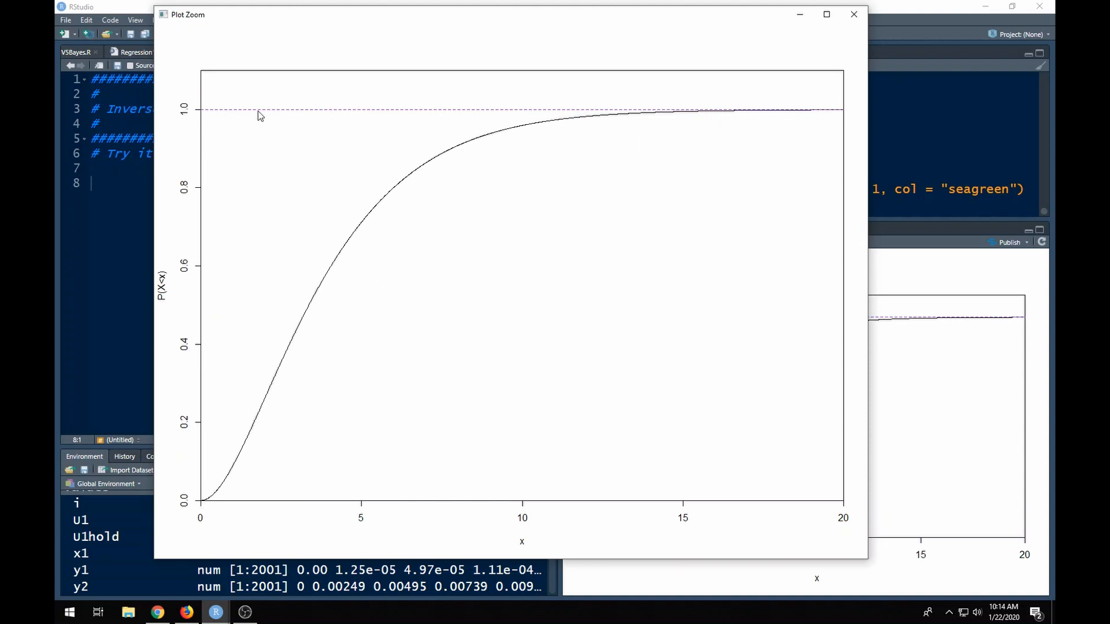
{"action": "mouse_move", "coordinate": [358, 278]}
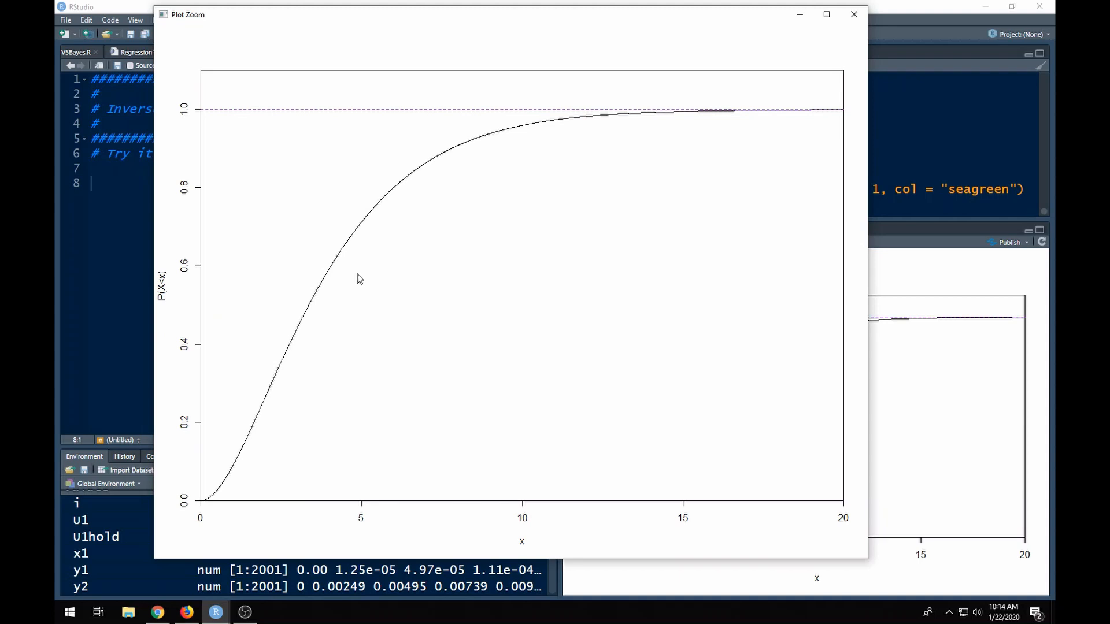
{"action": "mouse_move", "coordinate": [166, 209]}
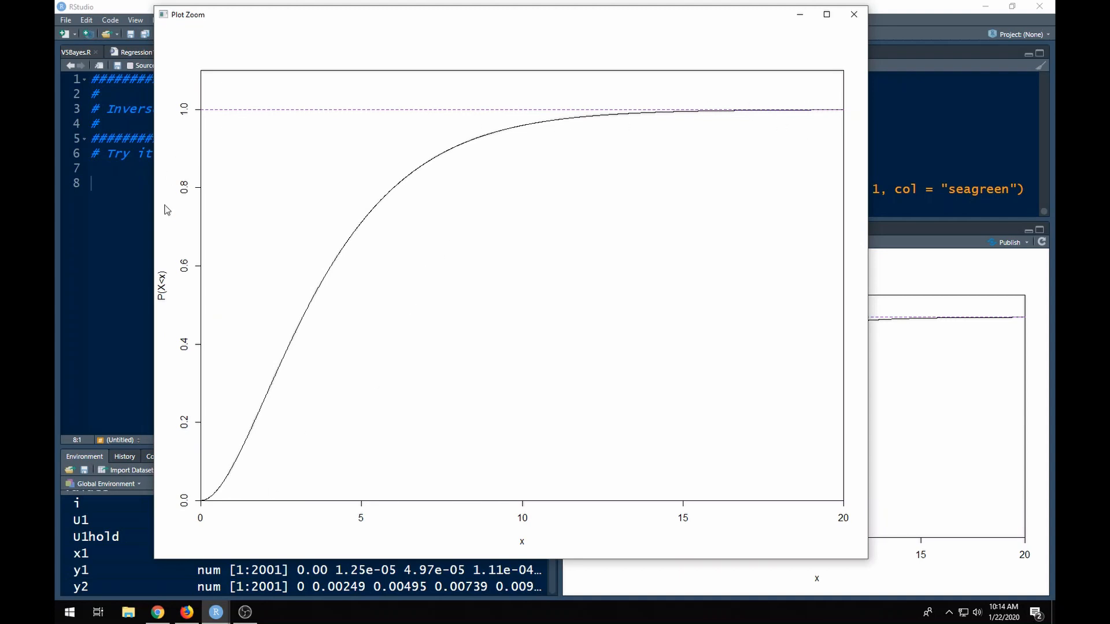
{"action": "mouse_move", "coordinate": [204, 514]}
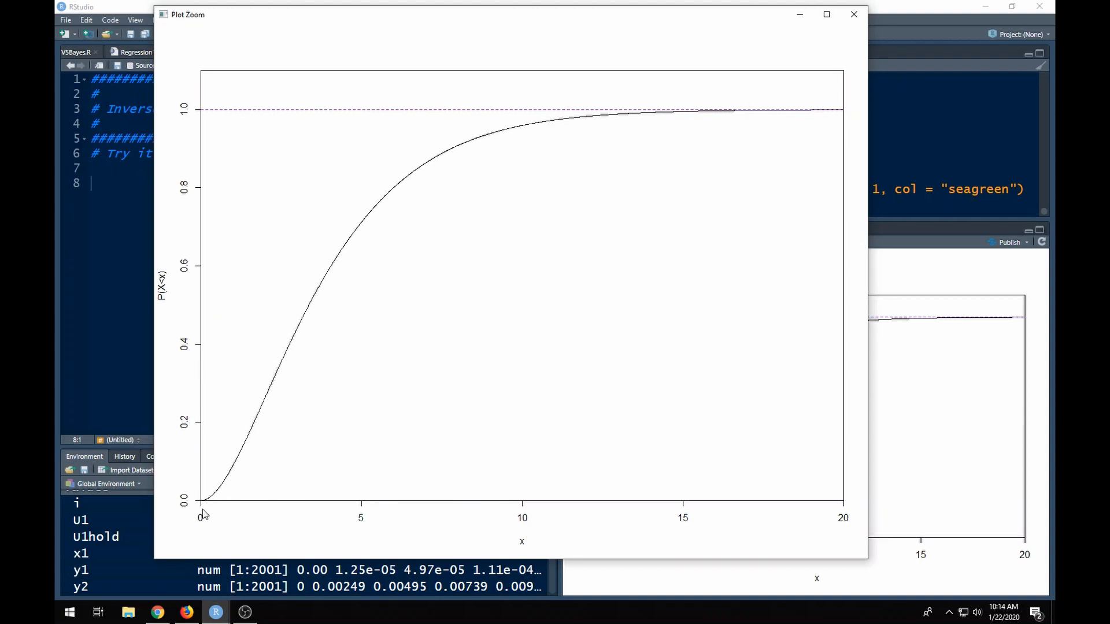
{"action": "mouse_move", "coordinate": [268, 192]}
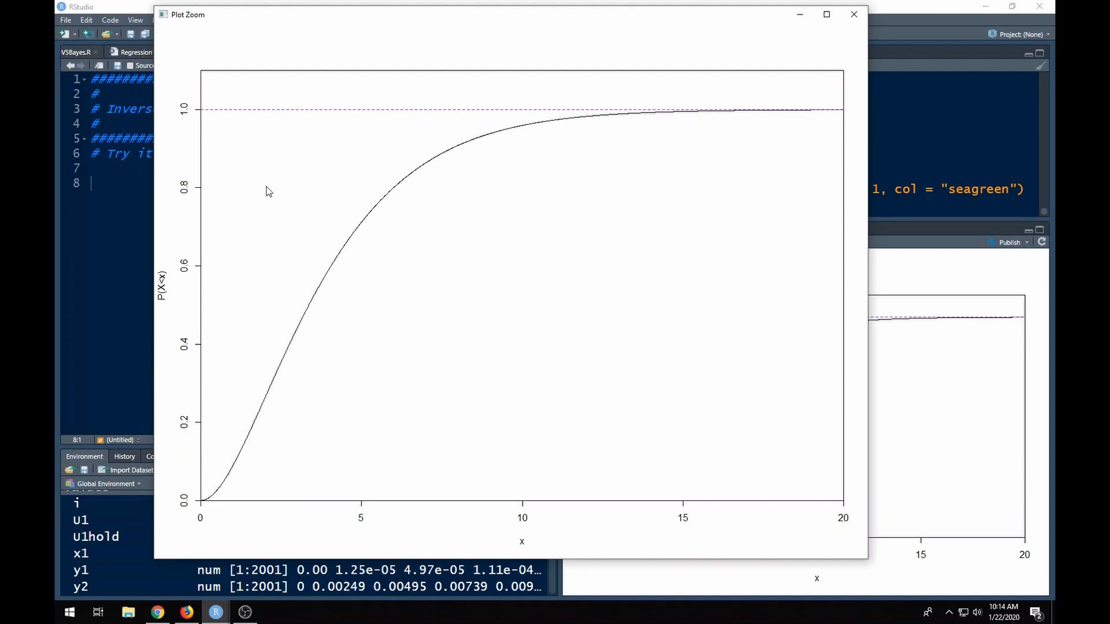
{"action": "mouse_move", "coordinate": [347, 240]}
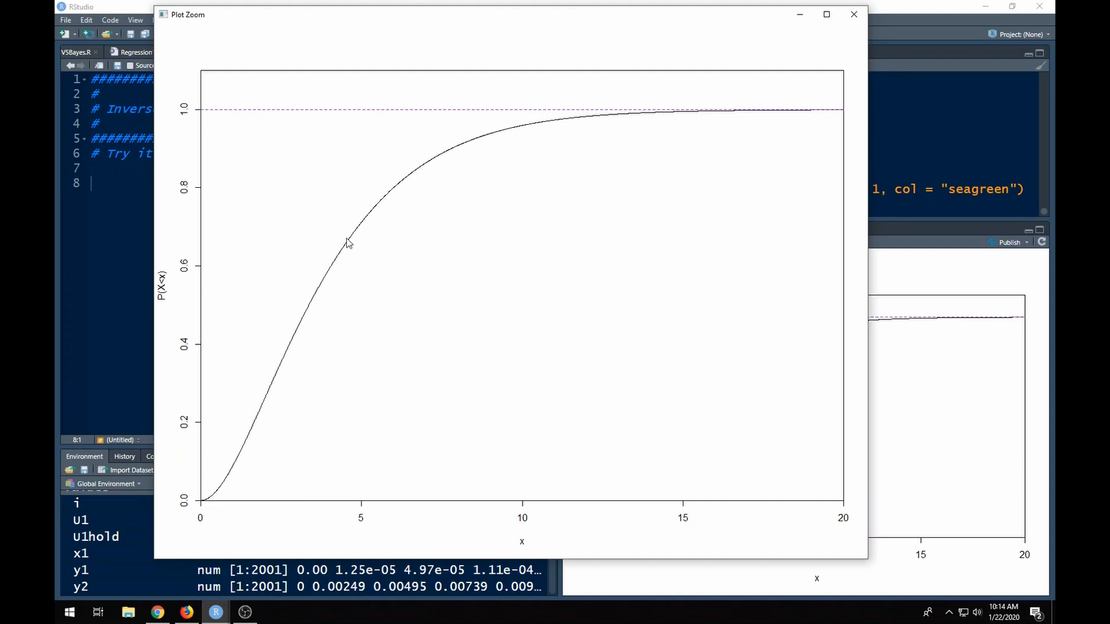
{"action": "mouse_move", "coordinate": [387, 482]}
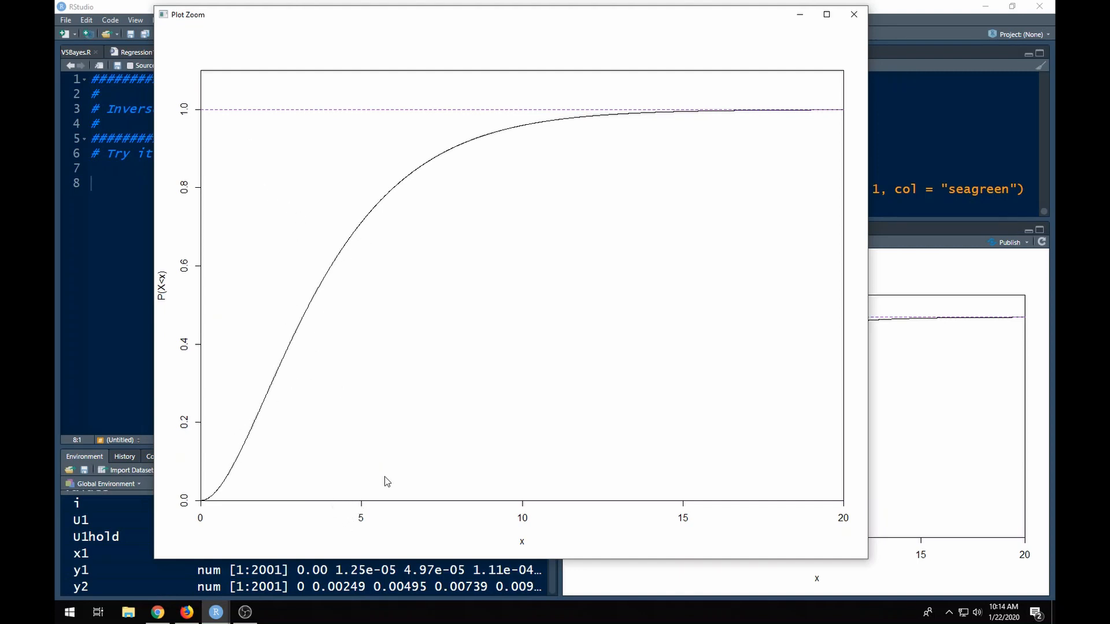
{"action": "mouse_move", "coordinate": [386, 332]}
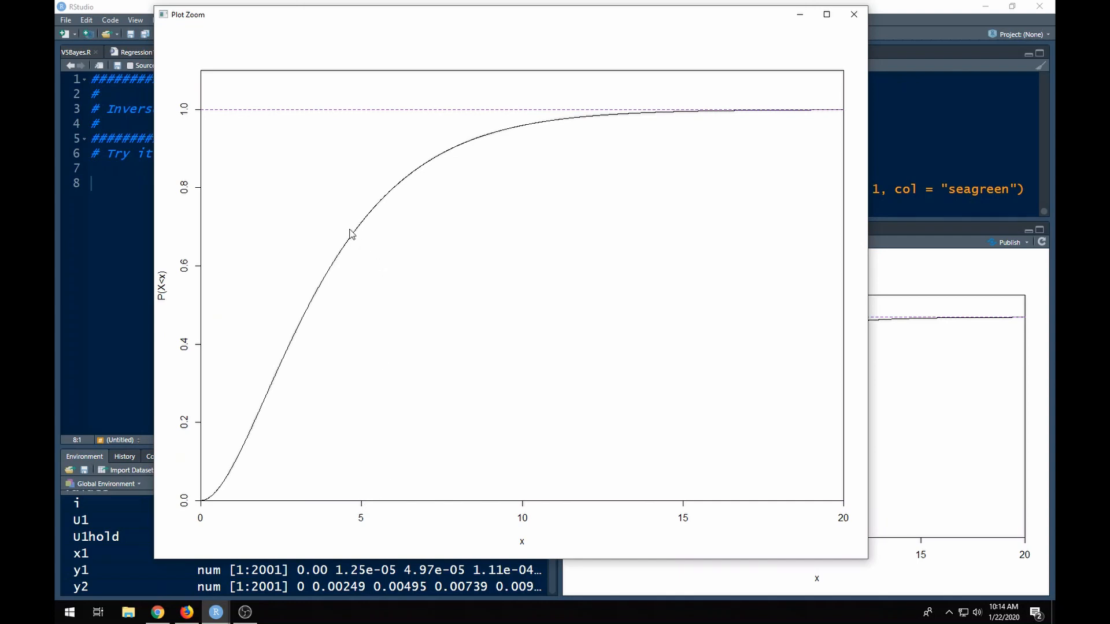
{"action": "mouse_move", "coordinate": [202, 244]}
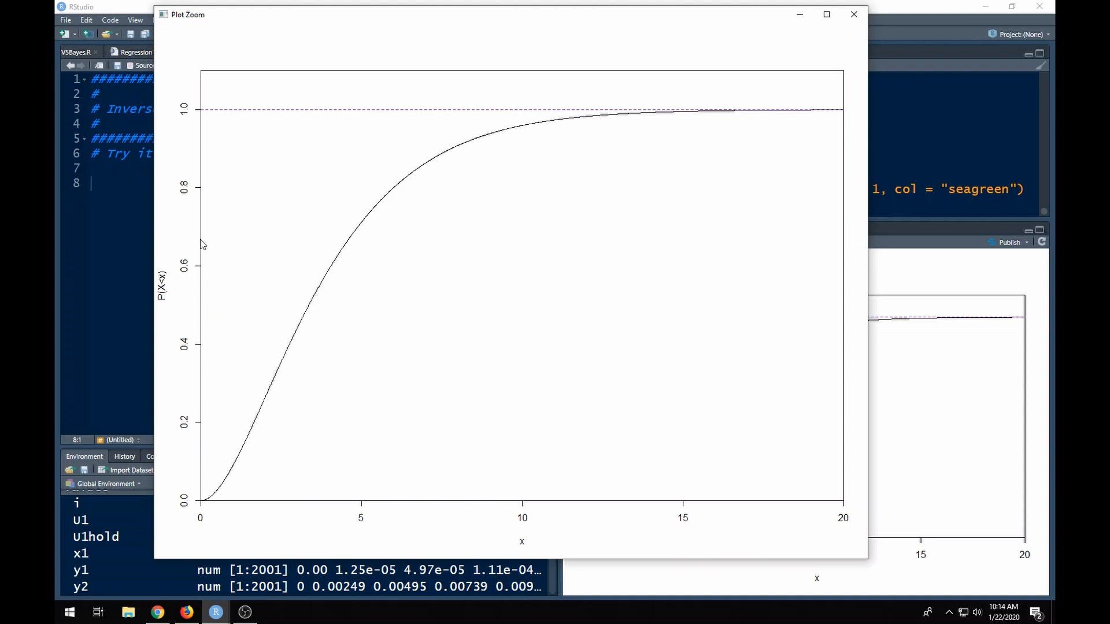
{"action": "mouse_move", "coordinate": [777, 68]}
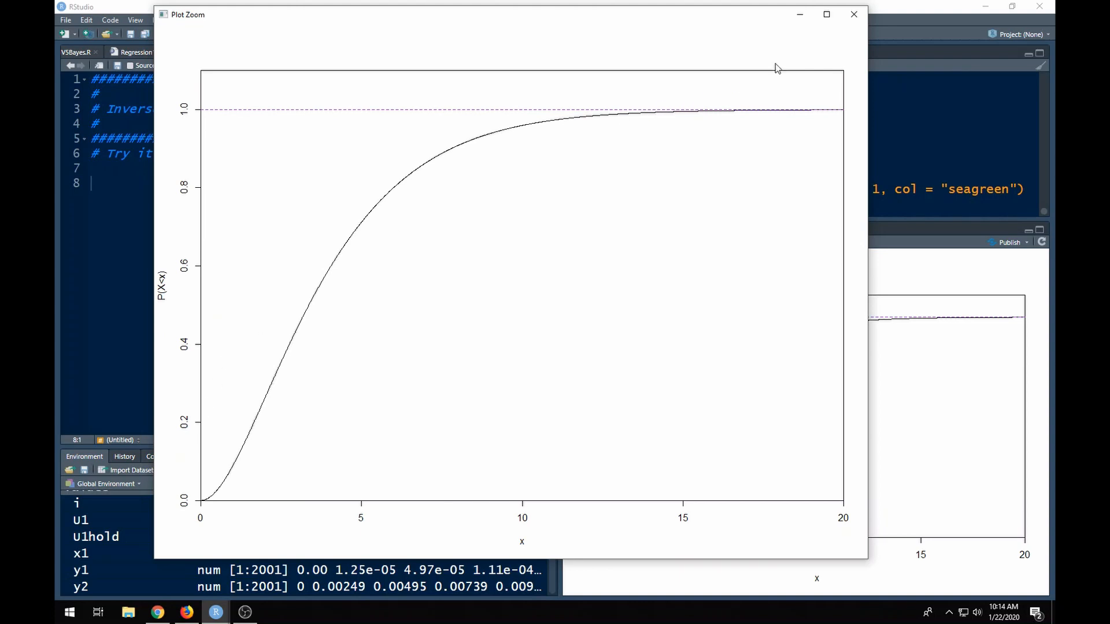
{"action": "mouse_move", "coordinate": [293, 340]}
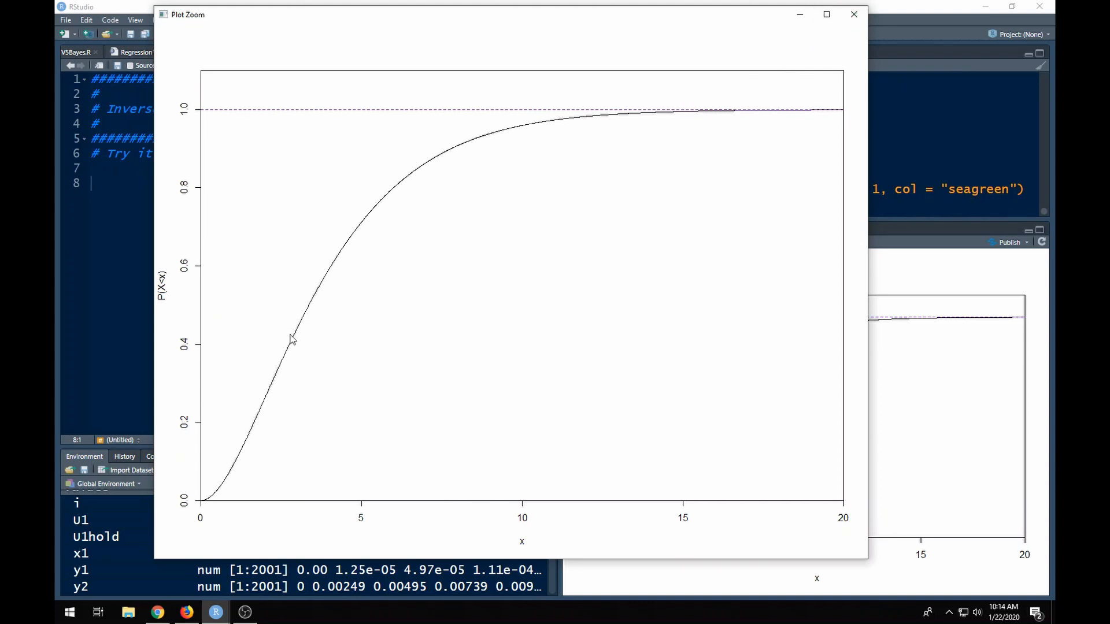
{"action": "mouse_move", "coordinate": [820, 48]}
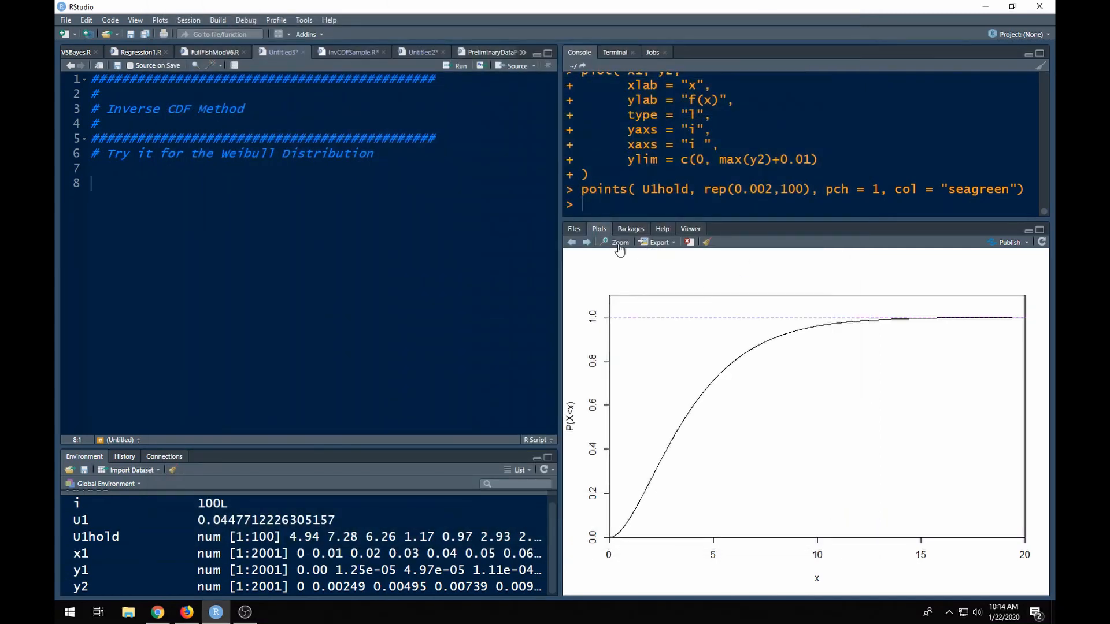
{"action": "mouse_move", "coordinate": [619, 243]}
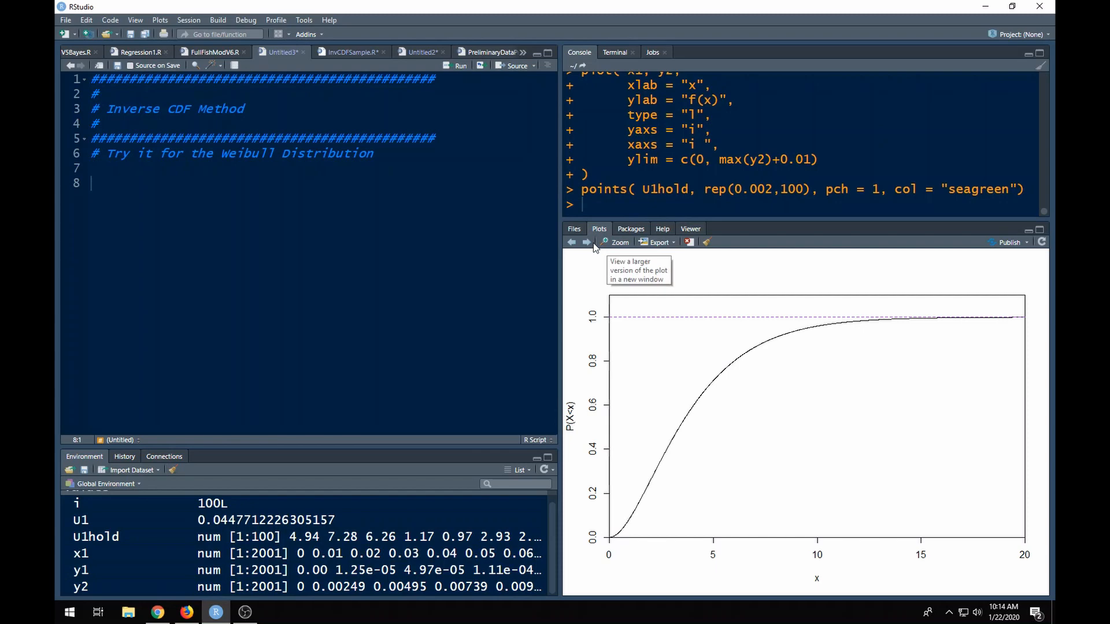
Enlarge the CDF plot again, now showing the 0.6 level dropping to x≈4
{"action": "left_click", "coordinate": [618, 242]}
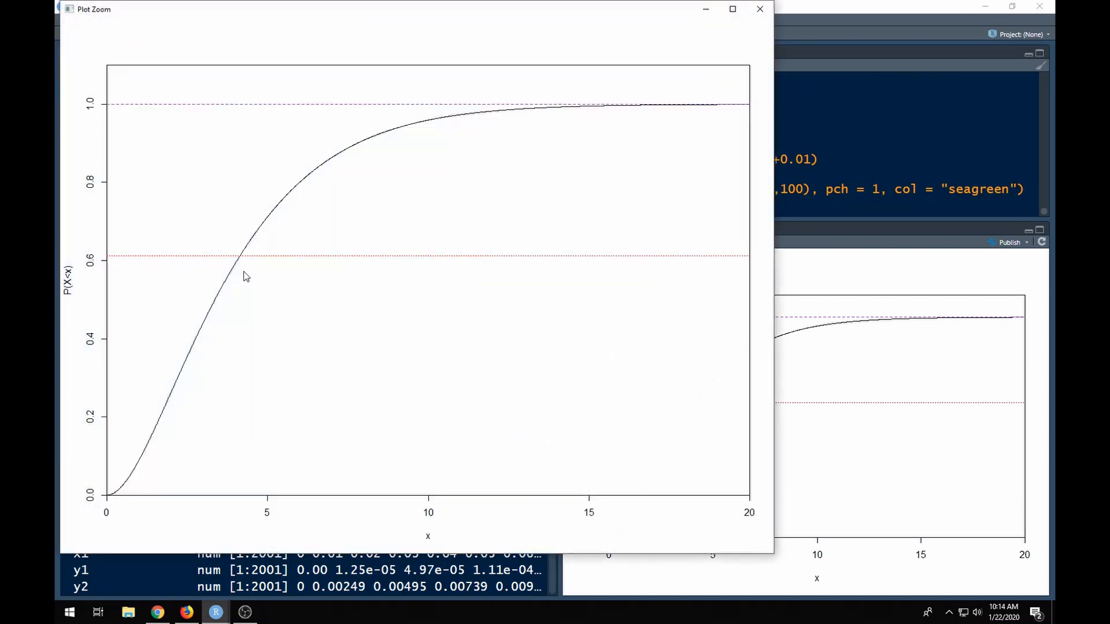
{"action": "mouse_move", "coordinate": [717, 262]}
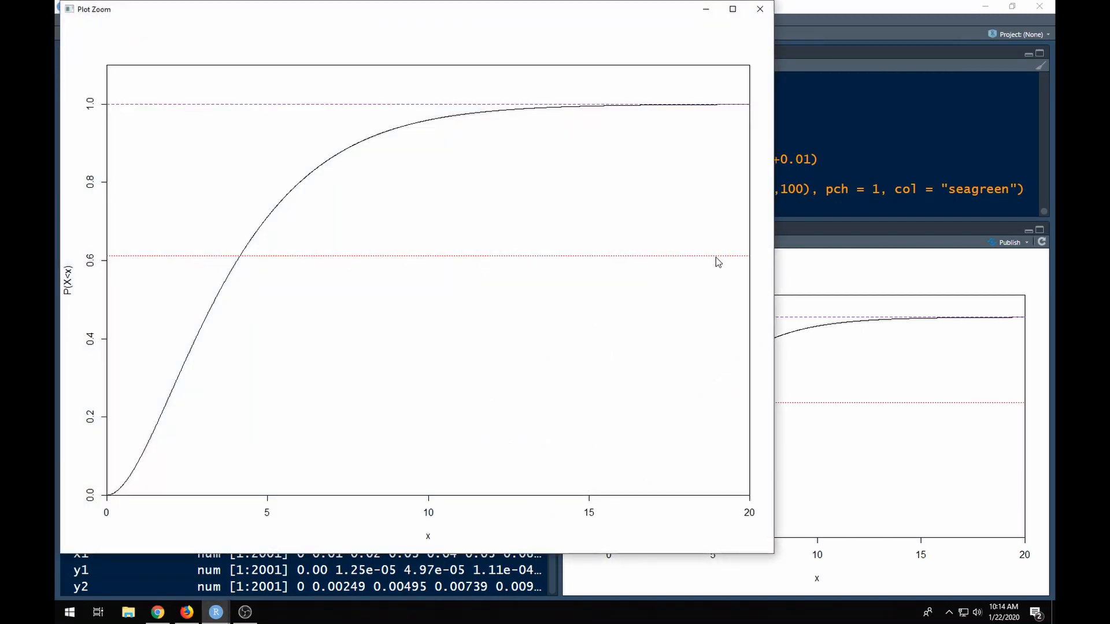
{"action": "mouse_move", "coordinate": [634, 268]}
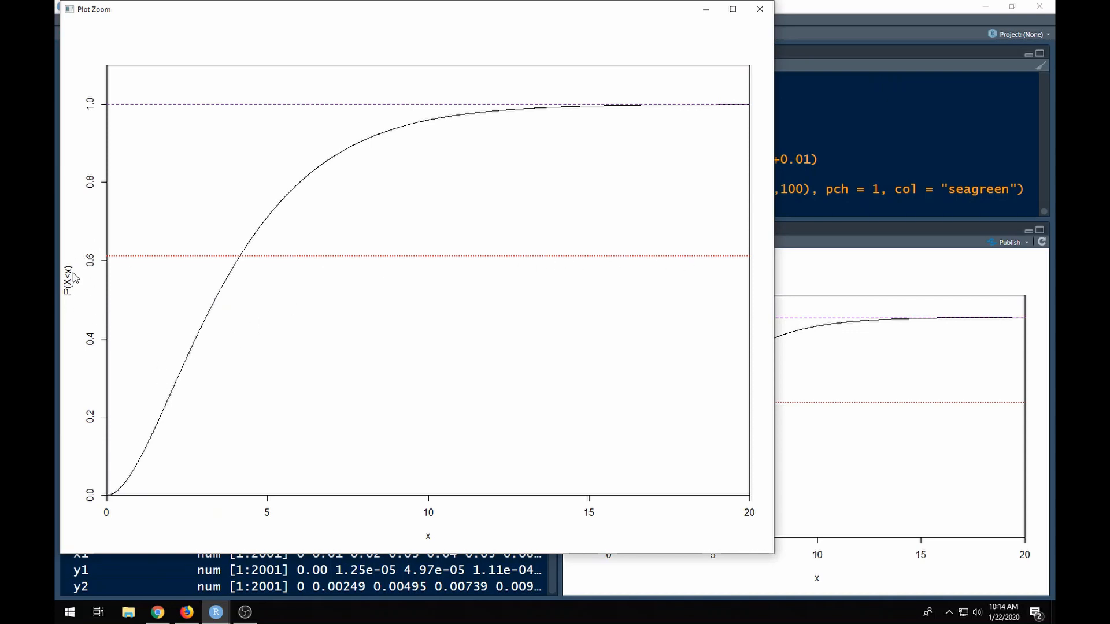
{"action": "mouse_move", "coordinate": [208, 264]}
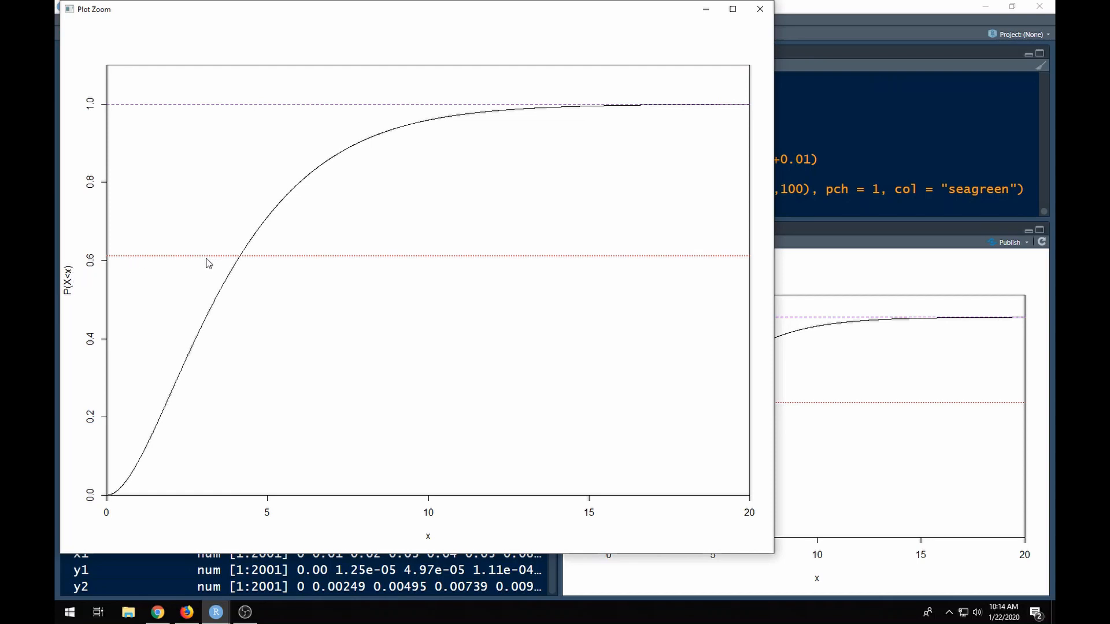
{"action": "mouse_move", "coordinate": [376, 209]}
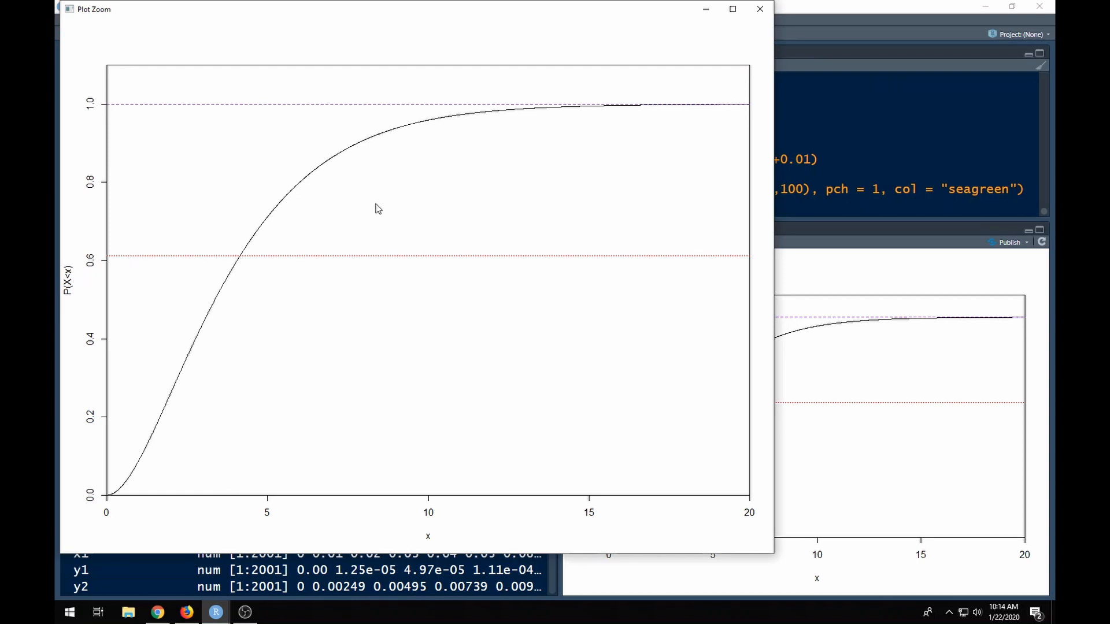
{"action": "left_click", "coordinate": [760, 9]}
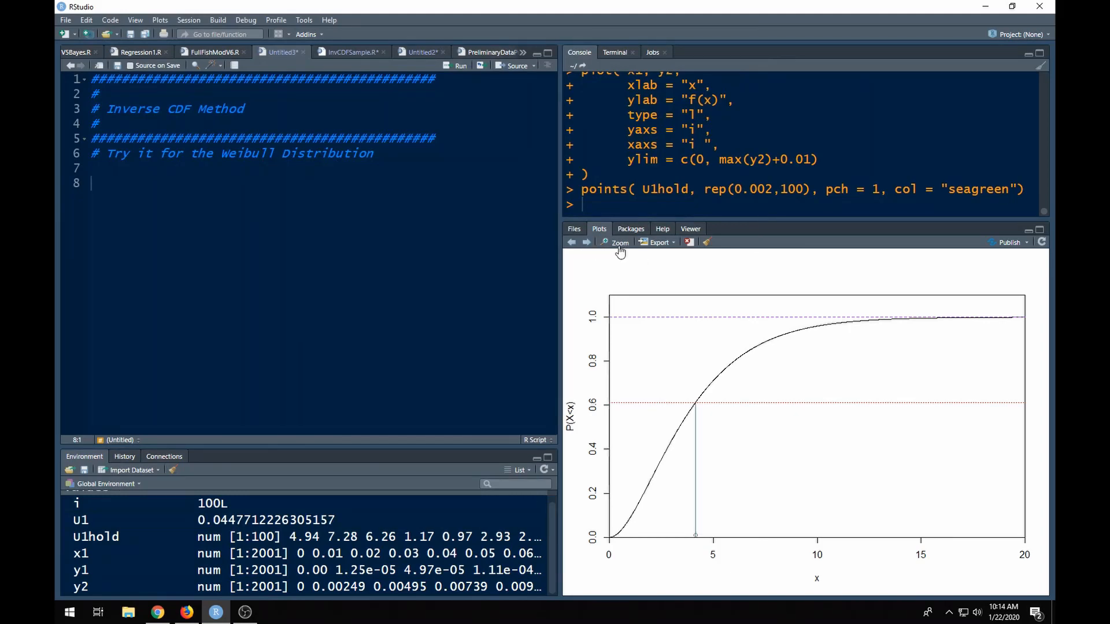
{"action": "left_click", "coordinate": [620, 243]}
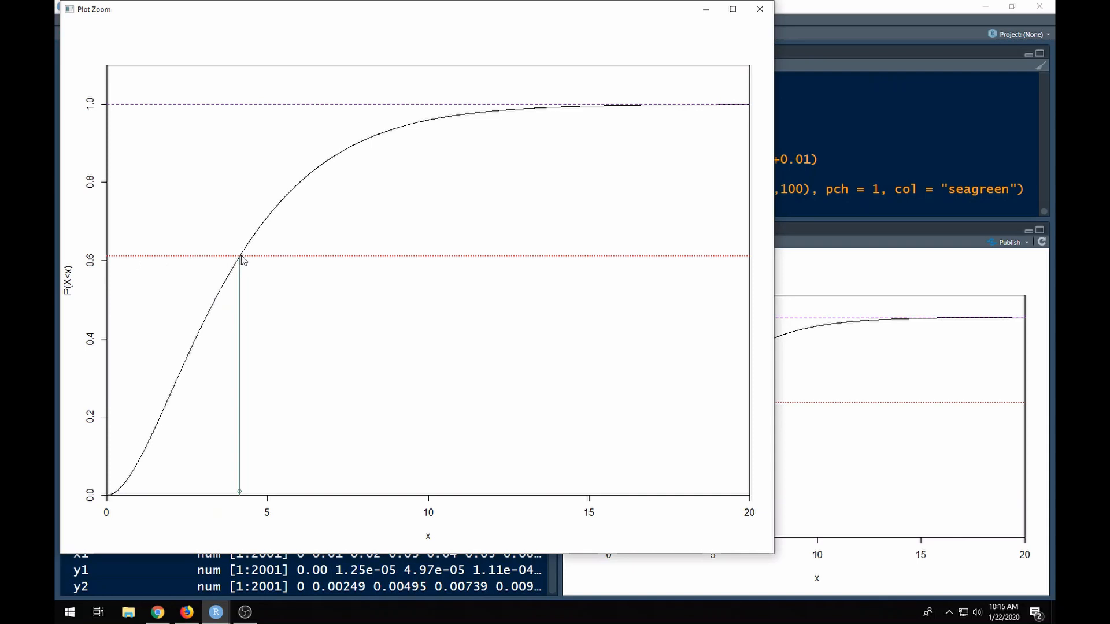
{"action": "mouse_move", "coordinate": [296, 262]}
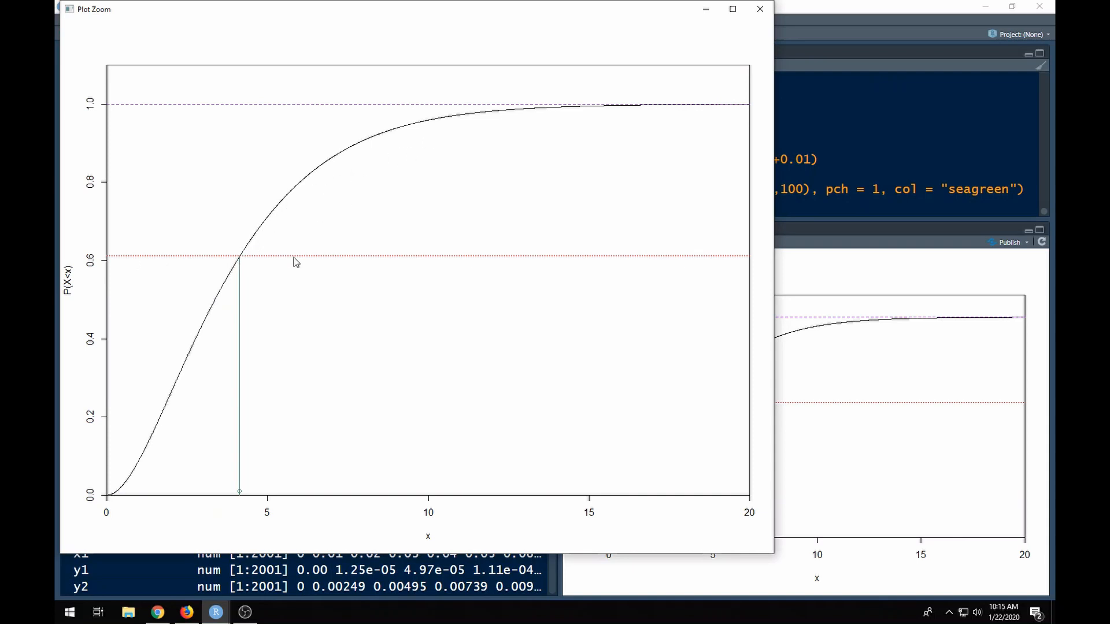
{"action": "mouse_move", "coordinate": [242, 497]}
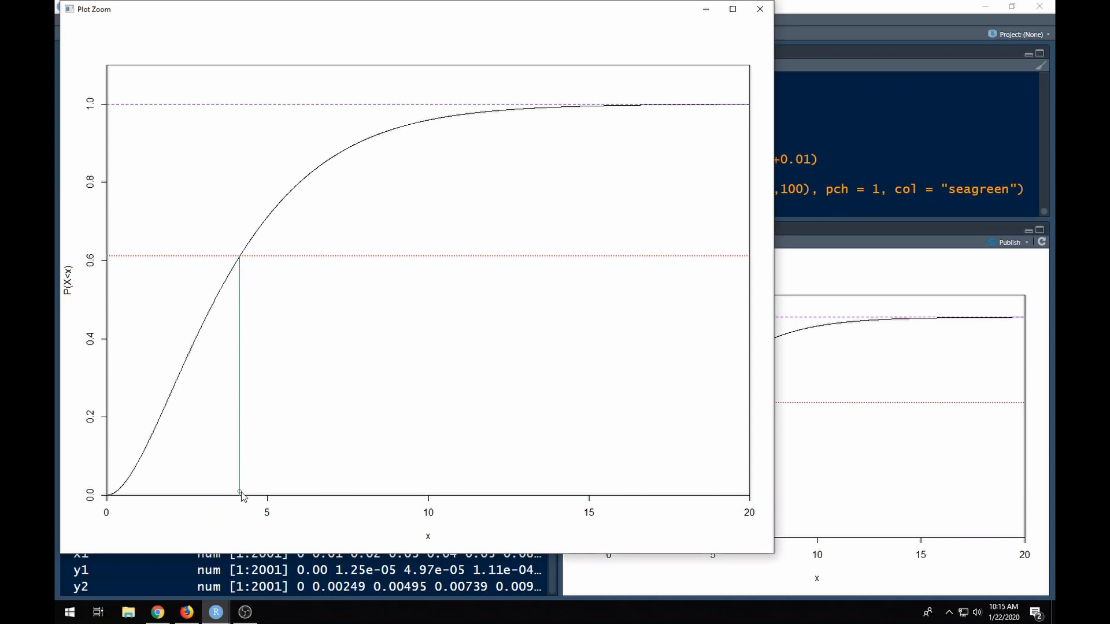
{"action": "mouse_move", "coordinate": [243, 498]}
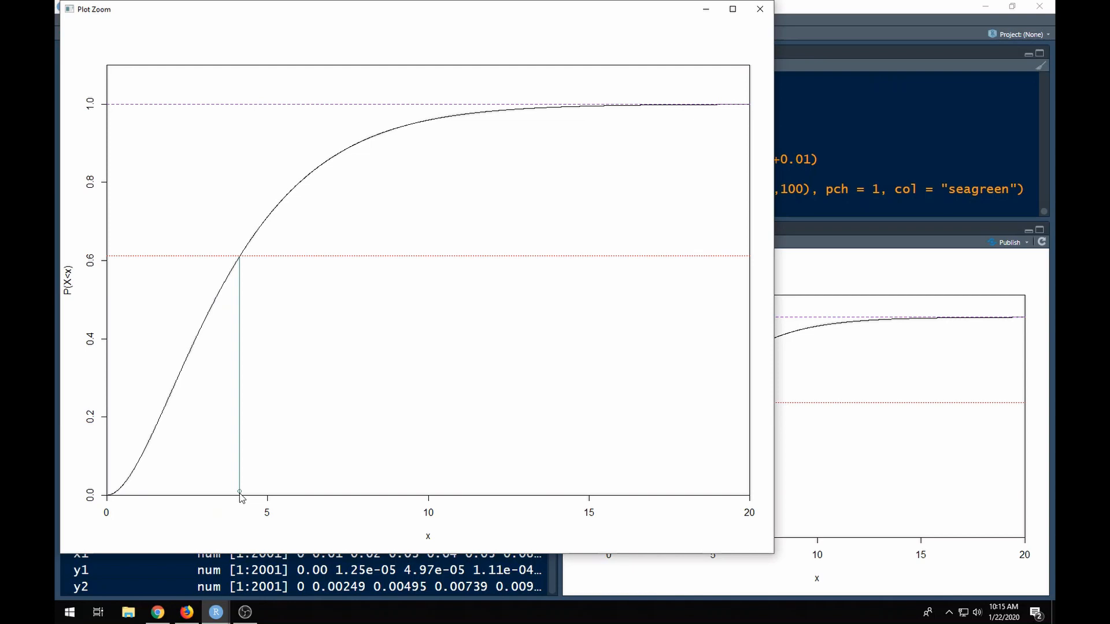
{"action": "mouse_move", "coordinate": [402, 125]}
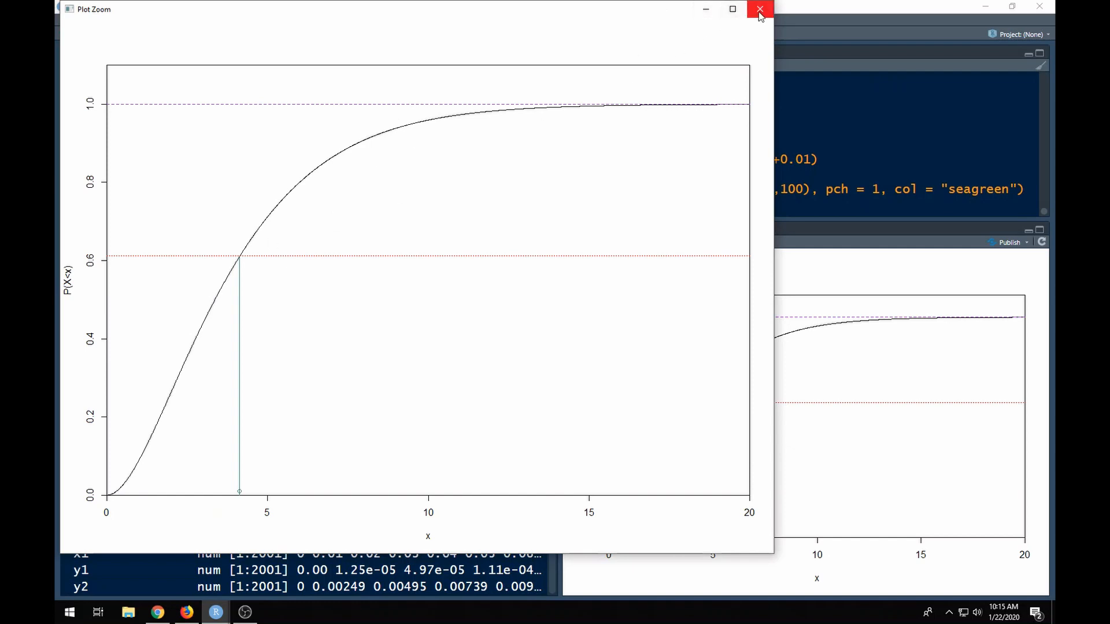
Reopen the enlarged CDF plot showing about ten probabilities traced to their x values
{"action": "left_click", "coordinate": [760, 9]}
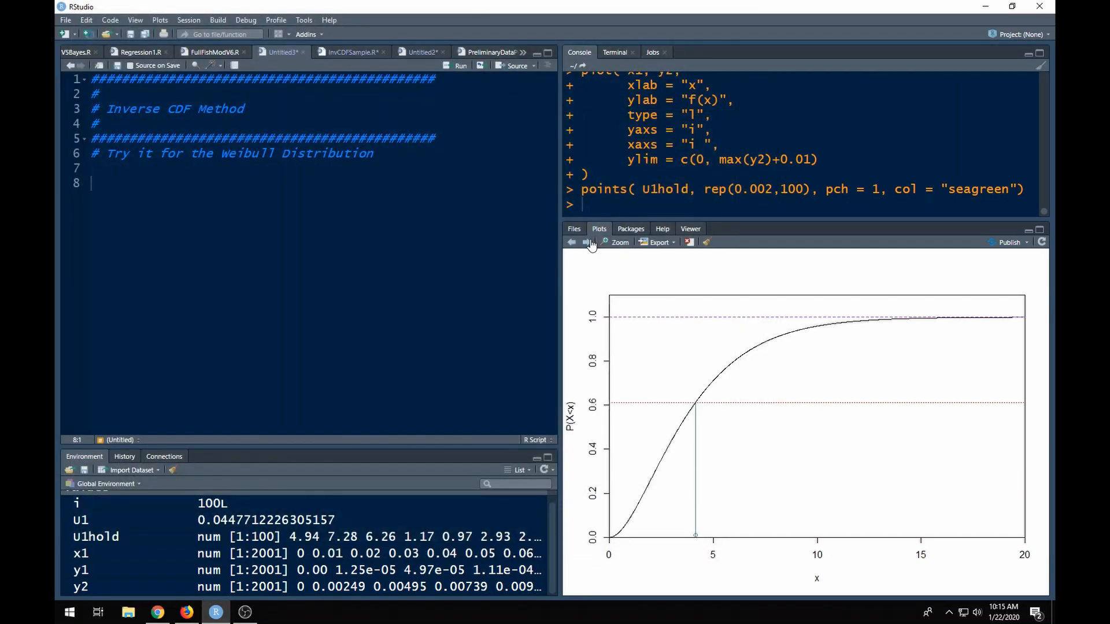
{"action": "left_click", "coordinate": [619, 243]}
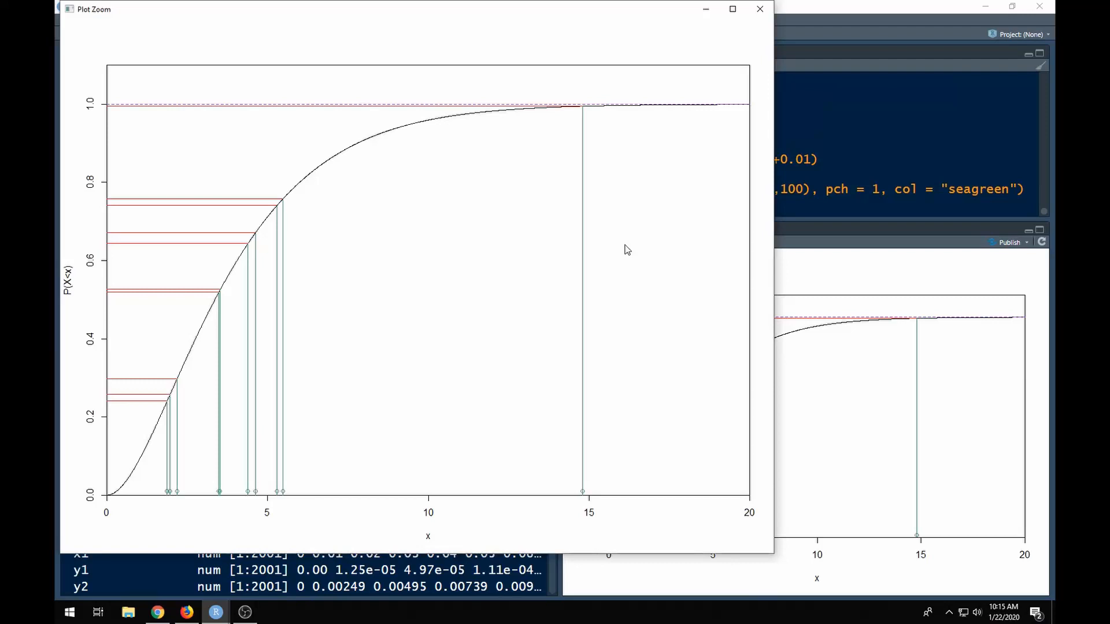
{"action": "mouse_move", "coordinate": [90, 135]}
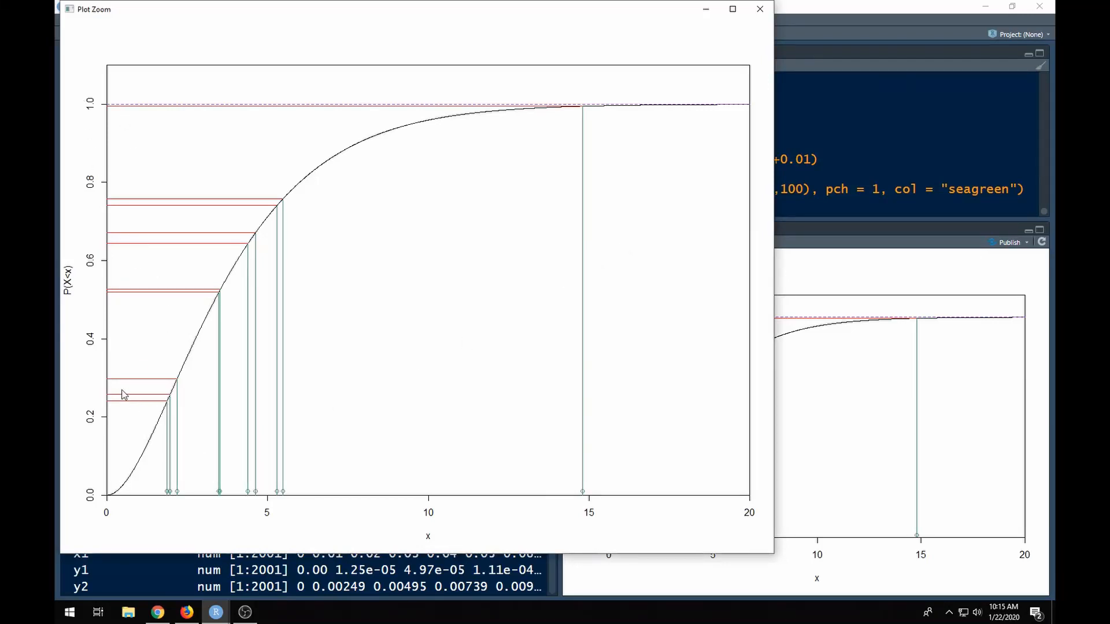
{"action": "mouse_move", "coordinate": [117, 145]}
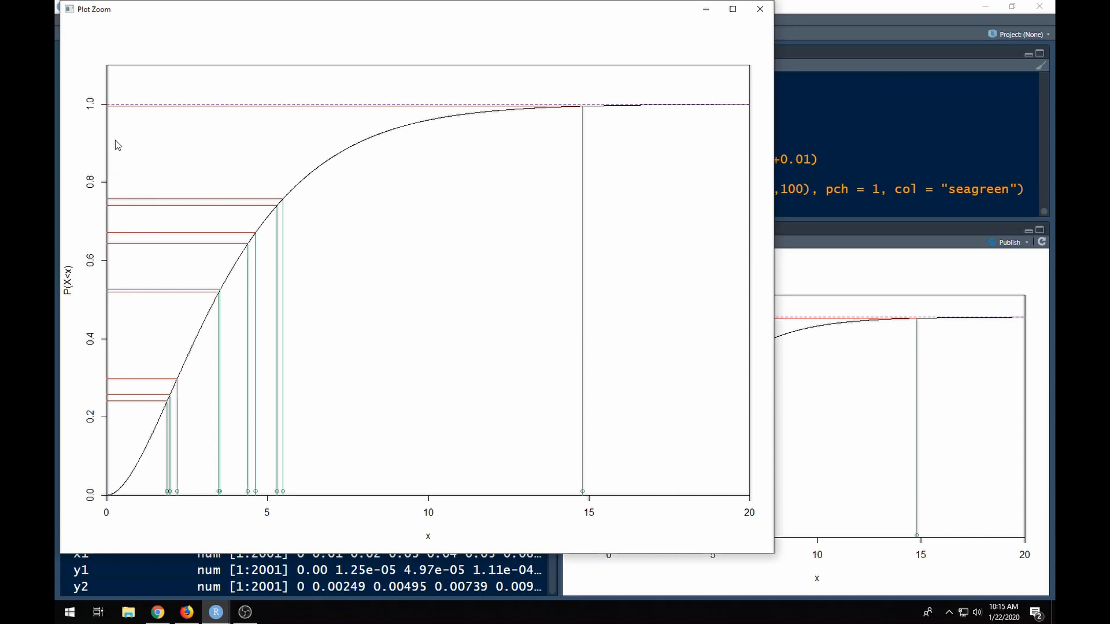
{"action": "mouse_move", "coordinate": [122, 417]}
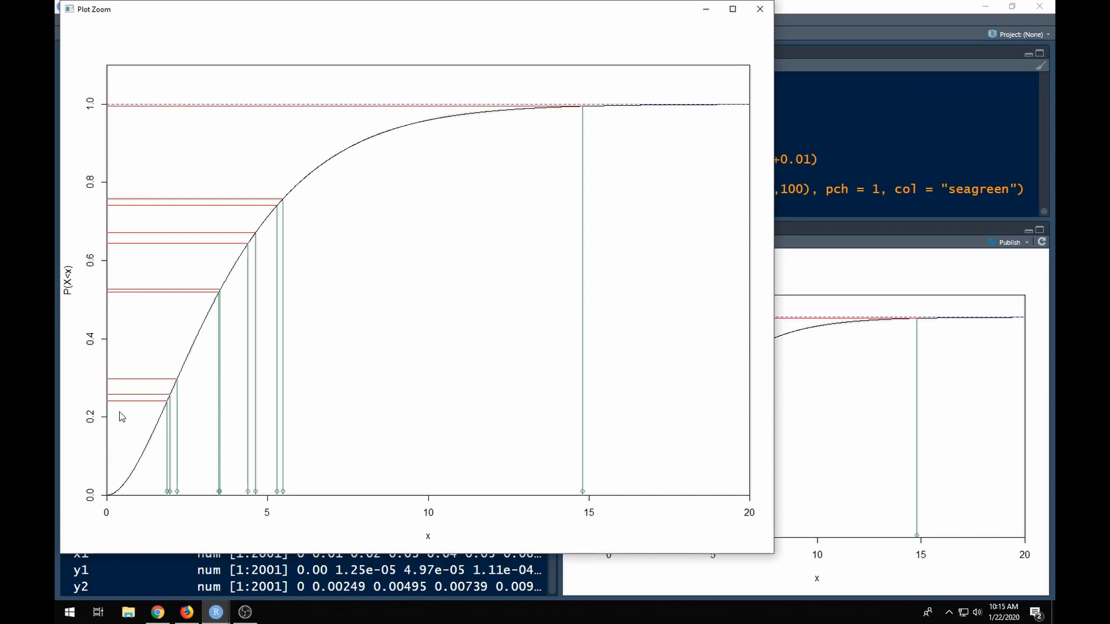
{"action": "mouse_move", "coordinate": [442, 495]}
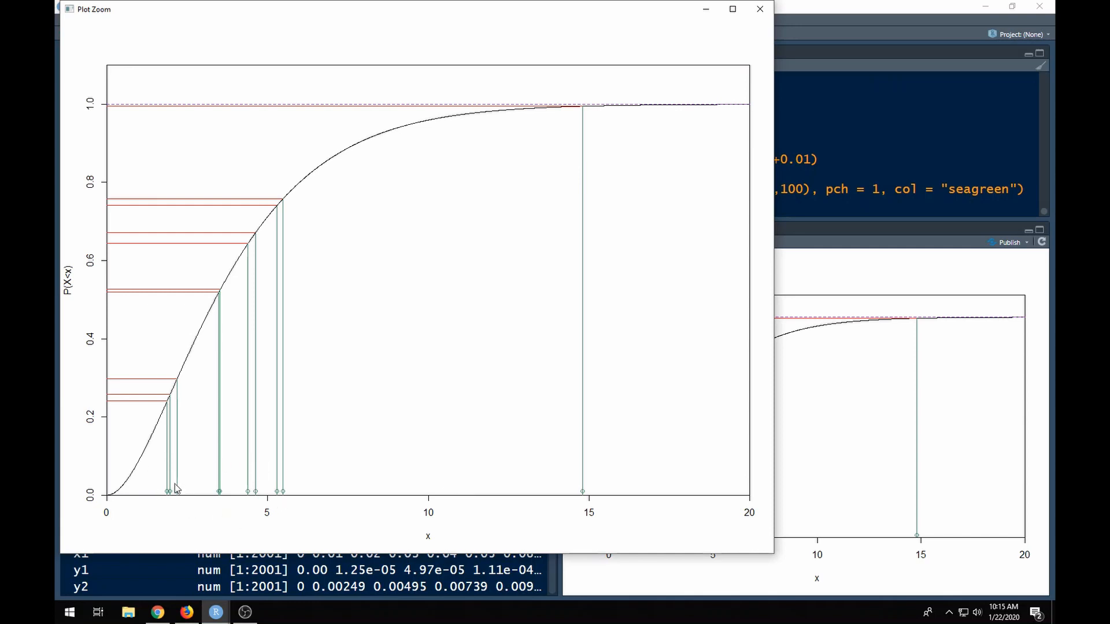
{"action": "mouse_move", "coordinate": [570, 495]}
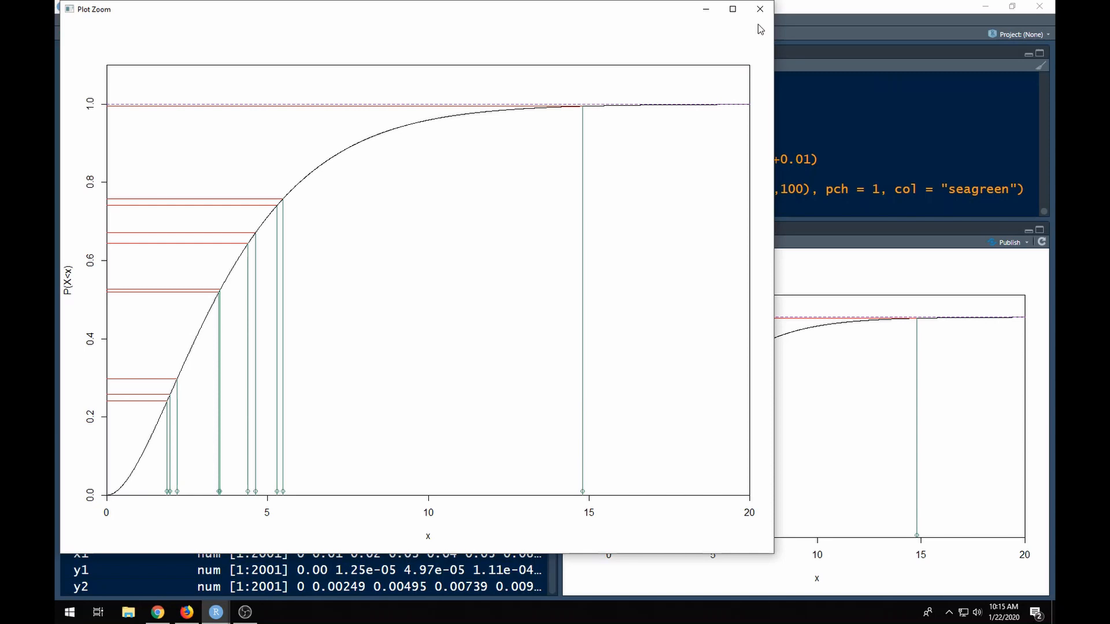
Reopen the enlarged CDF plot with about a hundred sampled probabilities traced down
{"action": "left_click", "coordinate": [759, 9]}
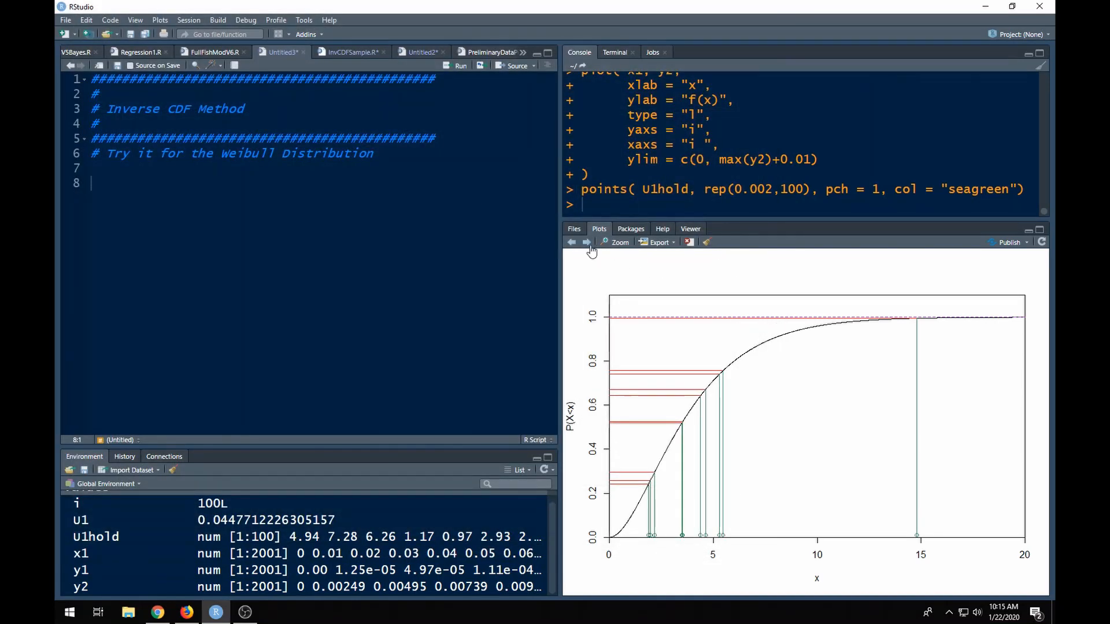
{"action": "left_click", "coordinate": [619, 242]}
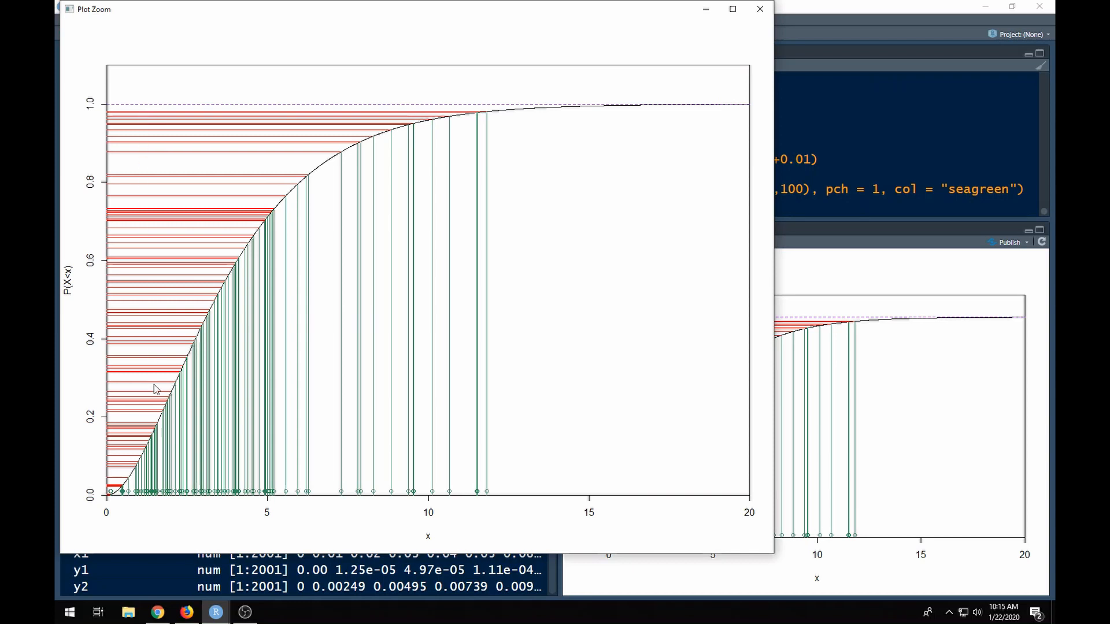
{"action": "mouse_move", "coordinate": [136, 434]}
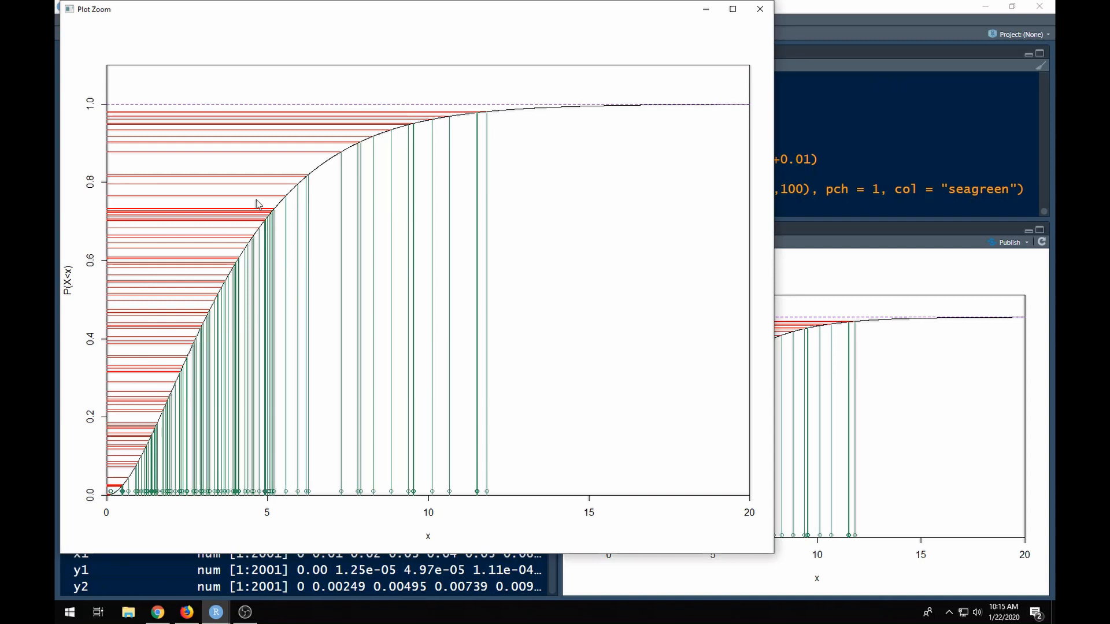
{"action": "mouse_move", "coordinate": [255, 233]}
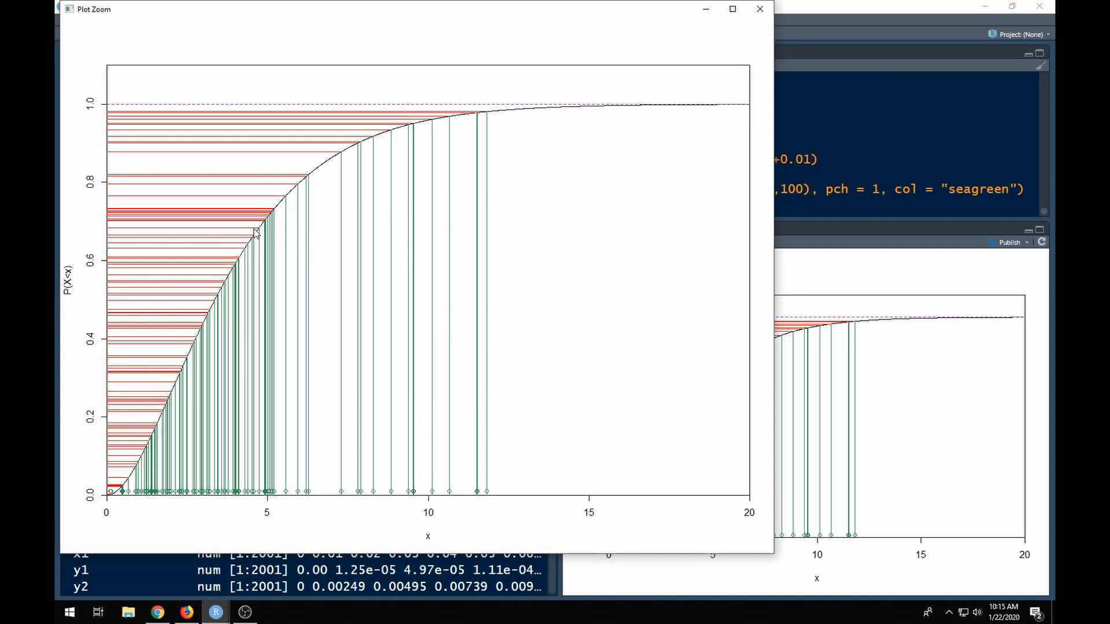
{"action": "mouse_move", "coordinate": [149, 397]}
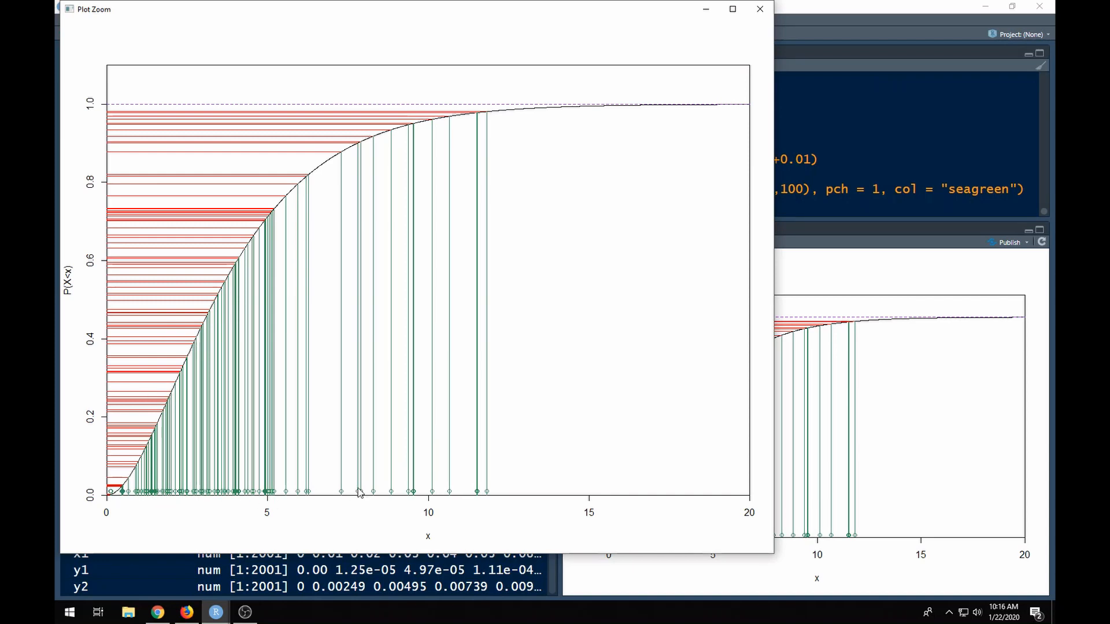
{"action": "mouse_move", "coordinate": [521, 513]}
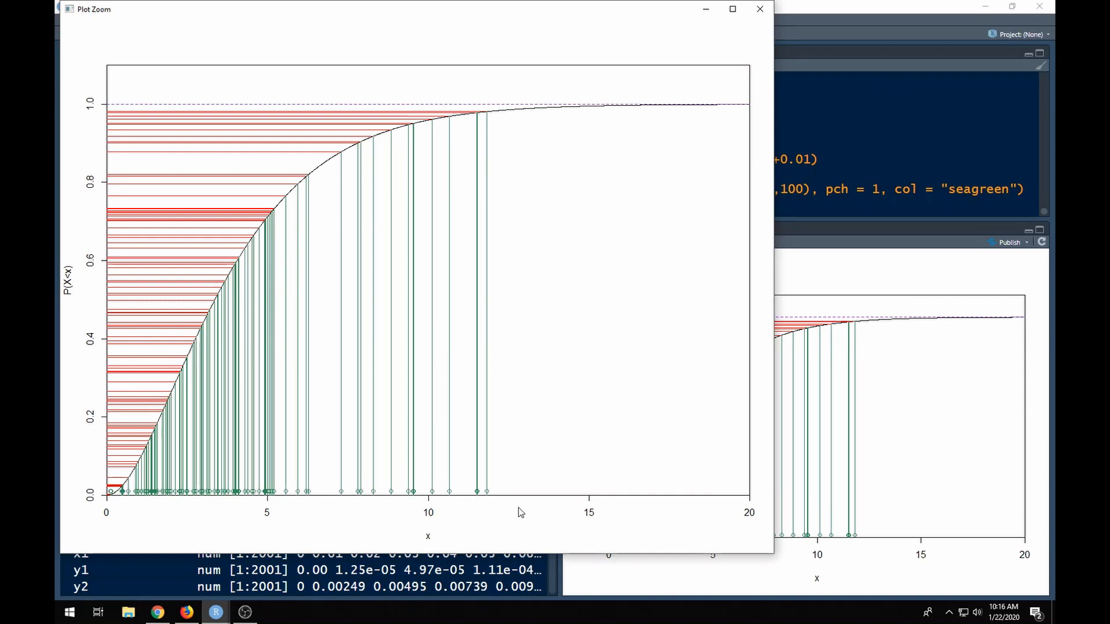
{"action": "mouse_move", "coordinate": [713, 494]}
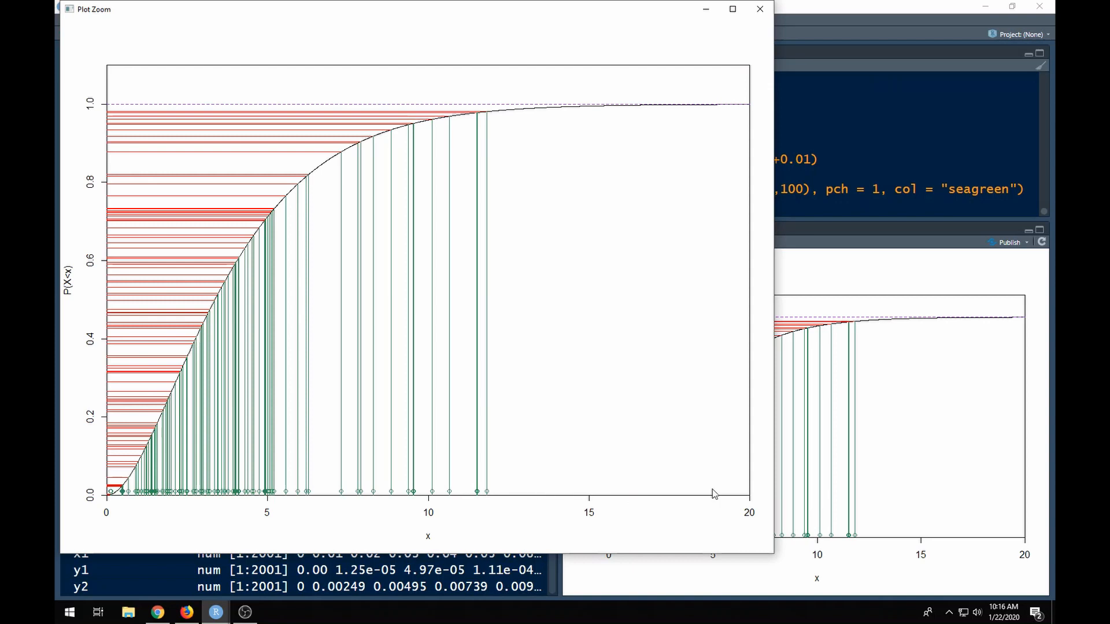
{"action": "mouse_move", "coordinate": [579, 507]}
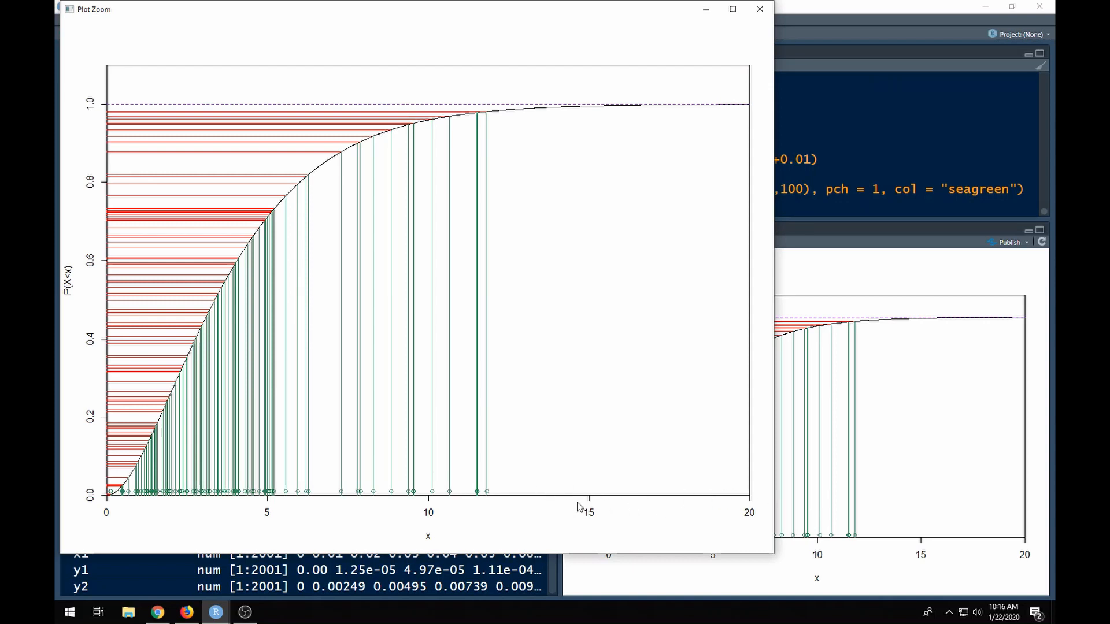
{"action": "mouse_move", "coordinate": [120, 499]}
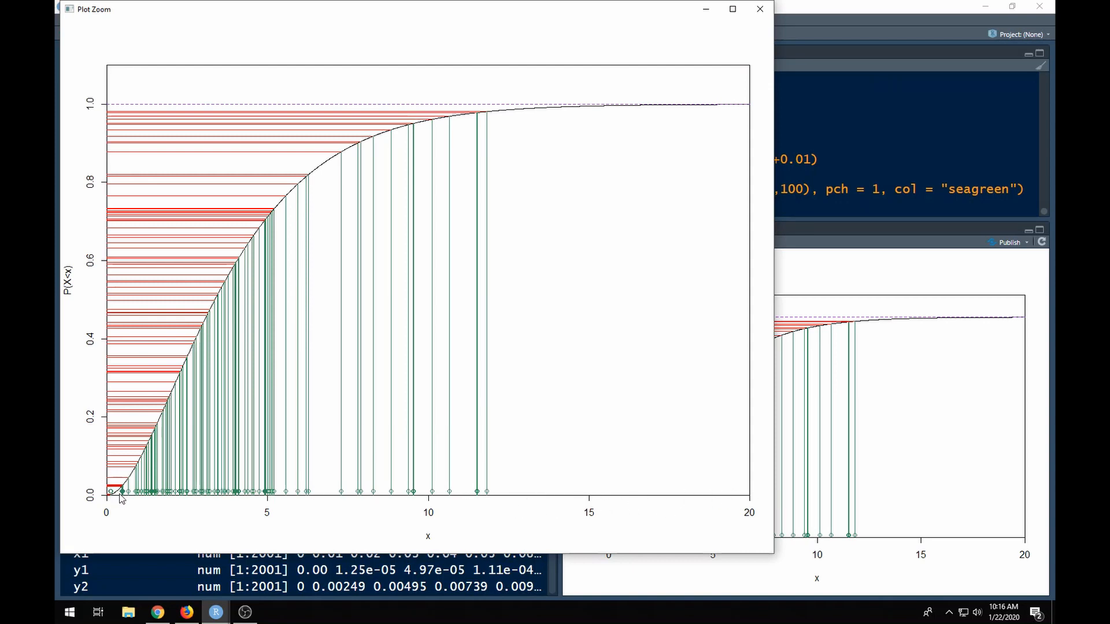
{"action": "mouse_move", "coordinate": [198, 503]}
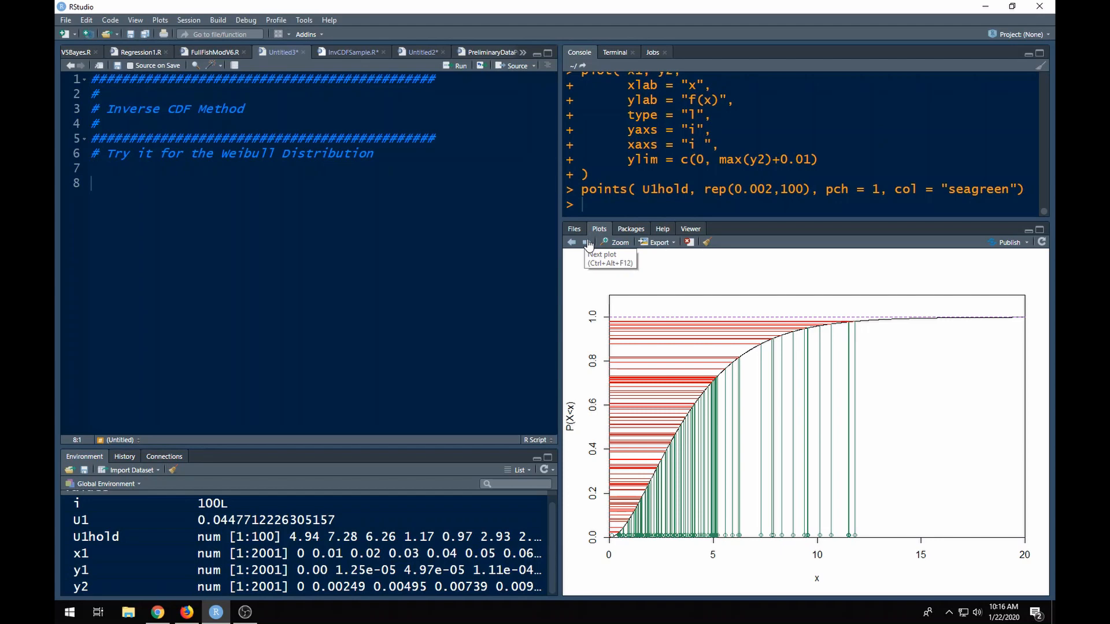
View the density plot with the hundred sampled green points enlarged, then close it
{"action": "left_click", "coordinate": [586, 242]}
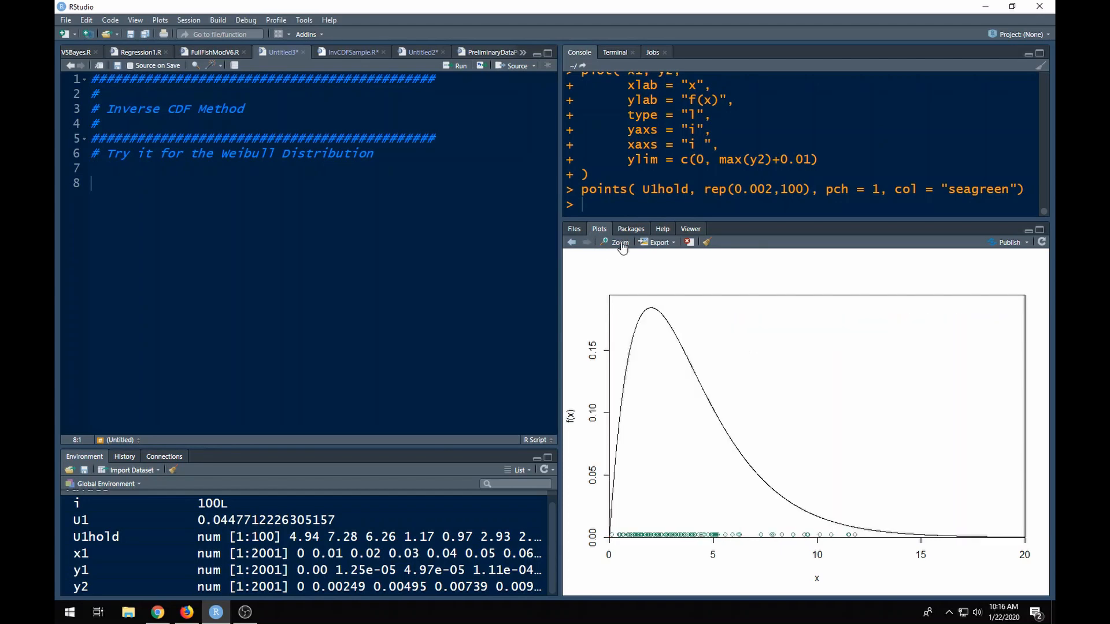
{"action": "left_click", "coordinate": [616, 243]}
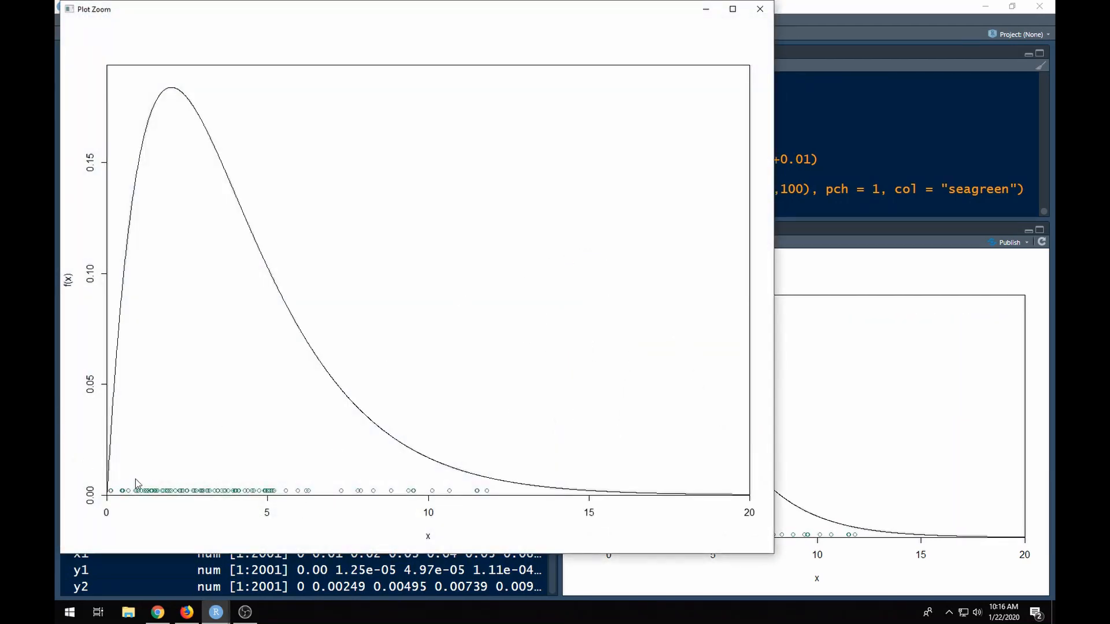
{"action": "mouse_move", "coordinate": [140, 508]}
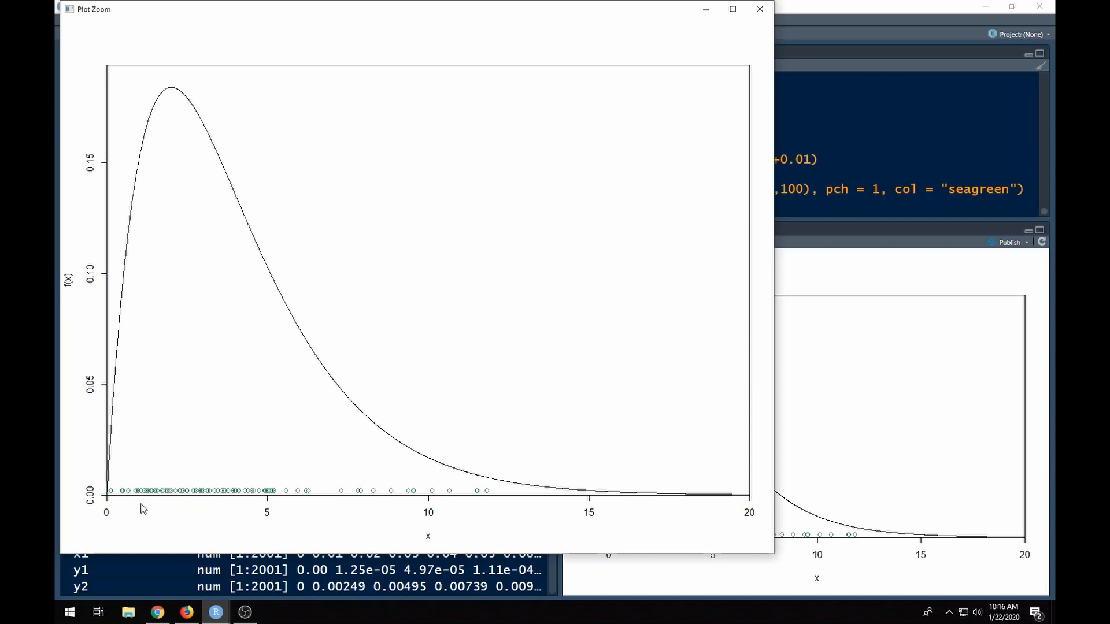
{"action": "mouse_move", "coordinate": [240, 499]}
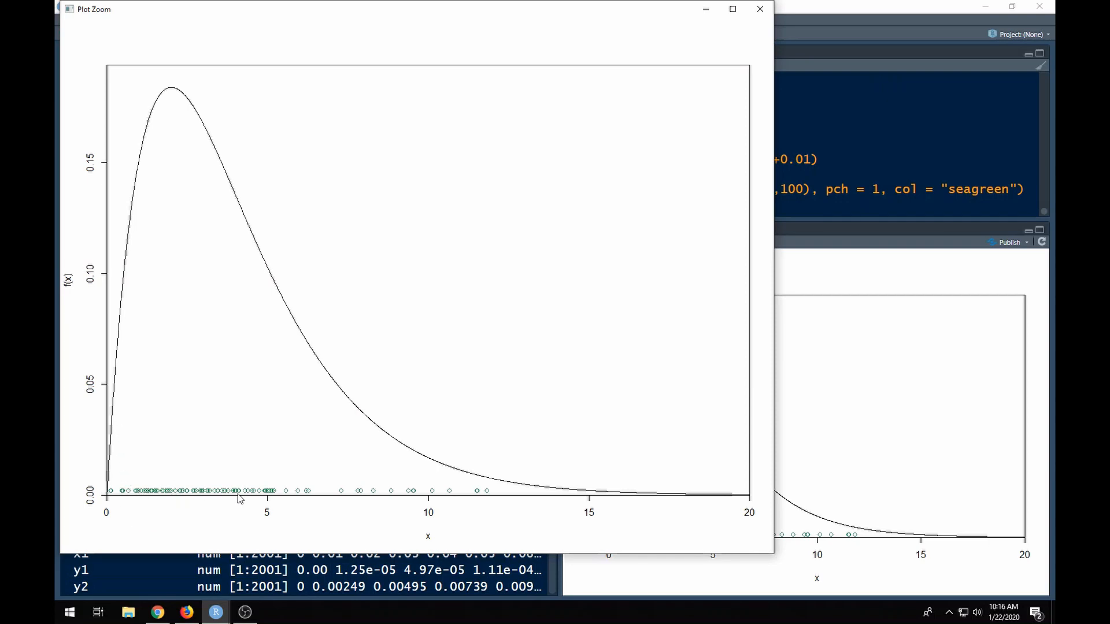
{"action": "mouse_move", "coordinate": [268, 504]}
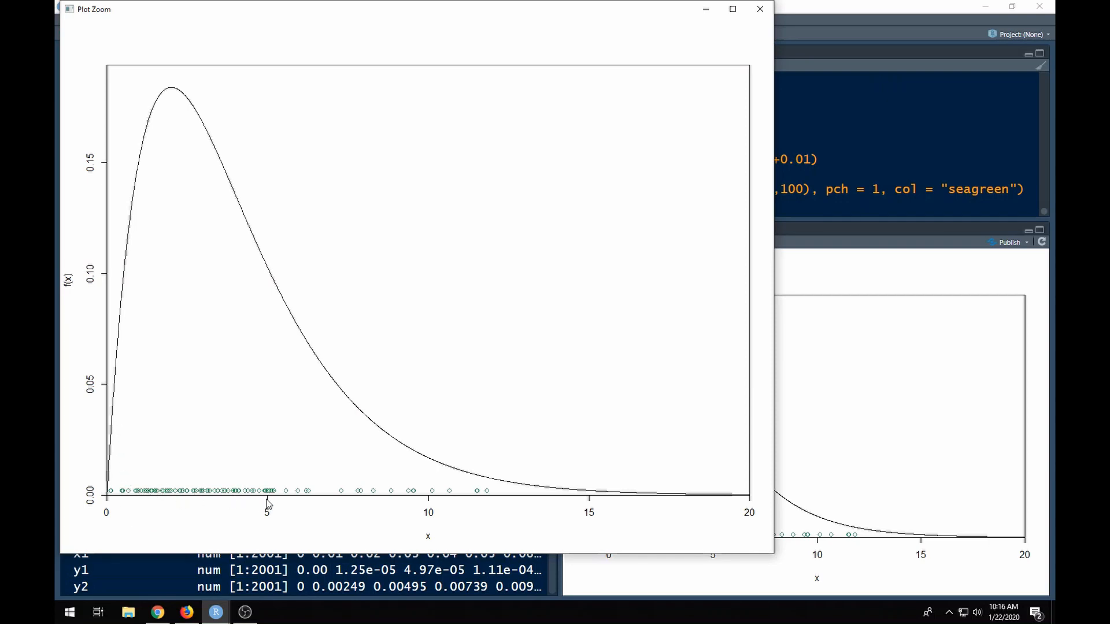
{"action": "mouse_move", "coordinate": [176, 105]}
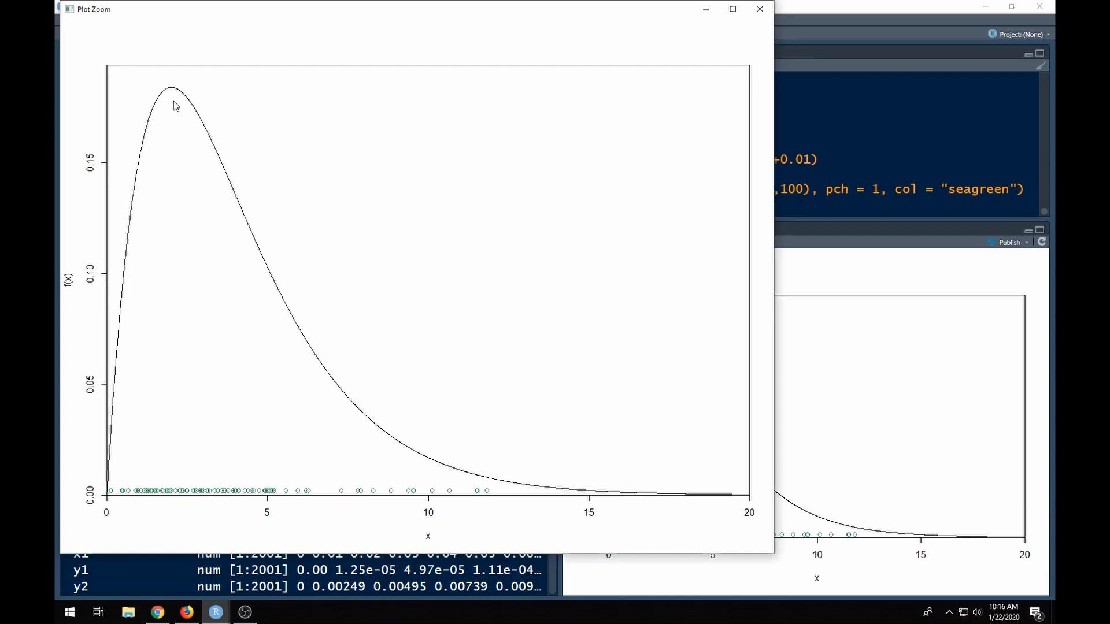
{"action": "mouse_move", "coordinate": [175, 110]}
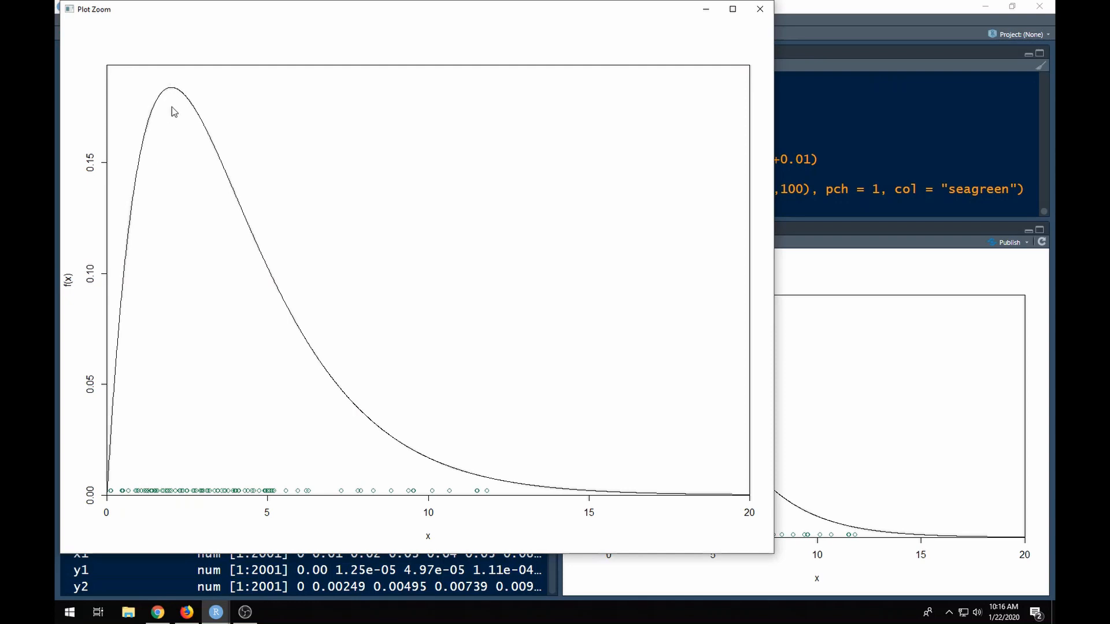
{"action": "mouse_move", "coordinate": [511, 495]}
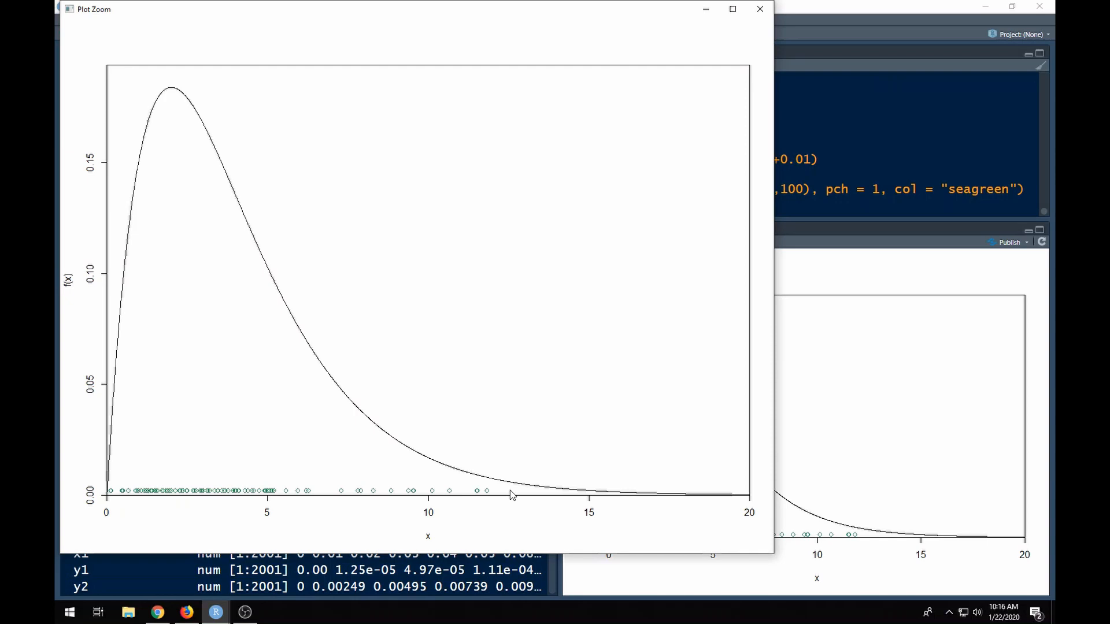
{"action": "mouse_move", "coordinate": [576, 501]}
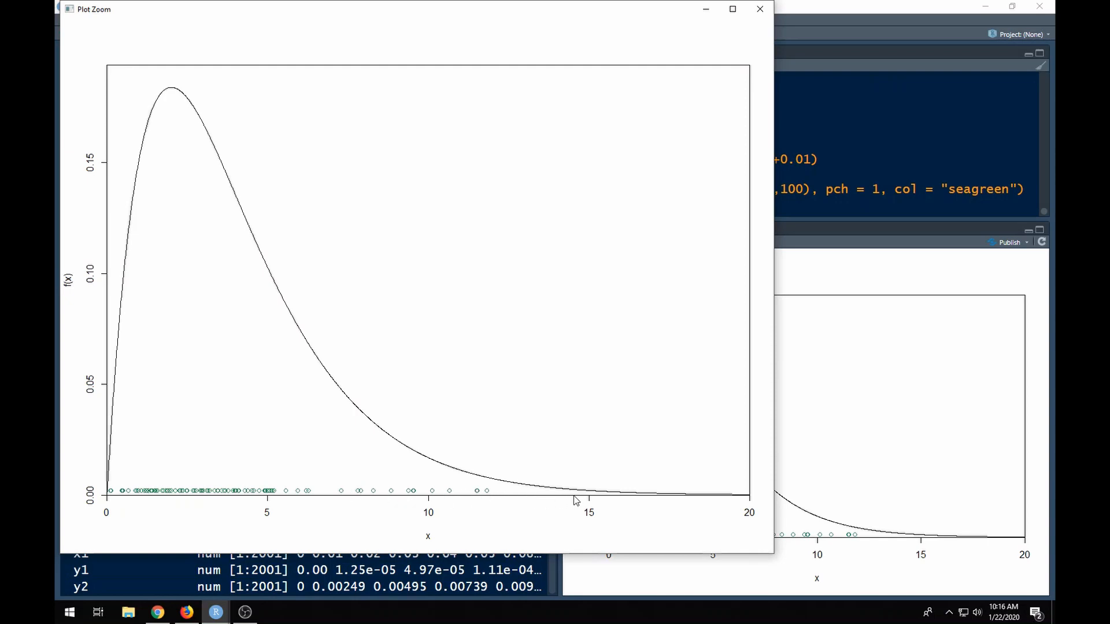
{"action": "mouse_move", "coordinate": [426, 492]}
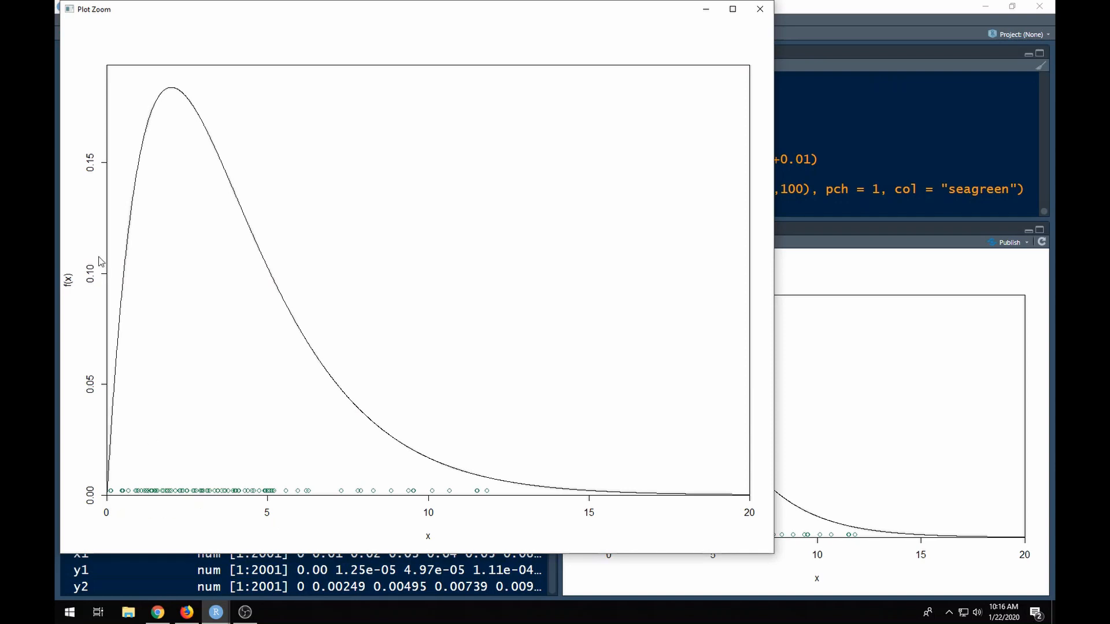
{"action": "mouse_move", "coordinate": [124, 240]}
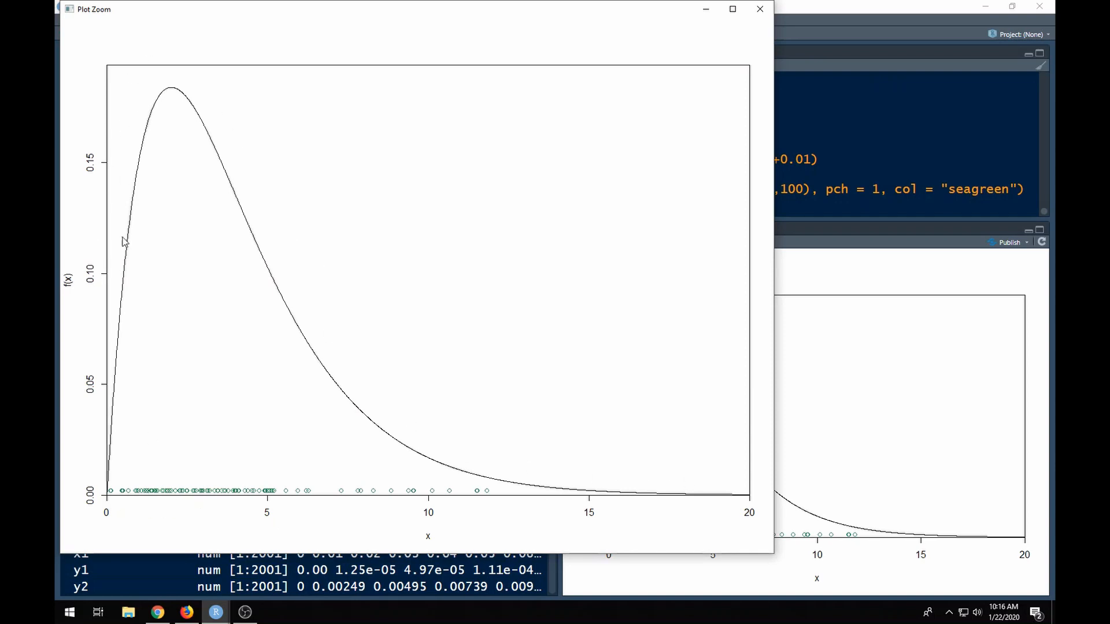
{"action": "mouse_move", "coordinate": [164, 136]}
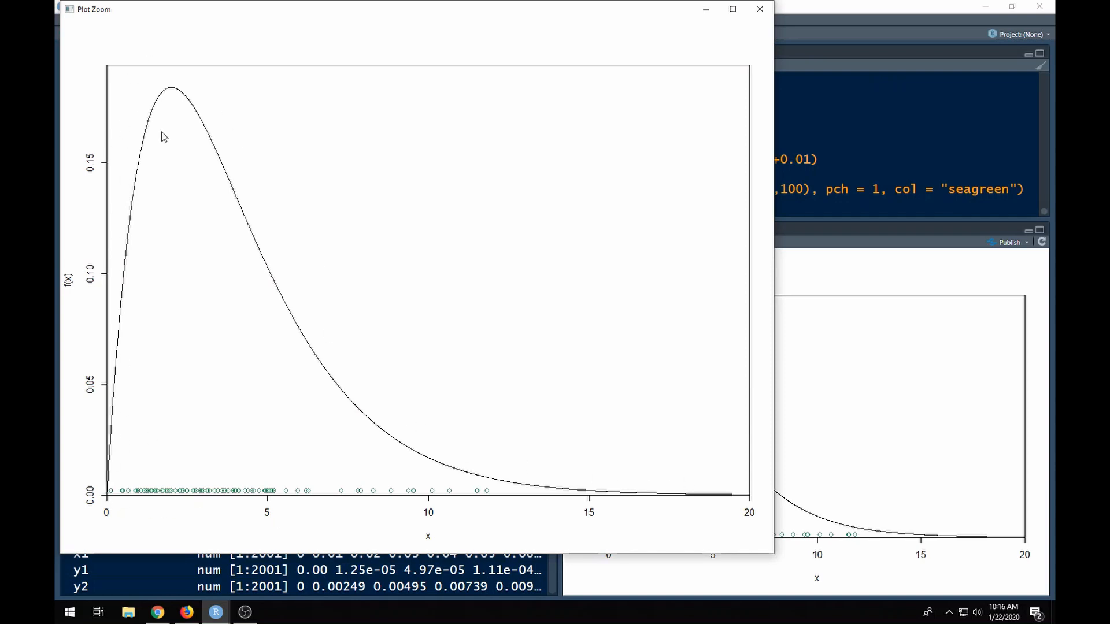
{"action": "mouse_move", "coordinate": [205, 243]}
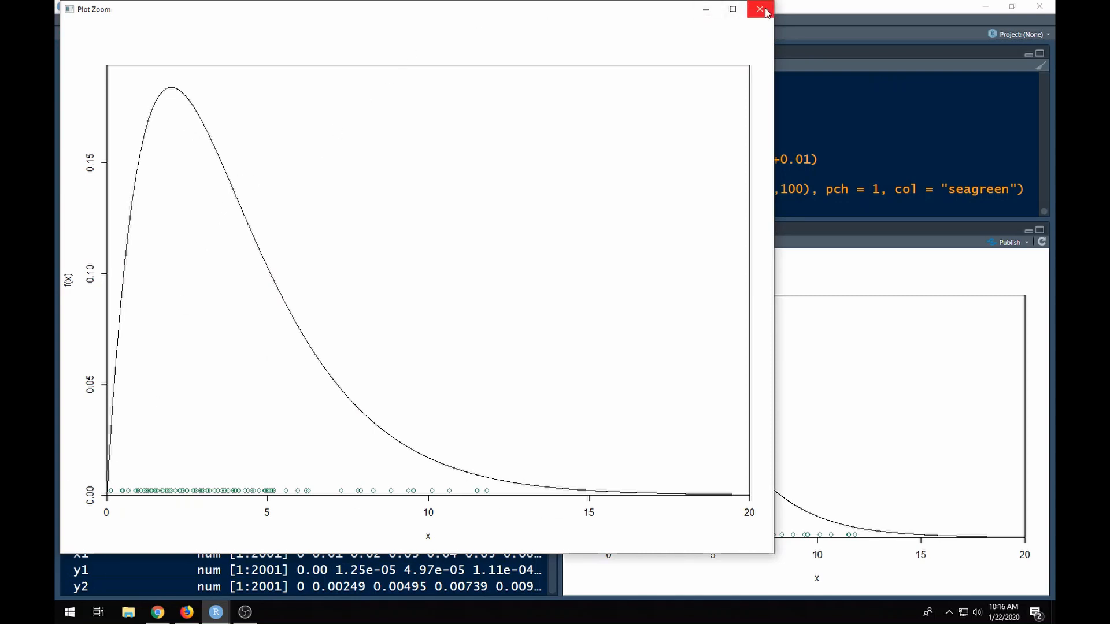
{"action": "mouse_move", "coordinate": [760, 9]}
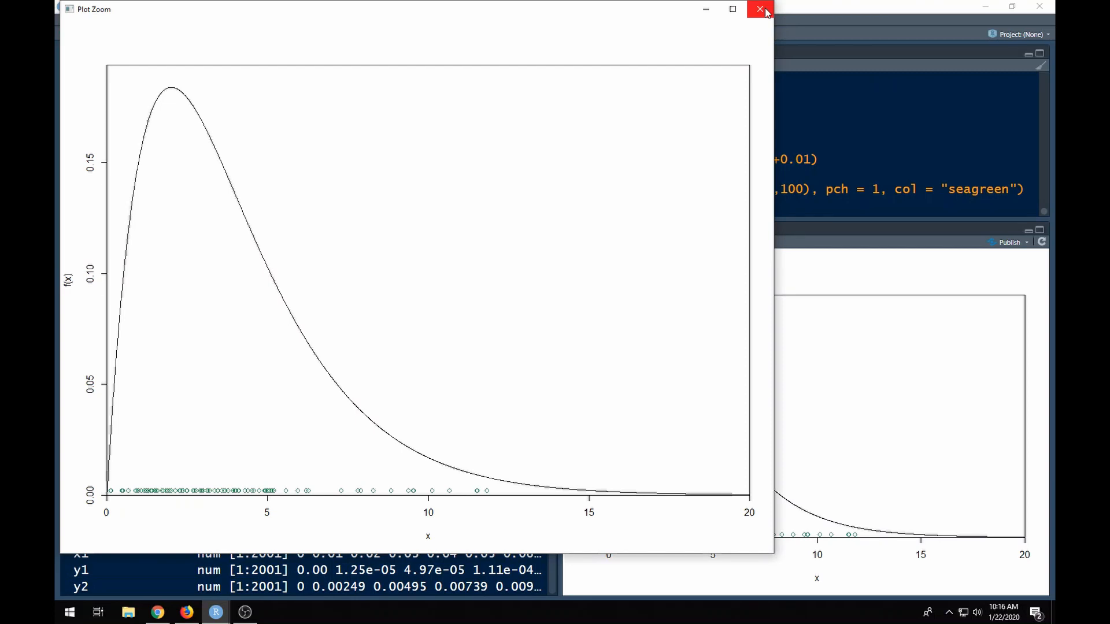
{"action": "mouse_move", "coordinate": [328, 186]}
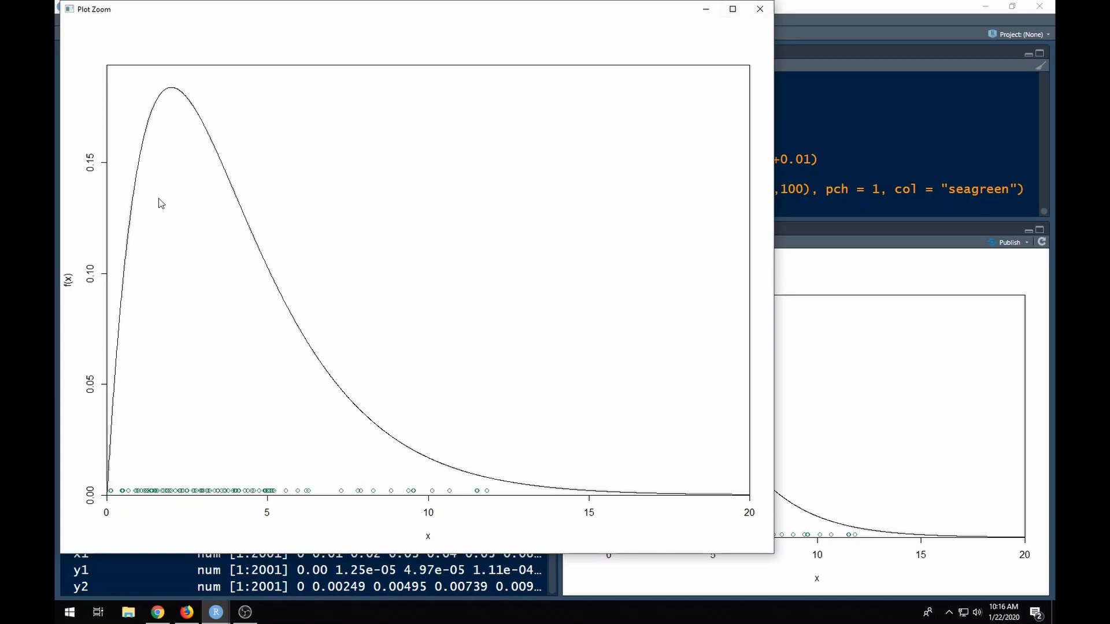
{"action": "mouse_move", "coordinate": [140, 323]}
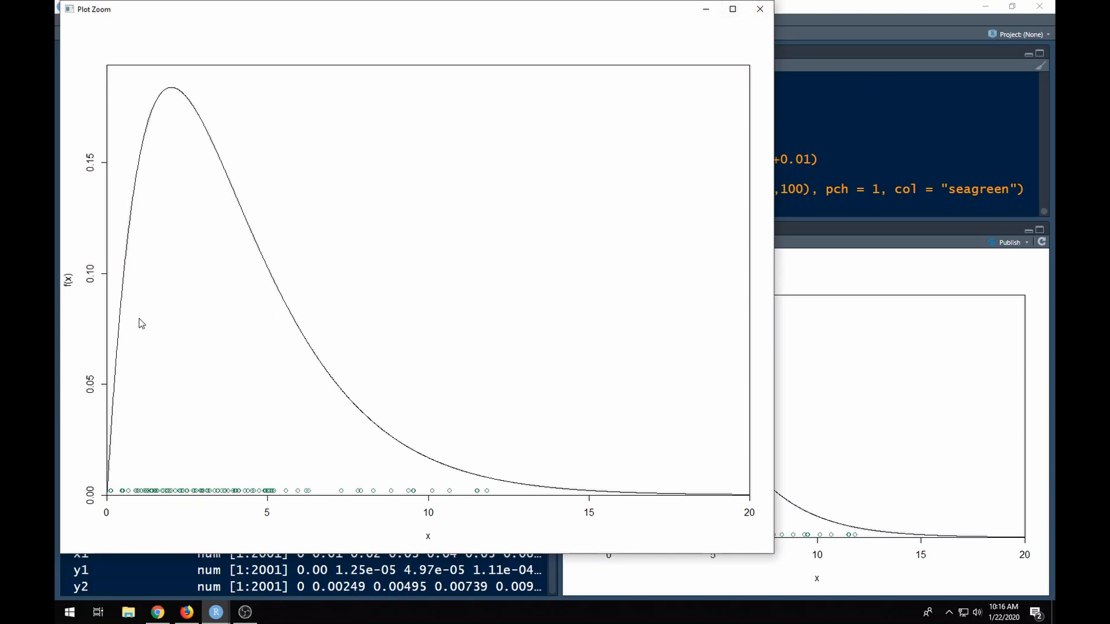
{"action": "mouse_move", "coordinate": [611, 506]}
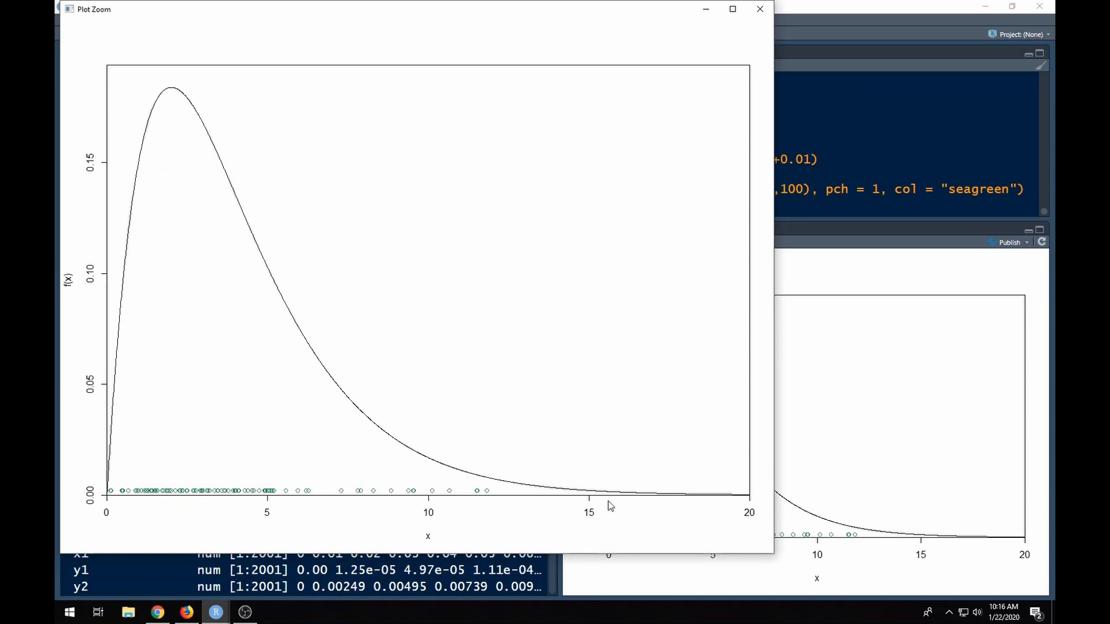
{"action": "mouse_move", "coordinate": [760, 9]}
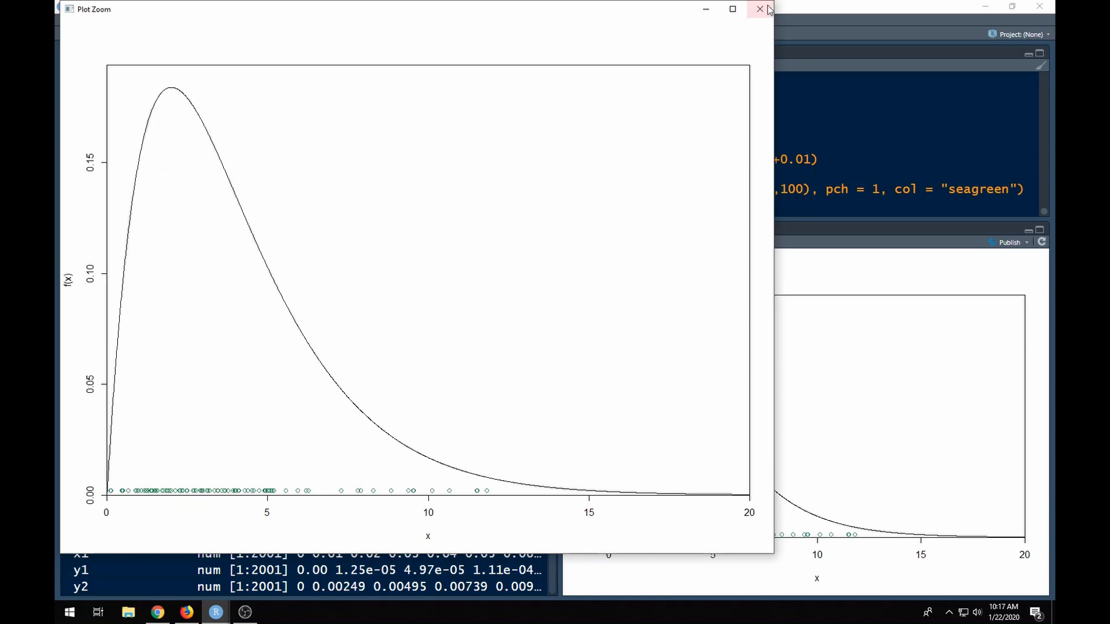
{"action": "mouse_move", "coordinate": [760, 10]}
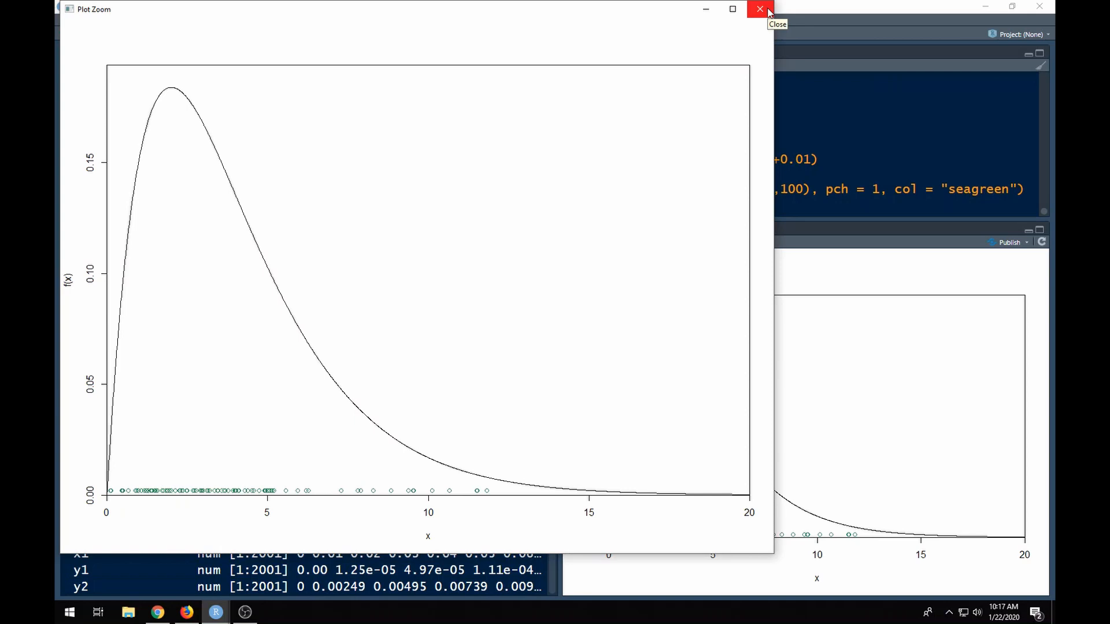
{"action": "left_click", "coordinate": [760, 9]}
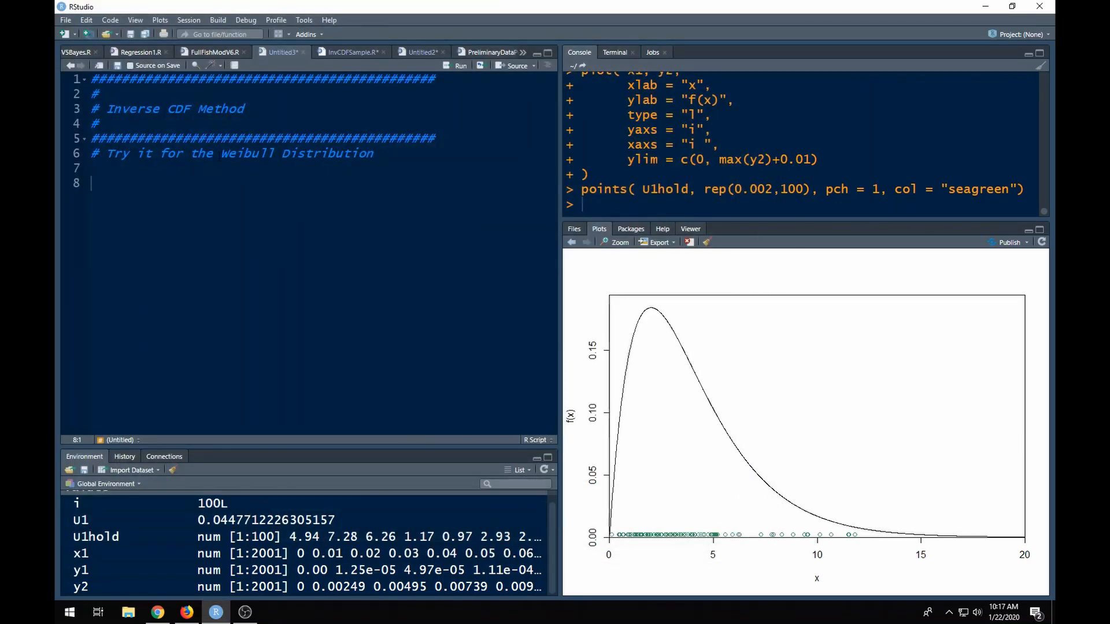
Bring up the Wikipedia Weibull distribution article for reference
{"action": "double_click", "coordinate": [246, 153]}
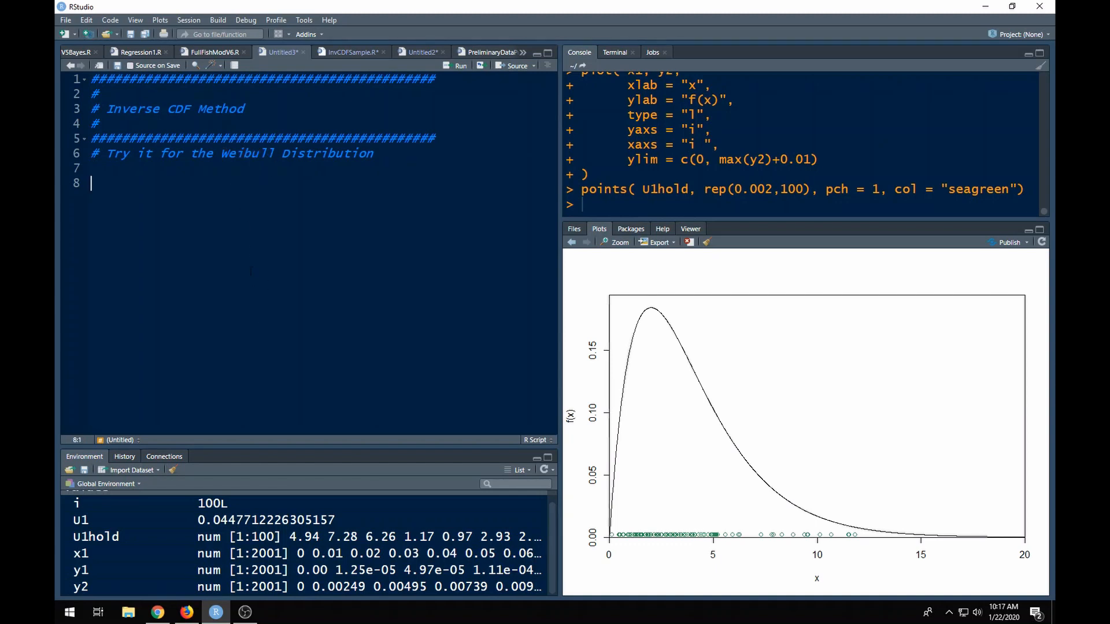
{"action": "mouse_move", "coordinate": [185, 611]}
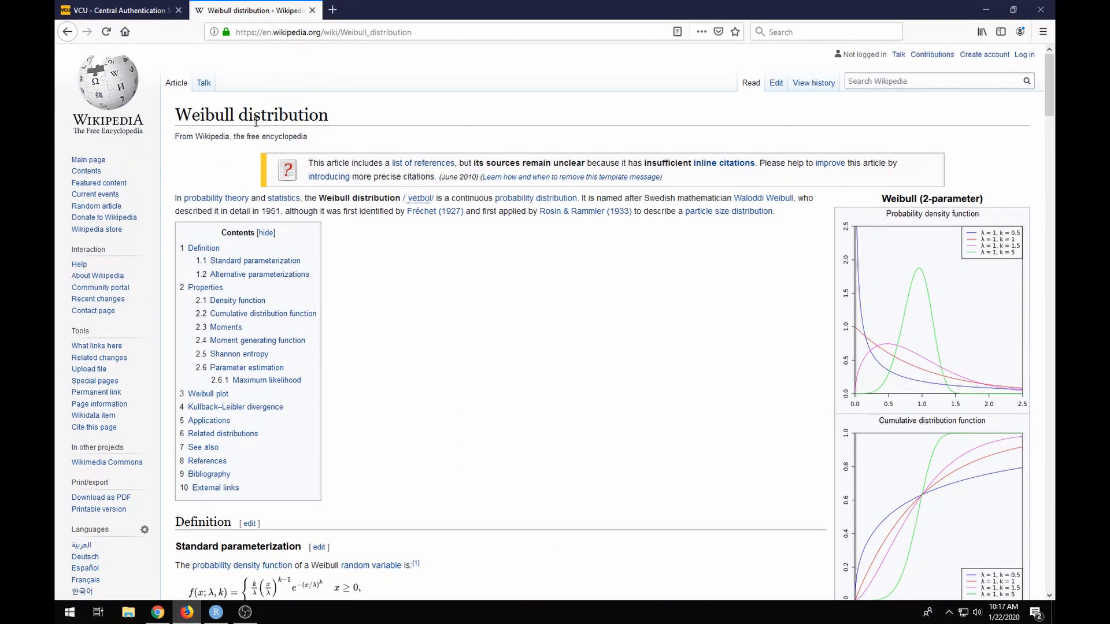
Scroll the Weibull article down to the standard parameterization's PDF and CDF formulas
{"action": "scroll", "scroll_direction": "down", "scroll_amount": 3}
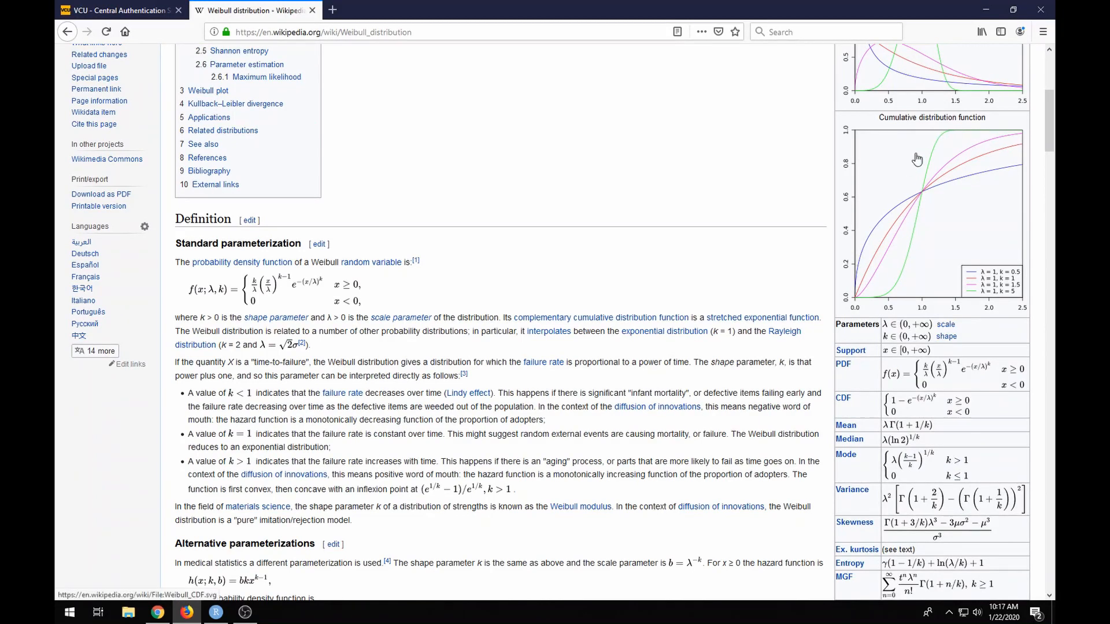
{"action": "scroll", "scroll_direction": "down", "scroll_amount": 3}
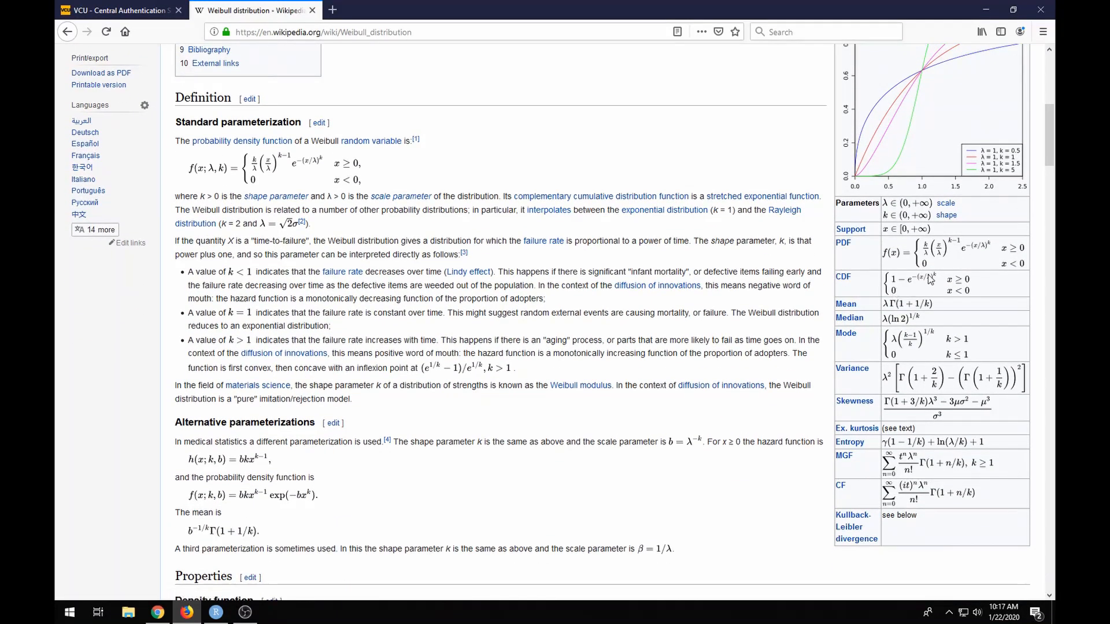
{"action": "mouse_move", "coordinate": [890, 288]}
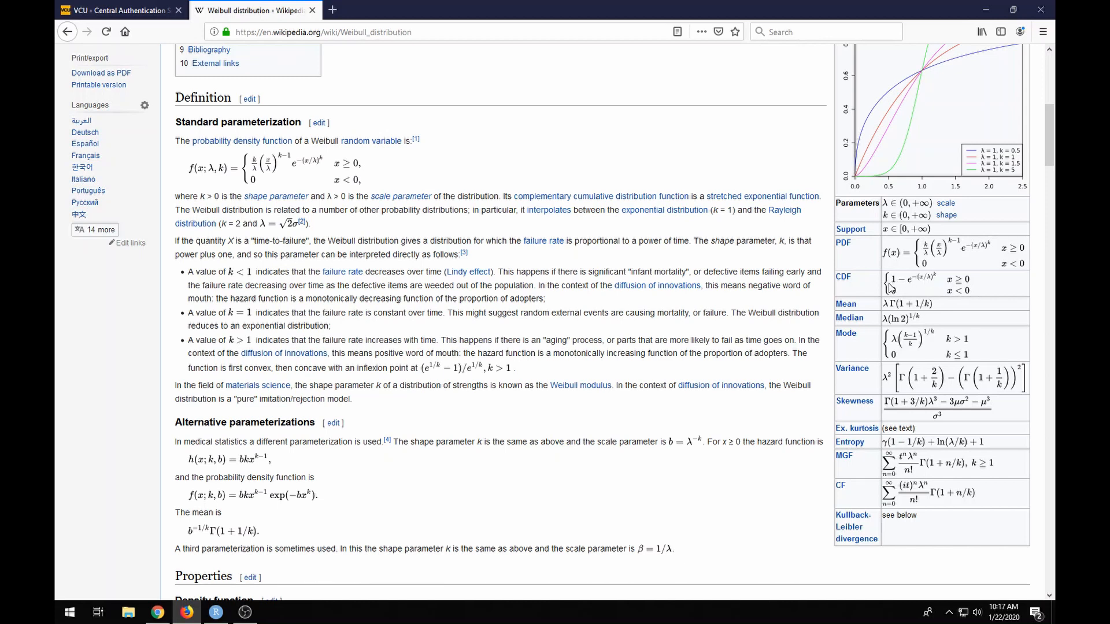
{"action": "mouse_move", "coordinate": [934, 274]}
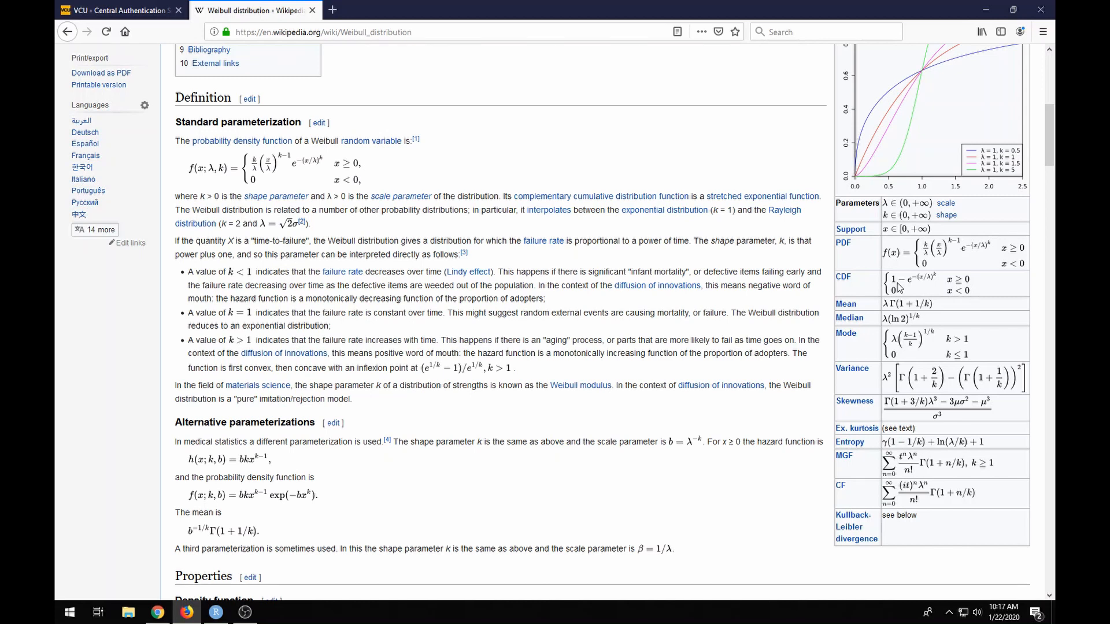
{"action": "mouse_move", "coordinate": [924, 285]}
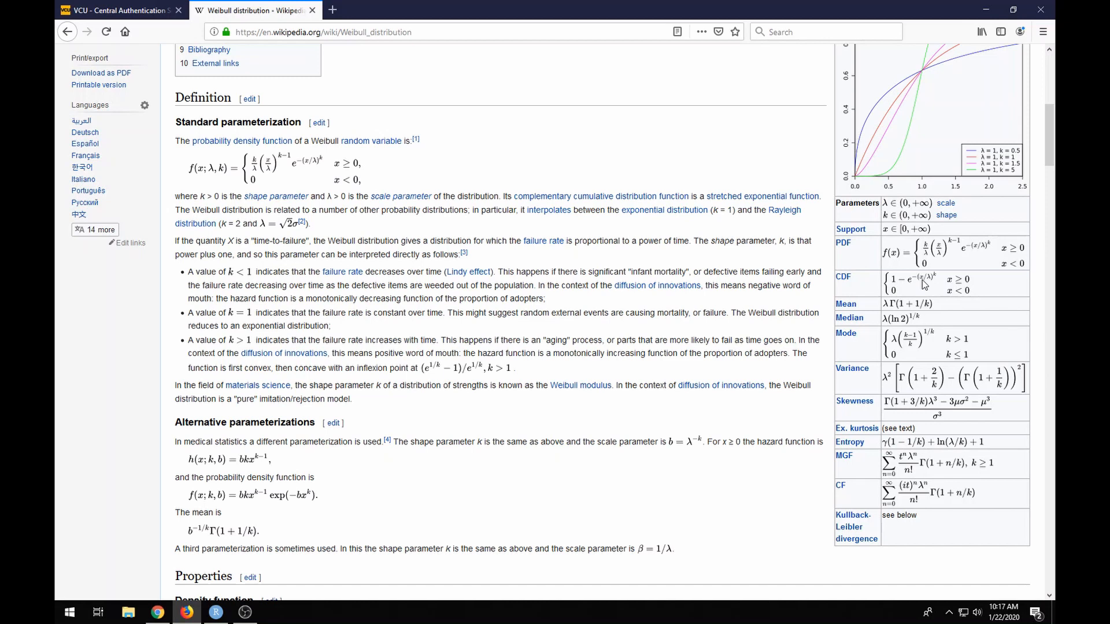
{"action": "mouse_move", "coordinate": [927, 284]}
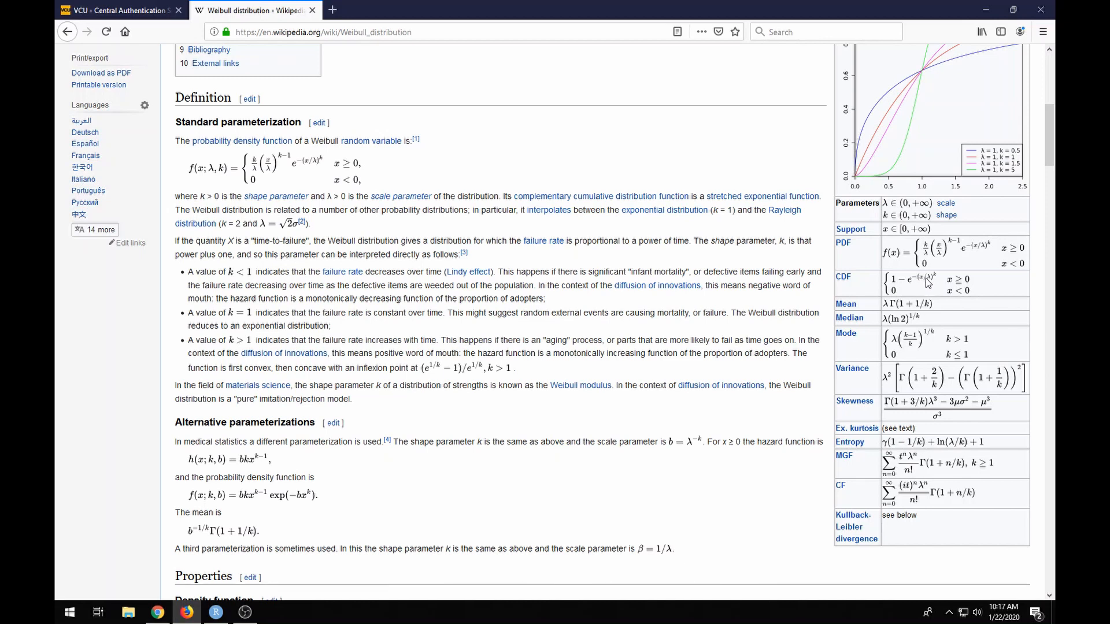
{"action": "mouse_move", "coordinate": [928, 283]}
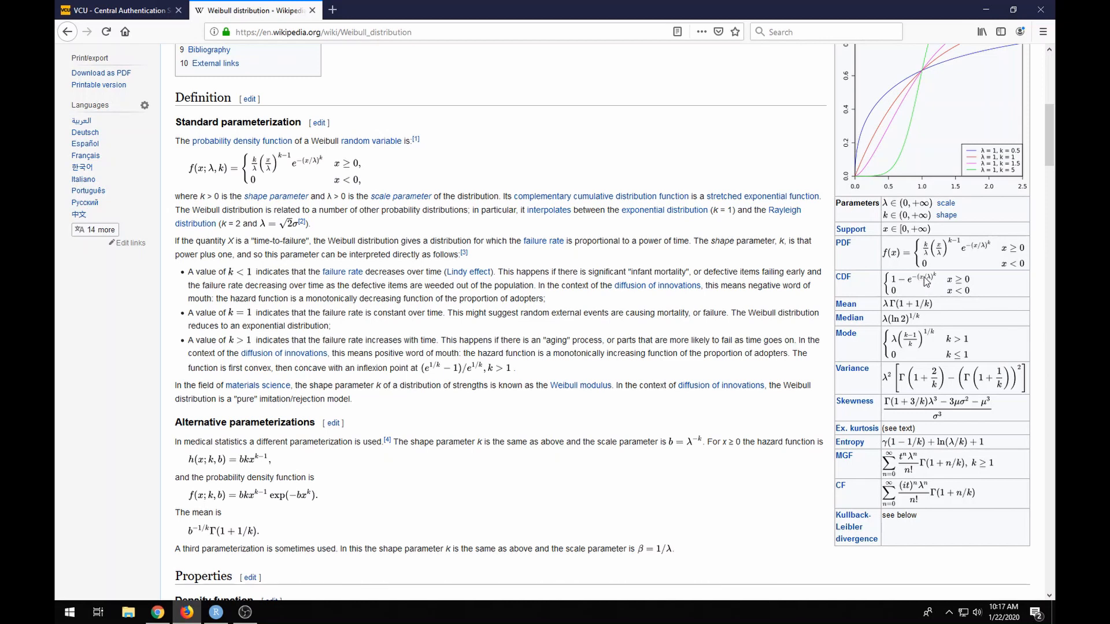
{"action": "mouse_move", "coordinate": [866, 288]}
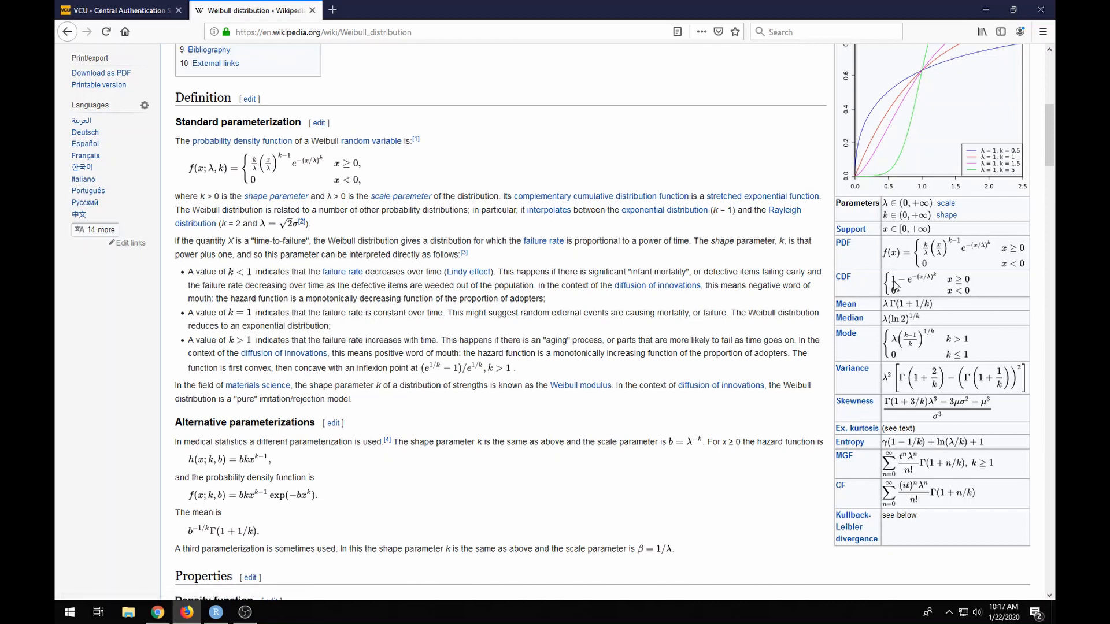
{"action": "mouse_move", "coordinate": [931, 290]}
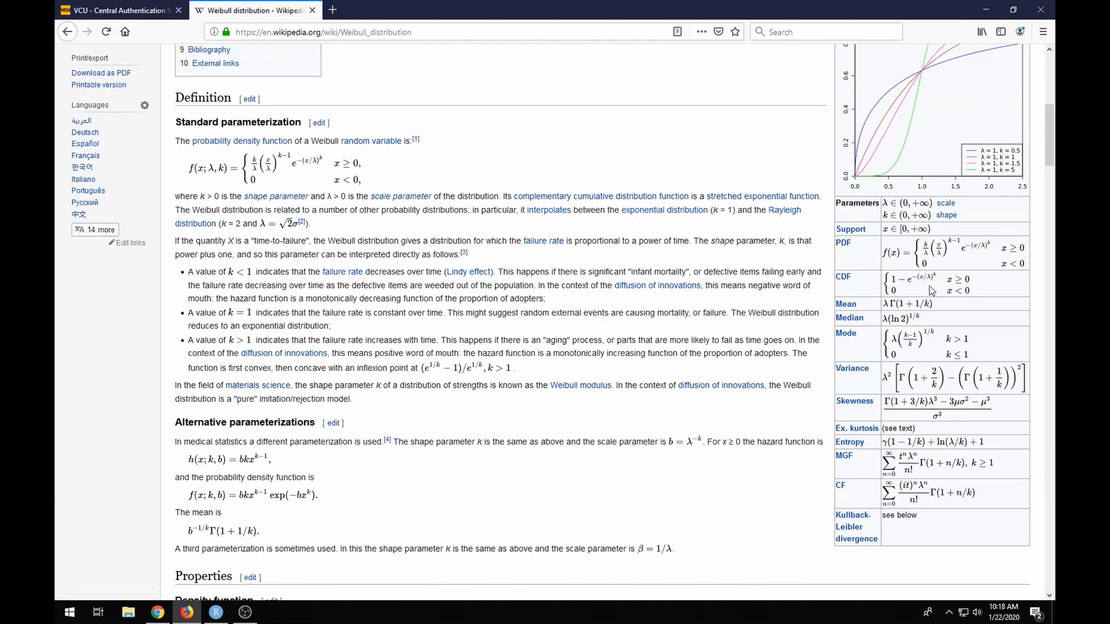
{"action": "mouse_move", "coordinate": [975, 176]}
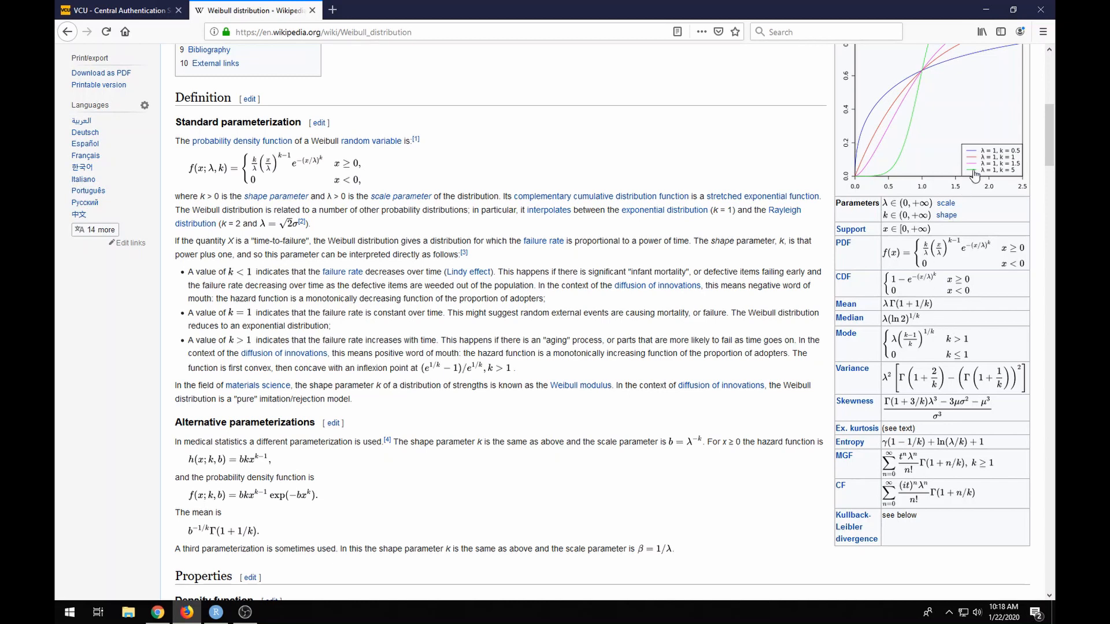
{"action": "mouse_move", "coordinate": [900, 272]}
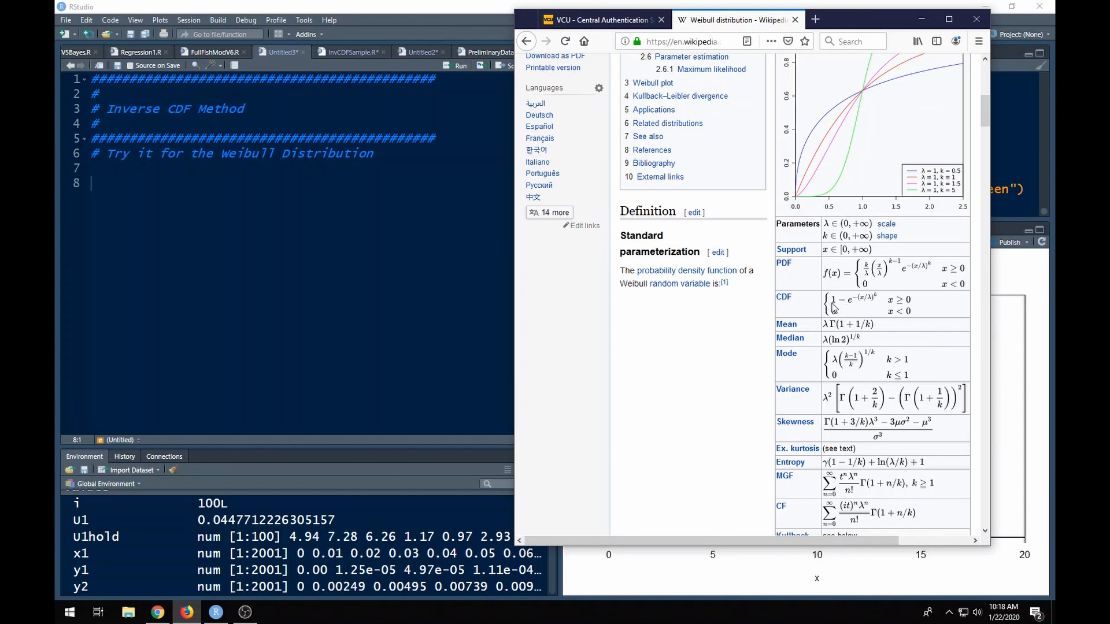
{"action": "mouse_move", "coordinate": [858, 304]}
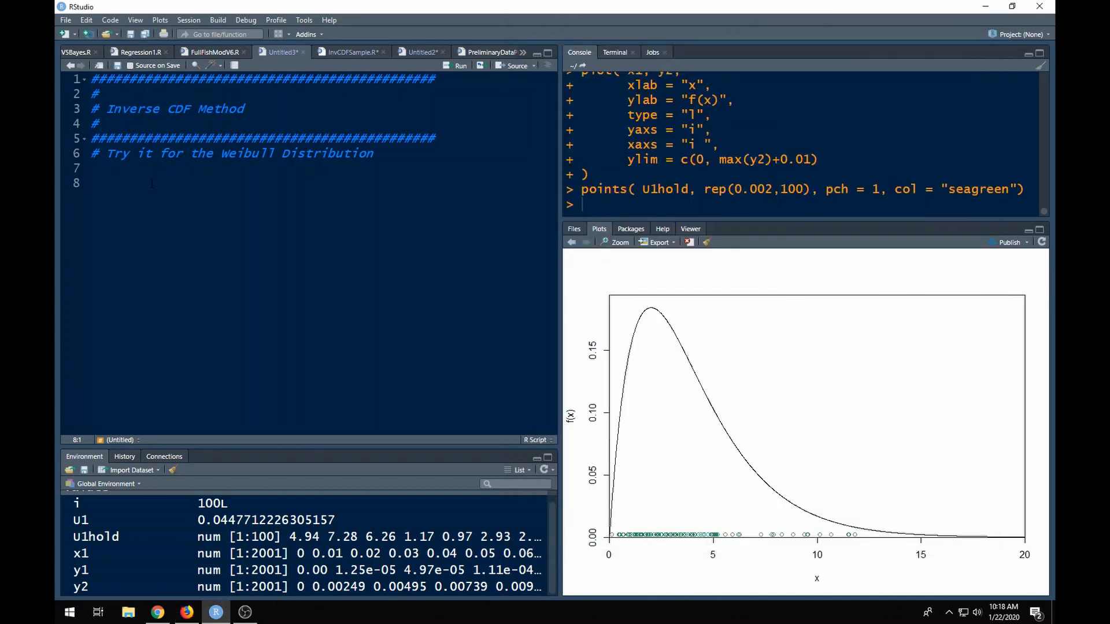
Type the CDF line y1 <- 1 - exp( -( x1/lambda1 )^k1 ), checking Wikipedia
{"action": "type", "text": "y1 <- 1 - exp"}
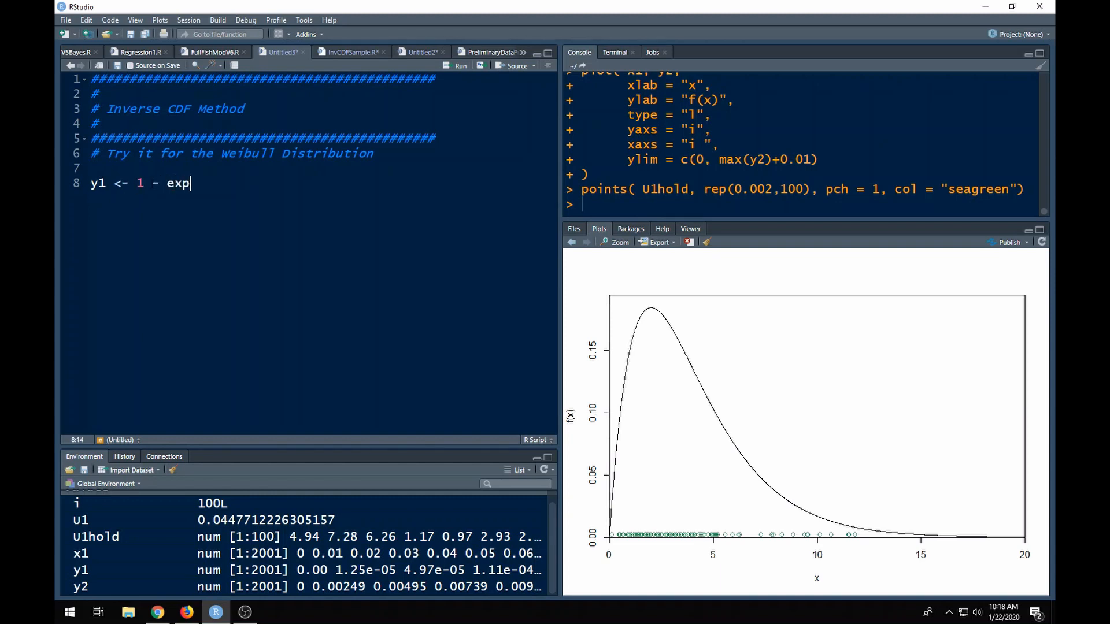
{"action": "type", "text": "("}
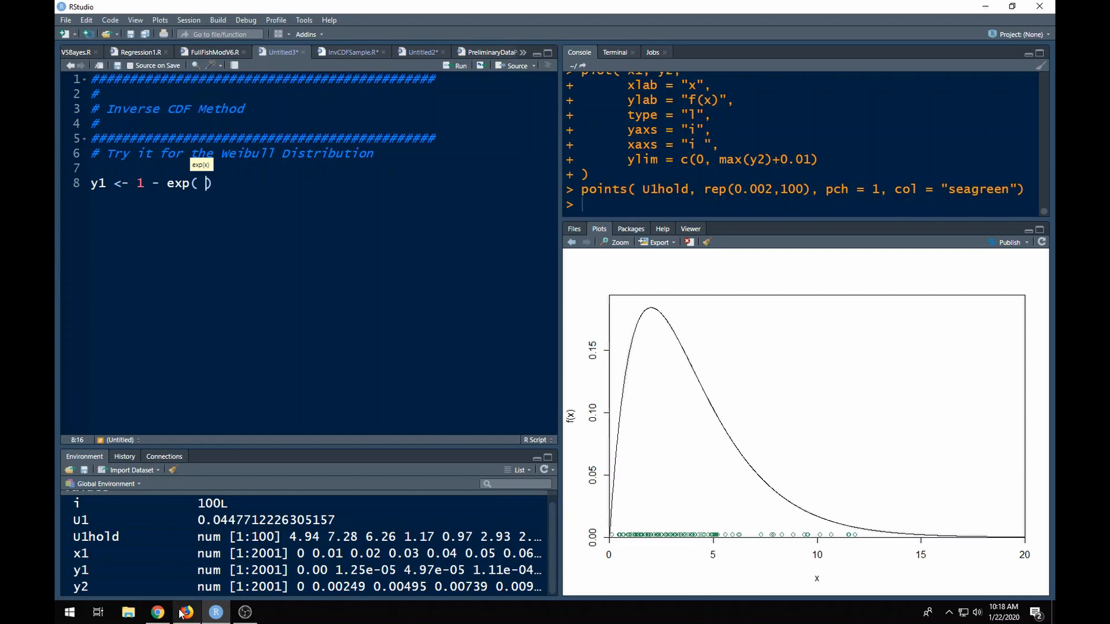
{"action": "left_click", "coordinate": [186, 612]}
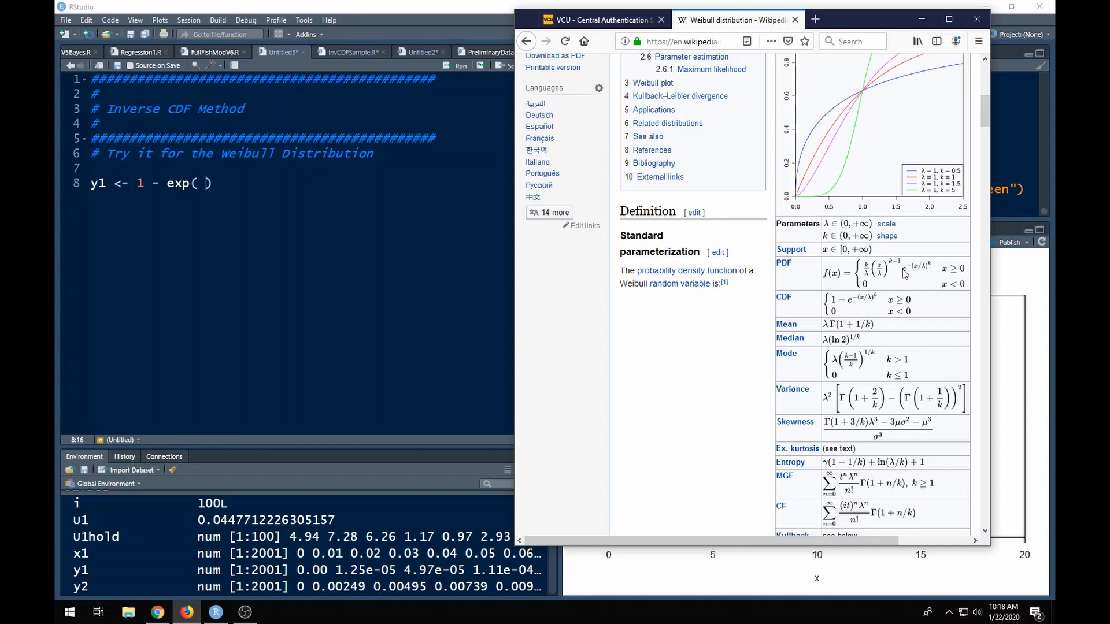
{"action": "mouse_move", "coordinate": [912, 275]}
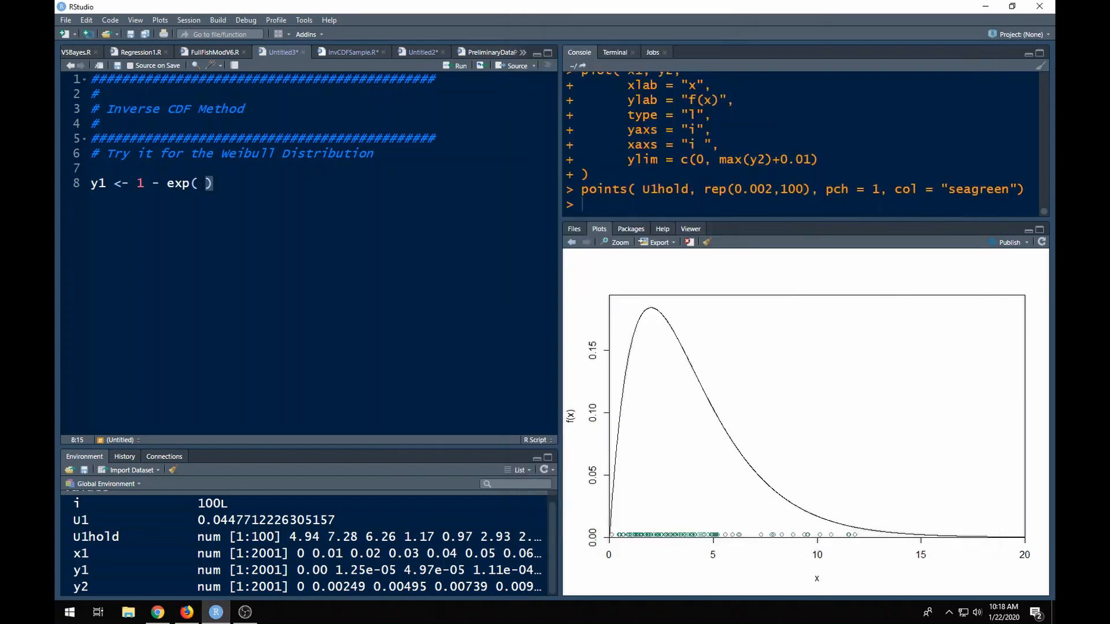
{"action": "type", "text": "-"}
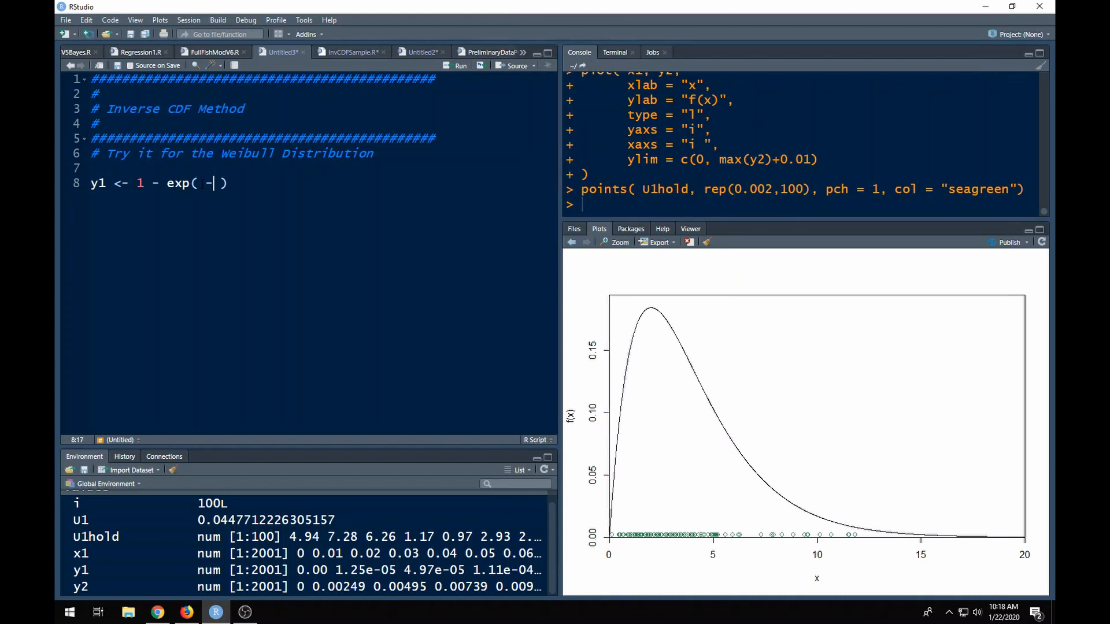
{"action": "type", "text": "x1/"}
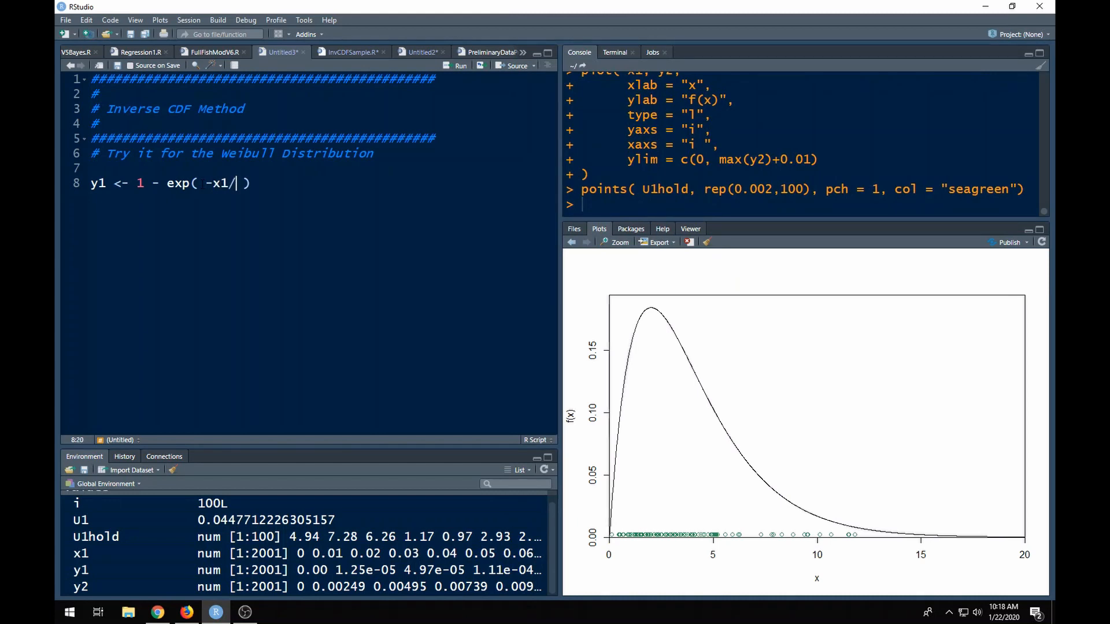
{"action": "type", "text": "lambda1"}
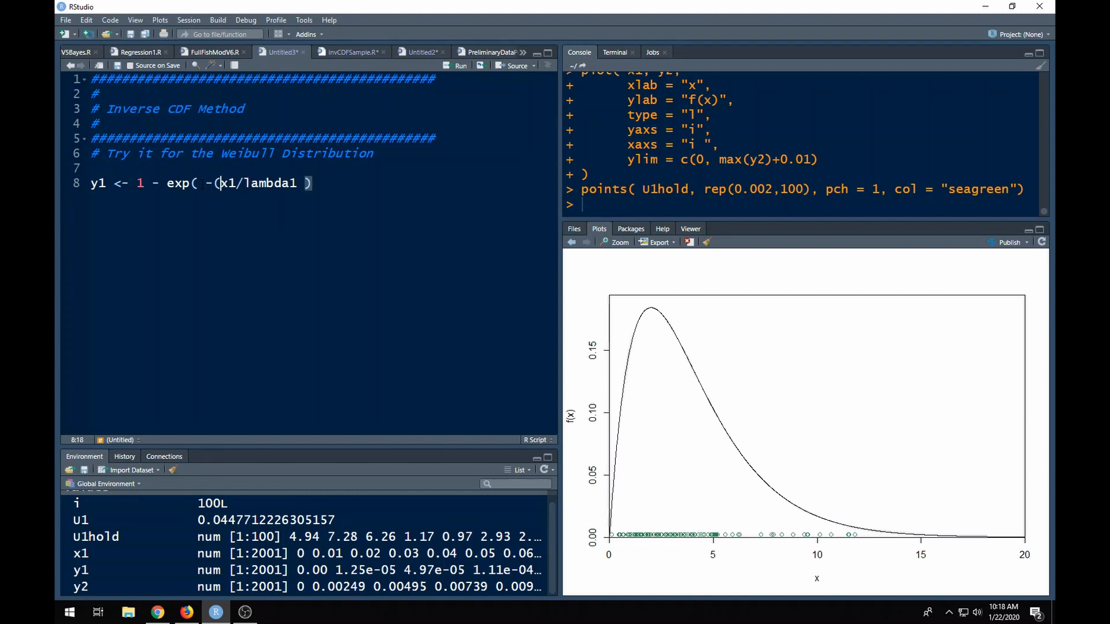
{"action": "left_click", "coordinate": [290, 183]}
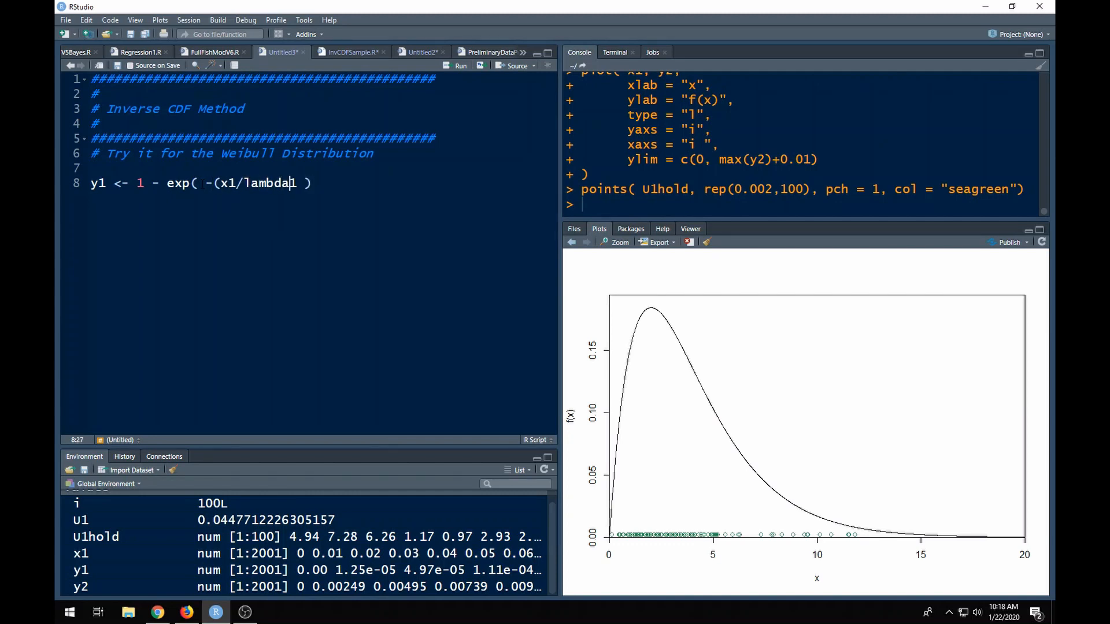
{"action": "type", "text": "1)"}
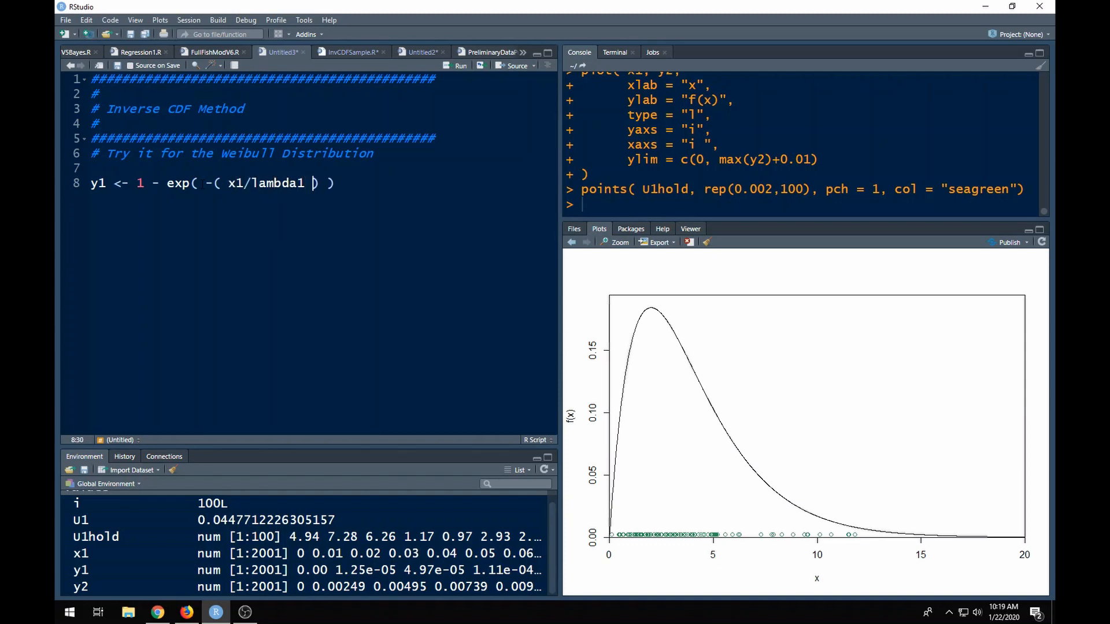
{"action": "type", "text": "^2"}
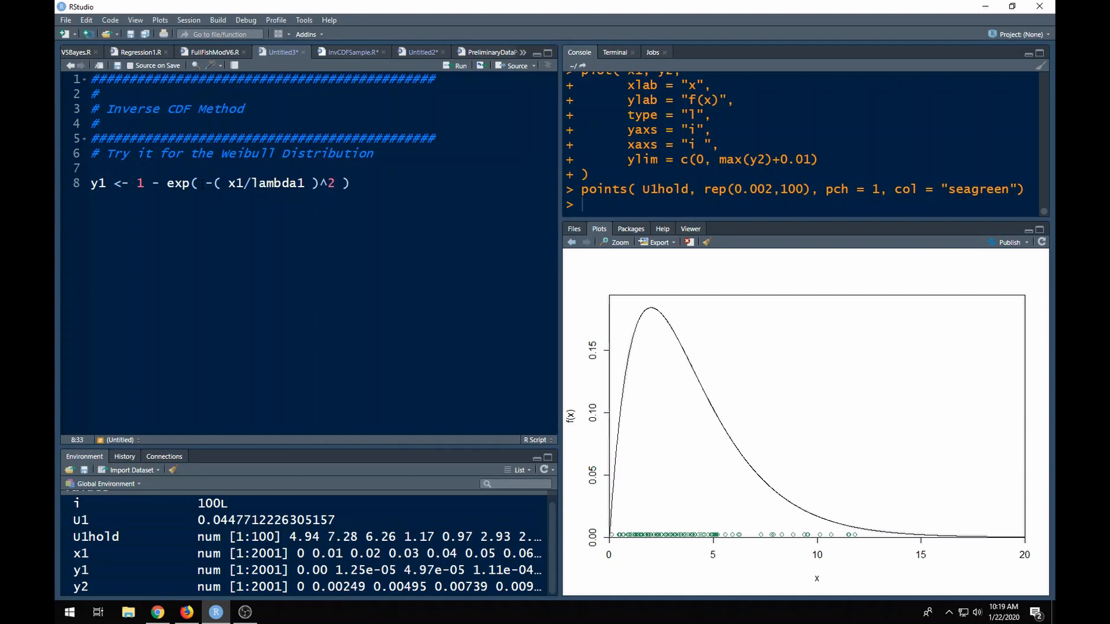
{"action": "type", "text": "k1"}
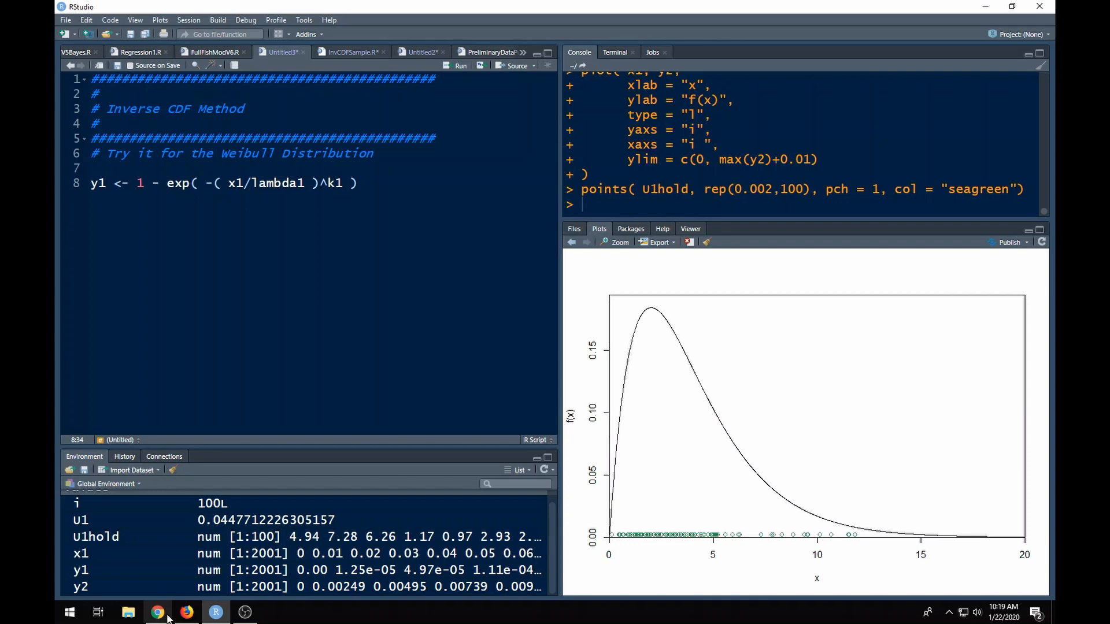
{"action": "left_click", "coordinate": [186, 612]}
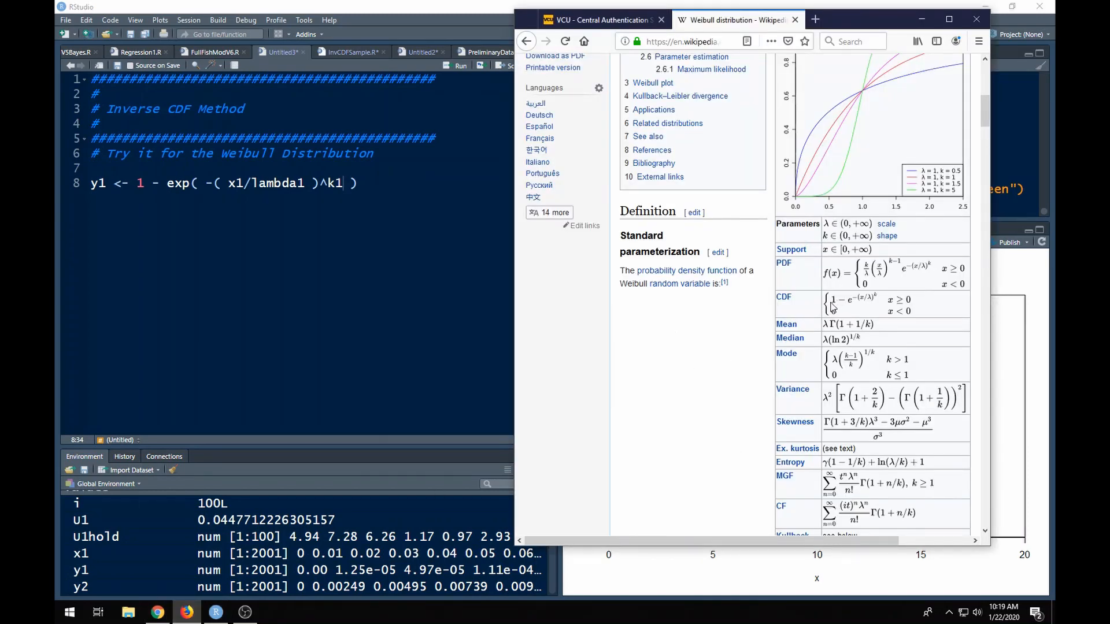
{"action": "mouse_move", "coordinate": [872, 300]}
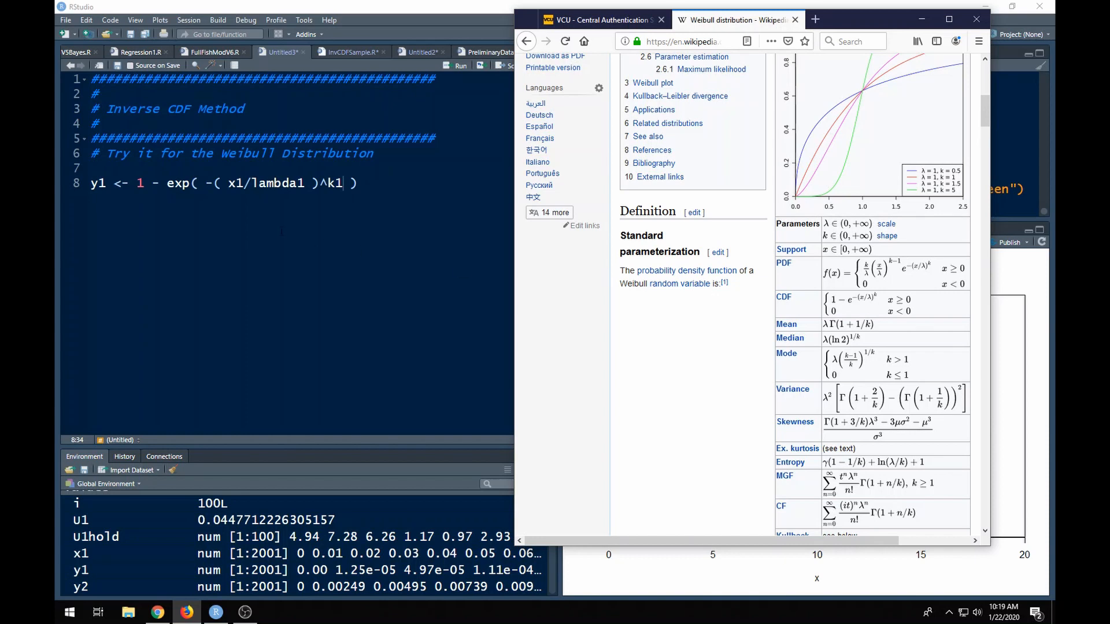
{"action": "mouse_move", "coordinate": [685, 274]}
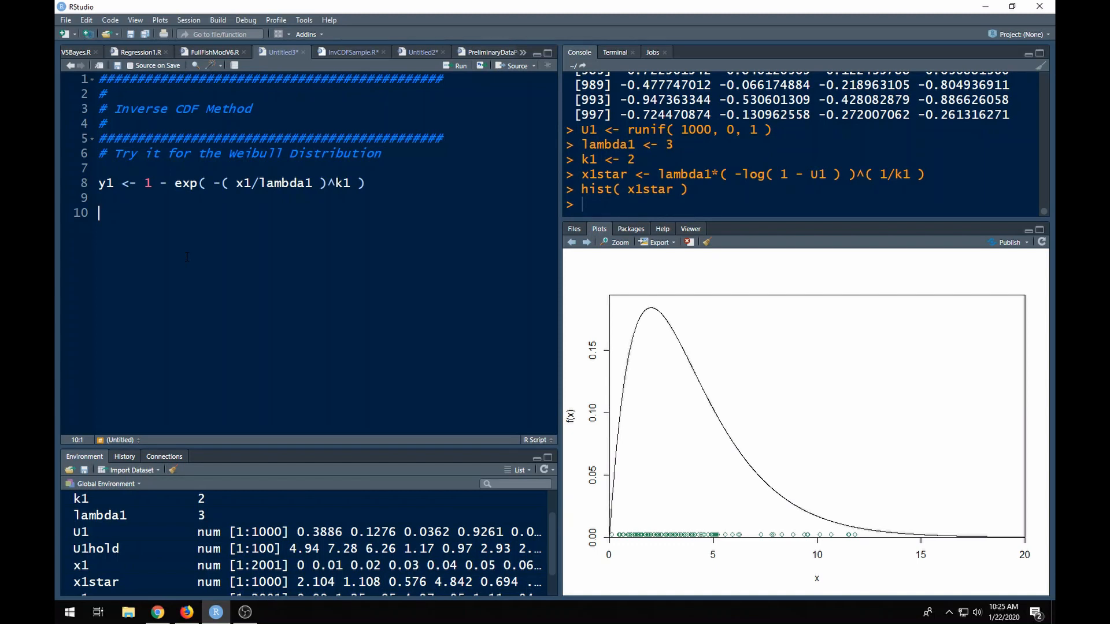
Add script lines drawing U1 with runif, setting k1 to 3 and lambda1 to 2
{"action": "type", "text": "U1 <-"}
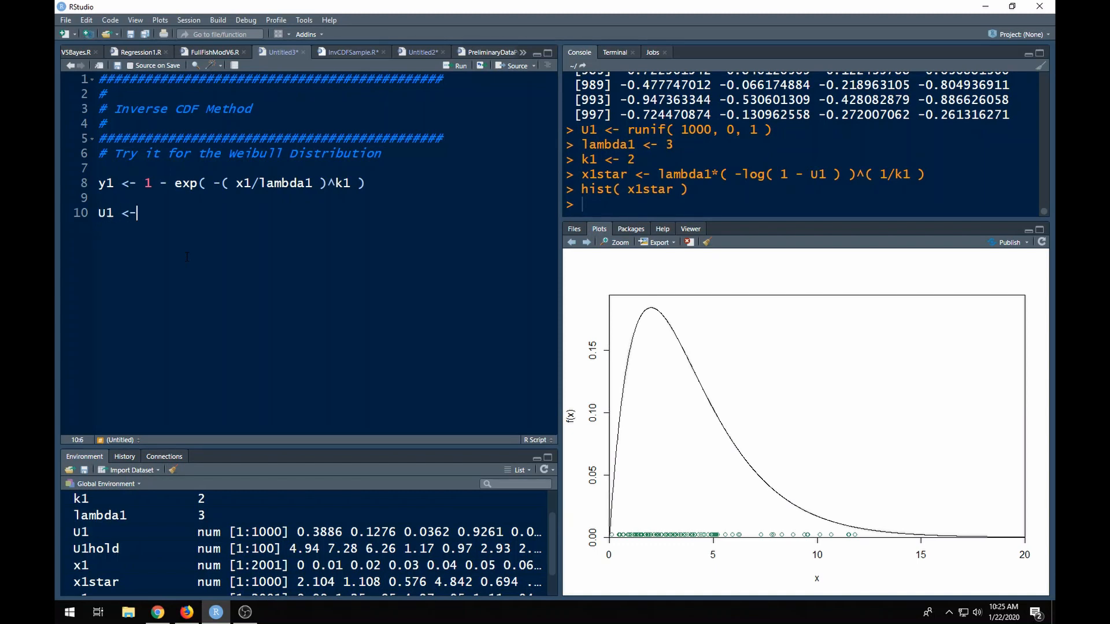
{"action": "type", "text": "runif( 1000, 0, 1"}
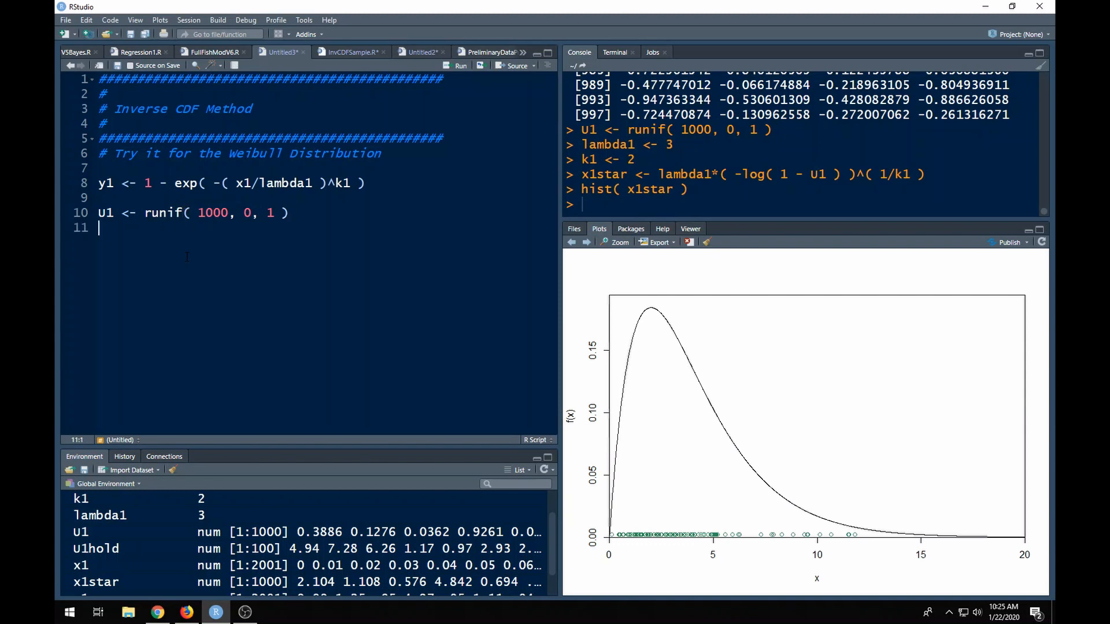
{"action": "type", "text": "k1 <- 3"}
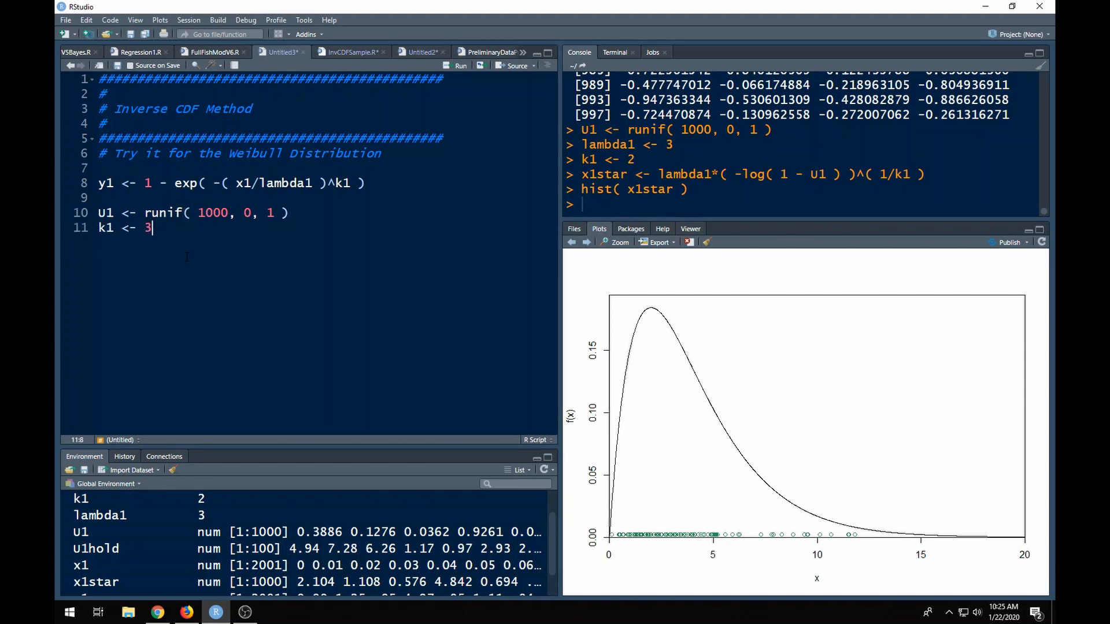
{"action": "key", "text": "Return"}
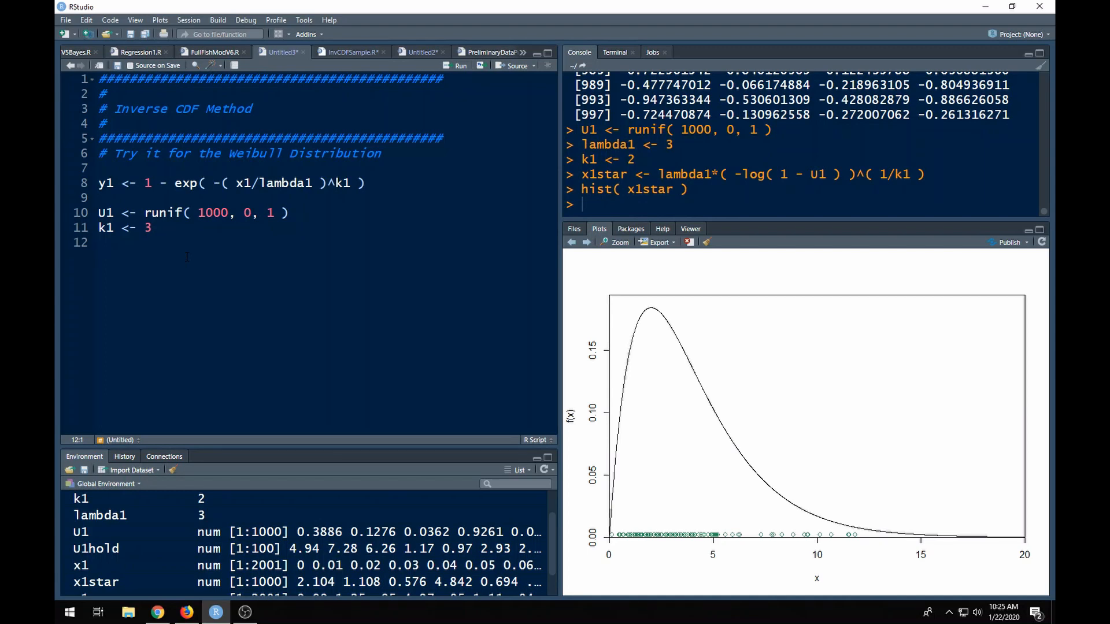
{"action": "type", "text": "lambda1 <- 2"}
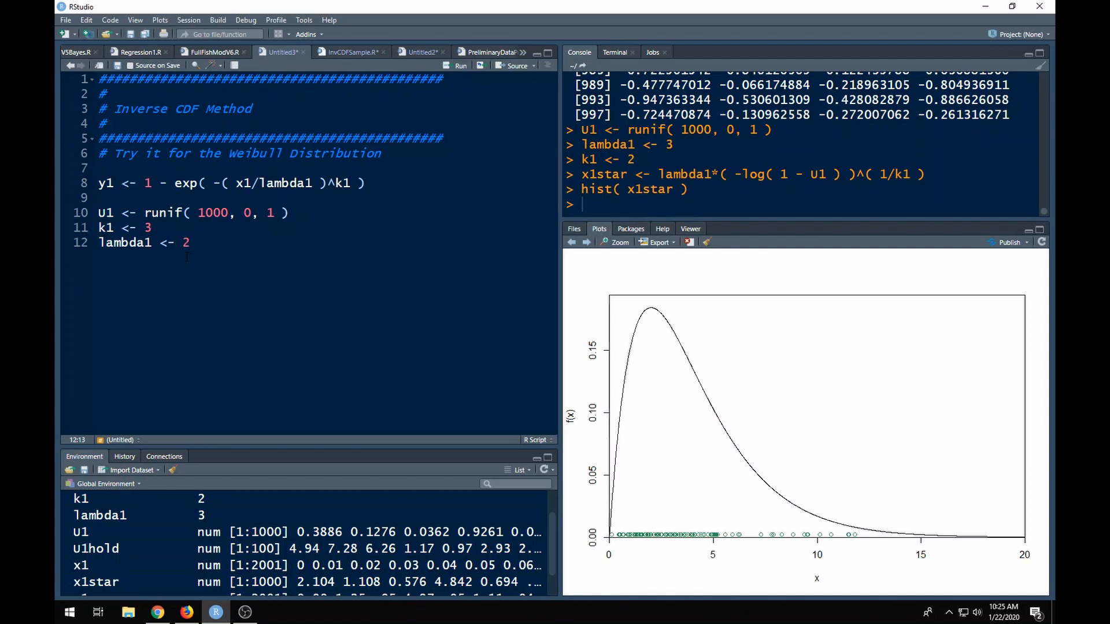
{"action": "key", "text": "Return"}
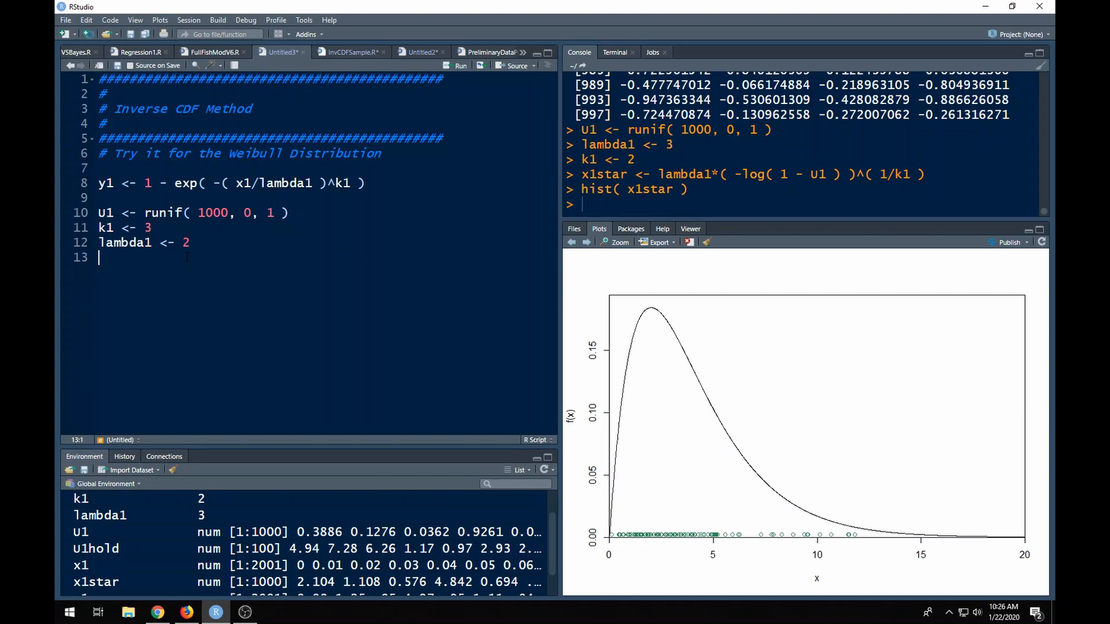
Add the x1star line built from lambda1, -log of the uniforms, and power 1/k1
{"action": "type", "text": "x1star <-"}
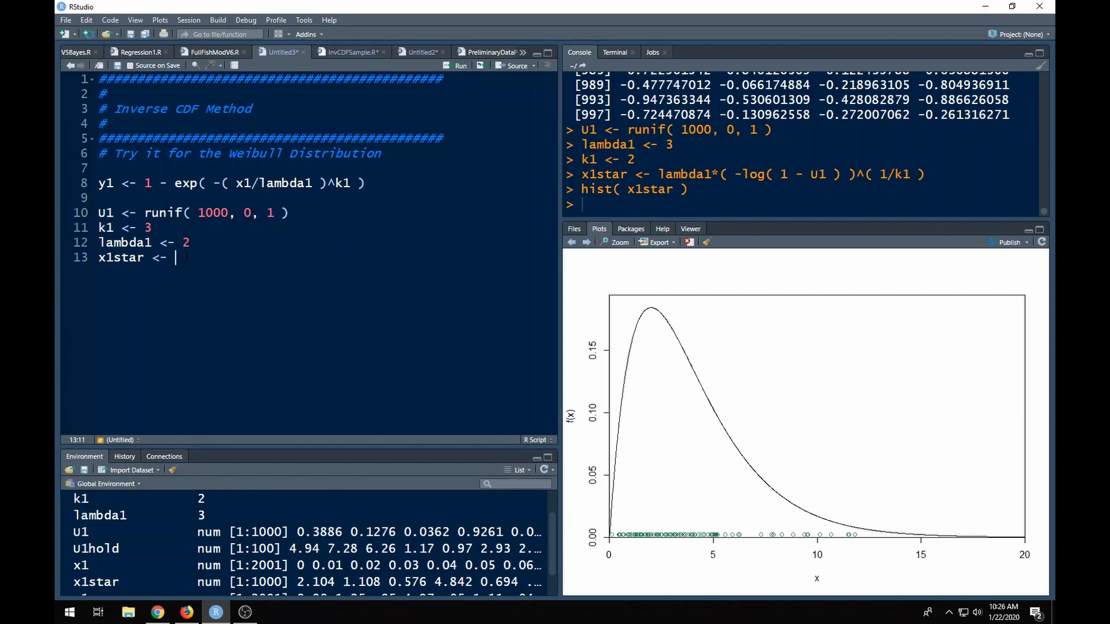
{"action": "type", "text": "lambda1*l"}
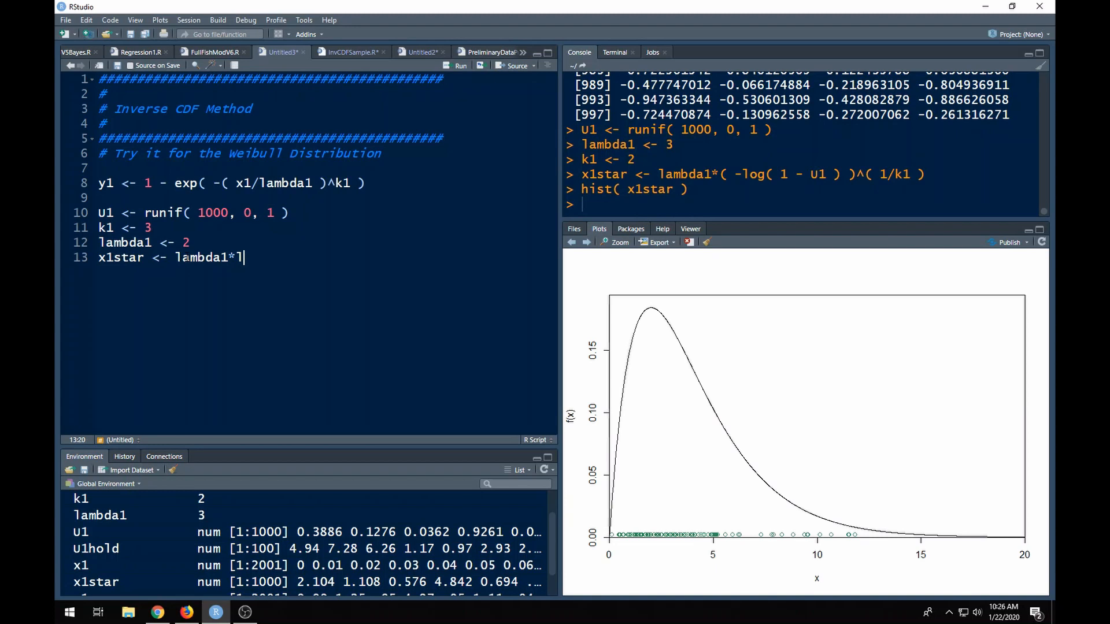
{"action": "type", "text": "("}
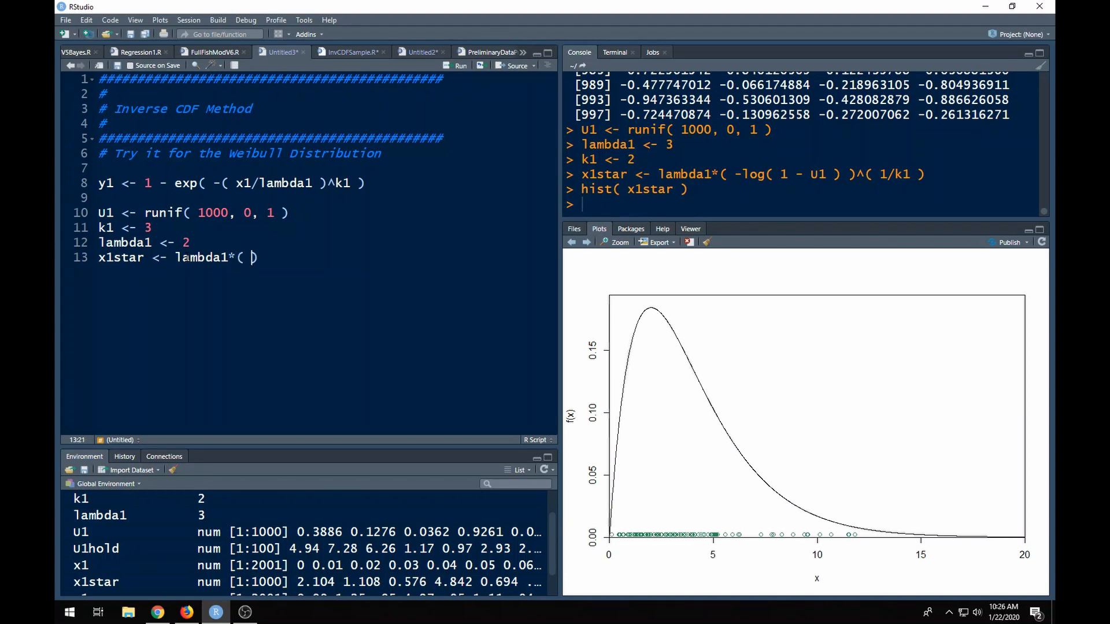
{"action": "type", "text": "-log( 1-U1"}
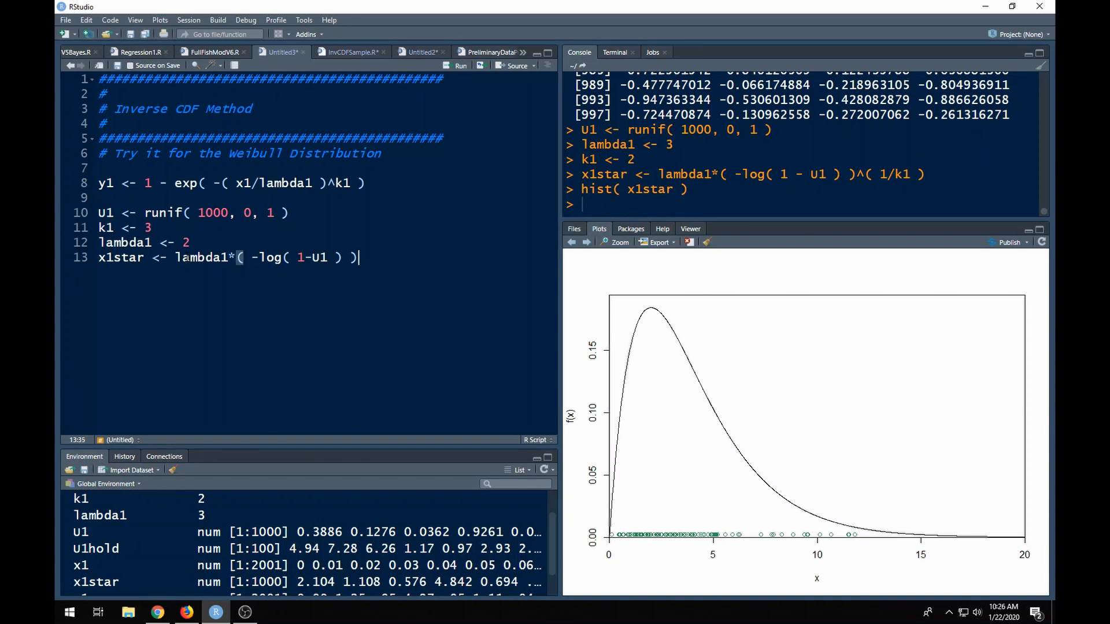
{"action": "type", "text": "^k"}
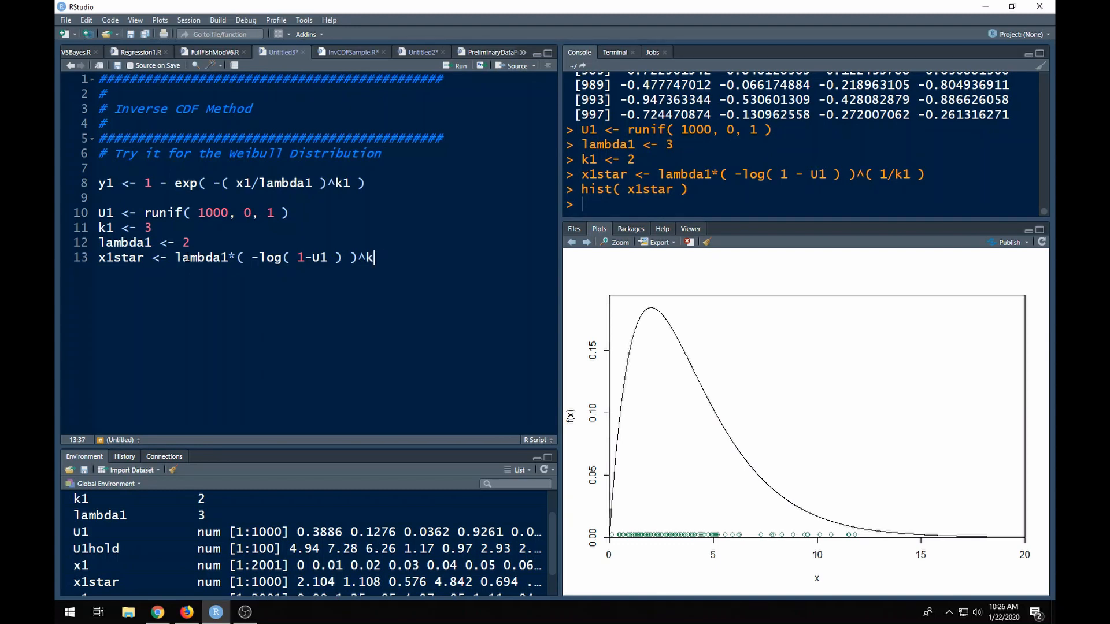
{"action": "type", "text": "(1/k1)"}
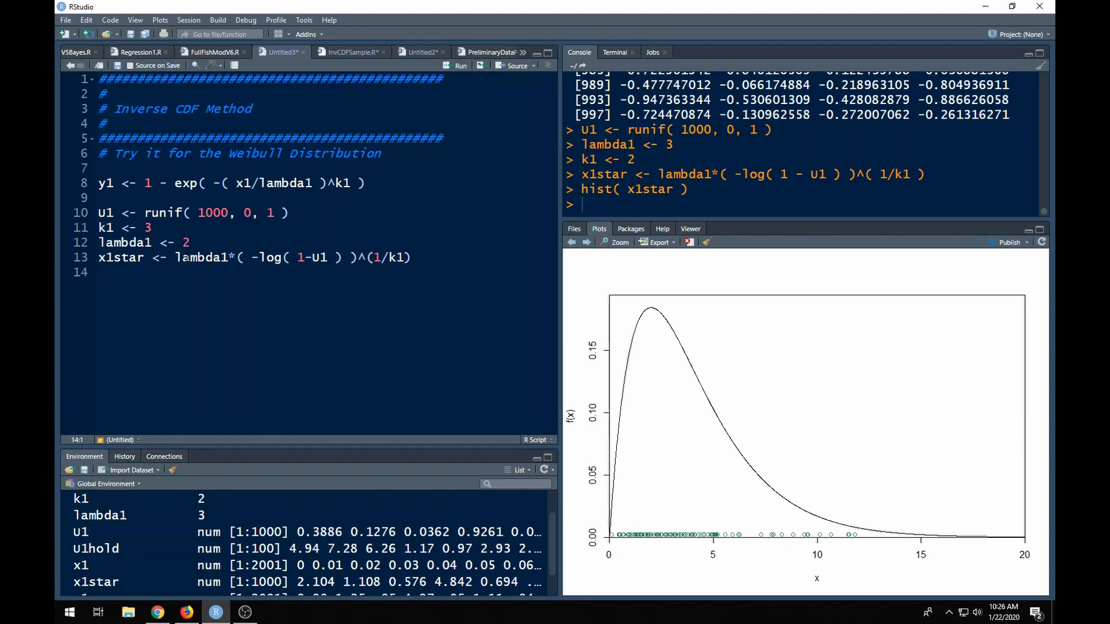
Add hist( x1star ) and select the five new sampling lines
{"action": "type", "text": "hist"}
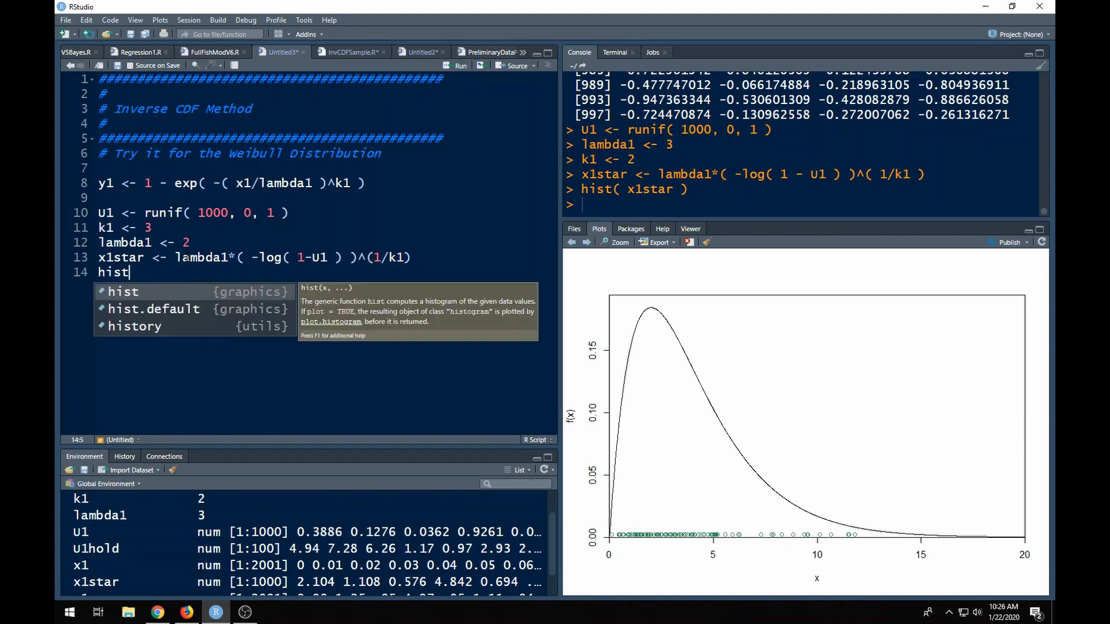
{"action": "type", "text": "(x1star )"}
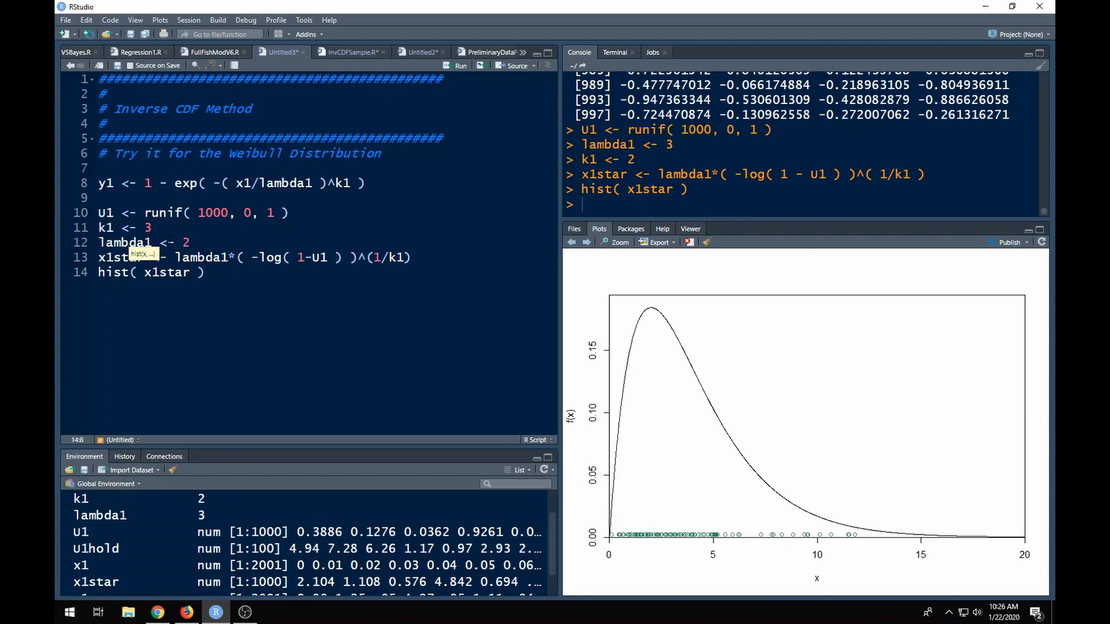
{"action": "left_click", "coordinate": [184, 243]}
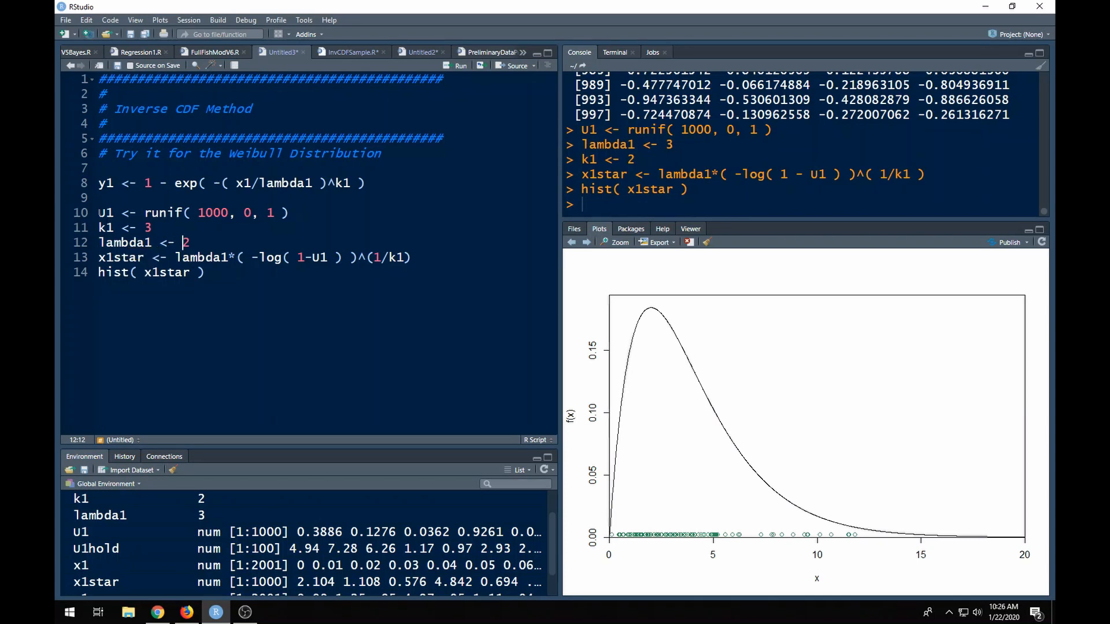
{"action": "left_click_drag", "start_coordinate": [104, 212], "coordinate": [206, 273]}
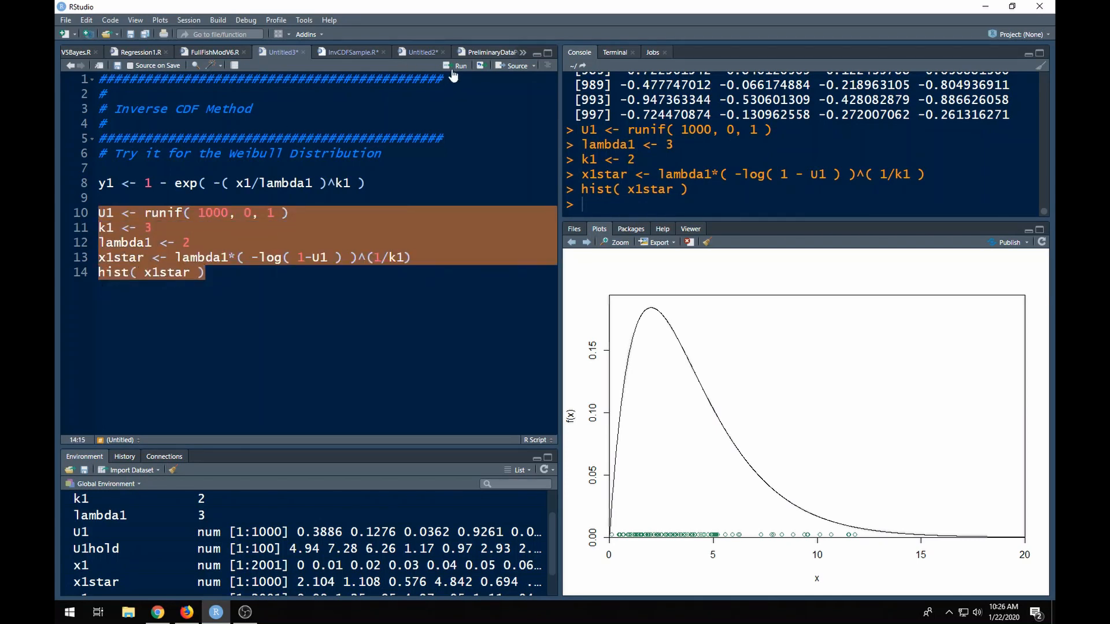
Run the sampling block, set k1 to 2, and reselect lines 10–14 for rerunning
{"action": "left_click", "coordinate": [459, 65]}
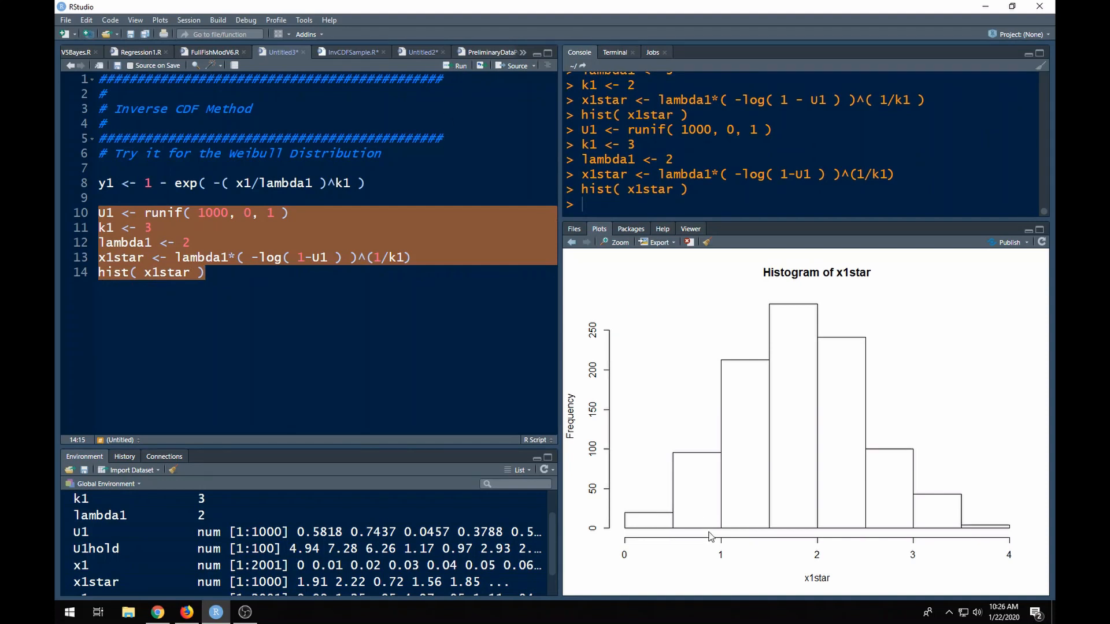
{"action": "mouse_move", "coordinate": [1023, 515]}
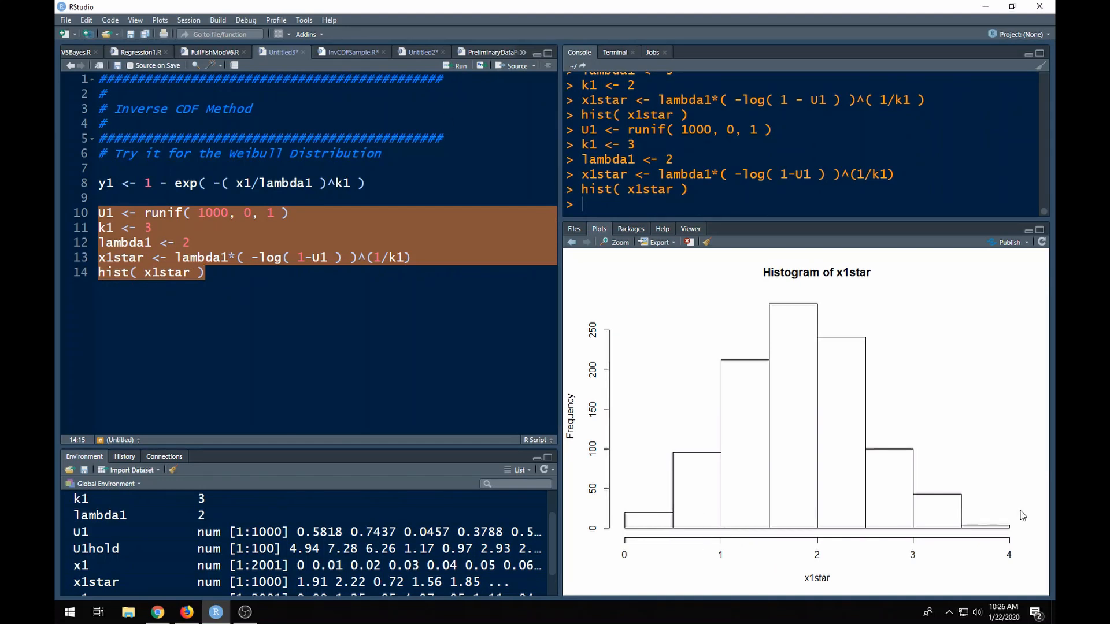
{"action": "mouse_move", "coordinate": [1040, 555]}
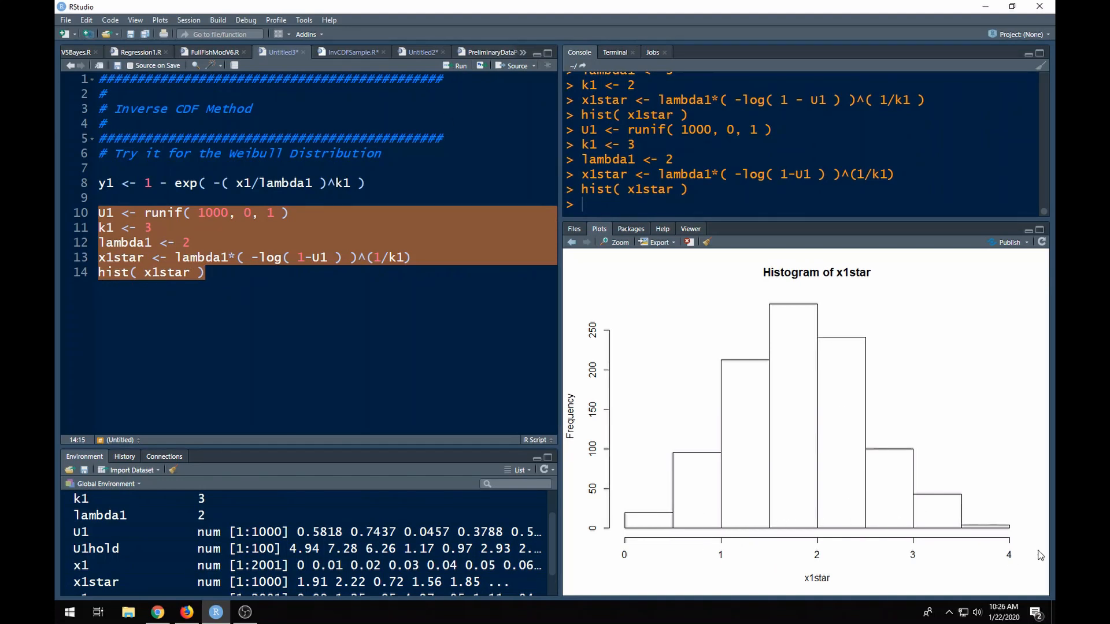
{"action": "left_click", "coordinate": [151, 228]}
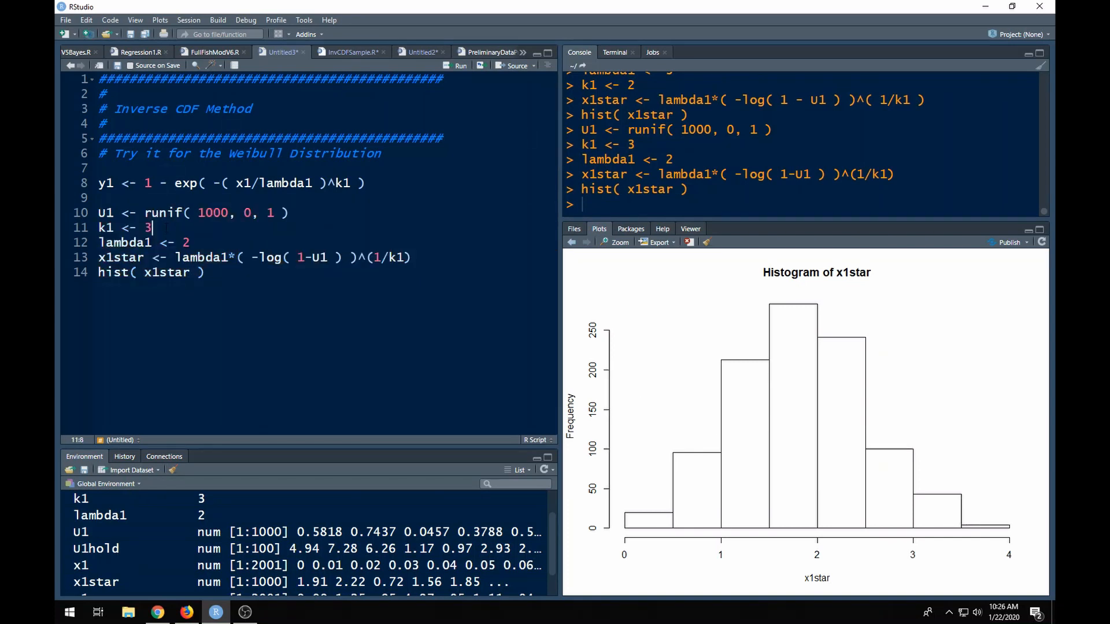
{"action": "type", "text": "2"}
{"action": "left_click", "coordinate": [324, 243]}
{"action": "type", "text": "3"}
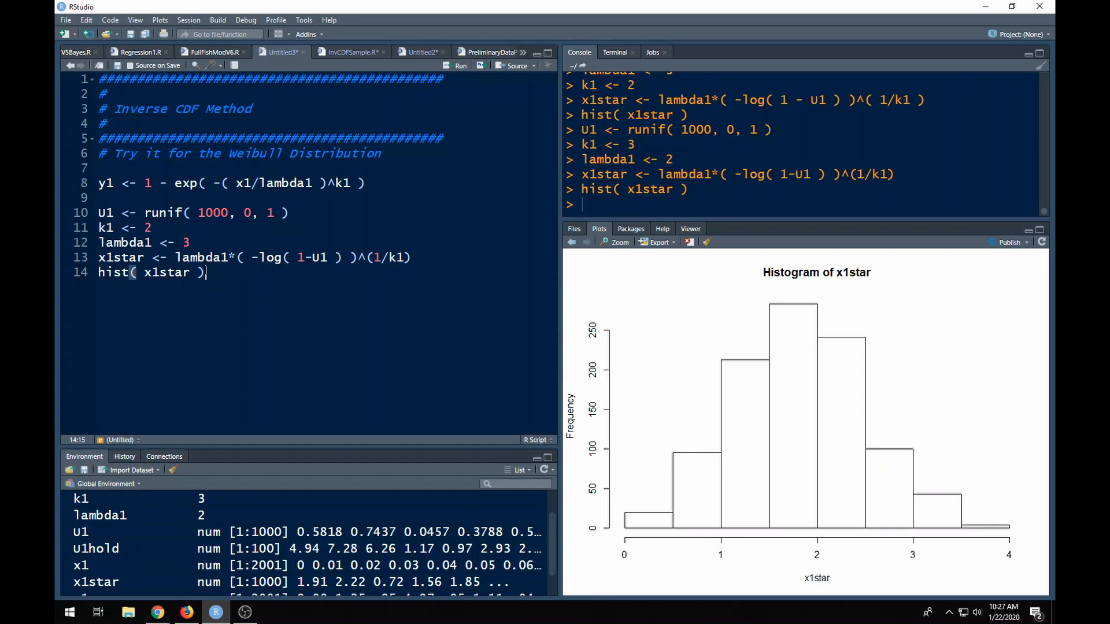
{"action": "left_click_drag", "start_coordinate": [103, 212], "coordinate": [205, 272]}
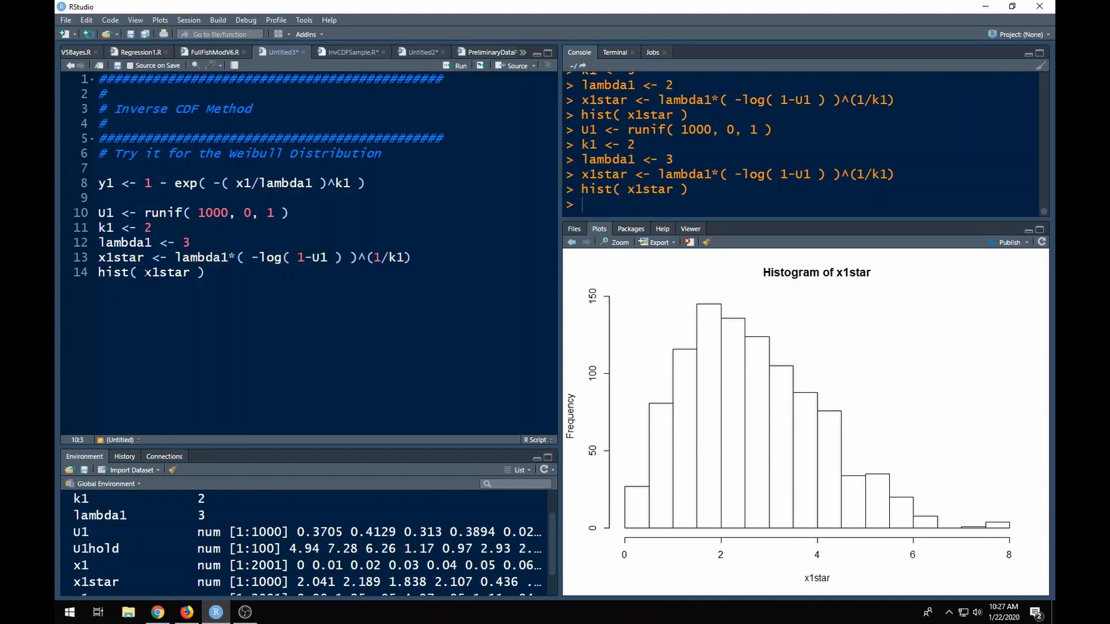
{"action": "double_click", "coordinate": [166, 272]}
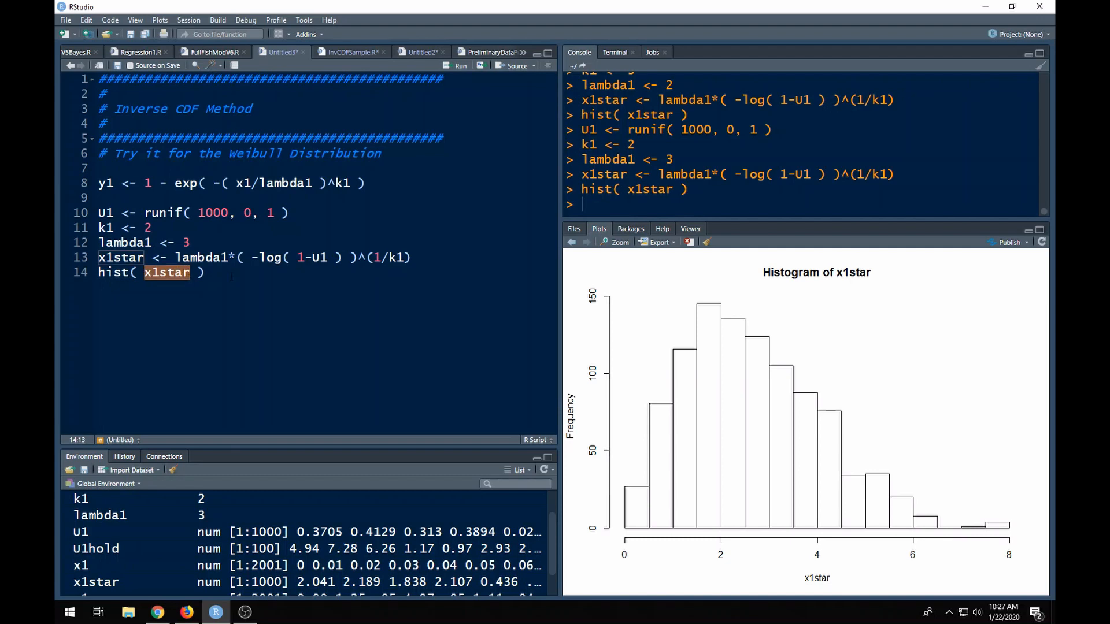